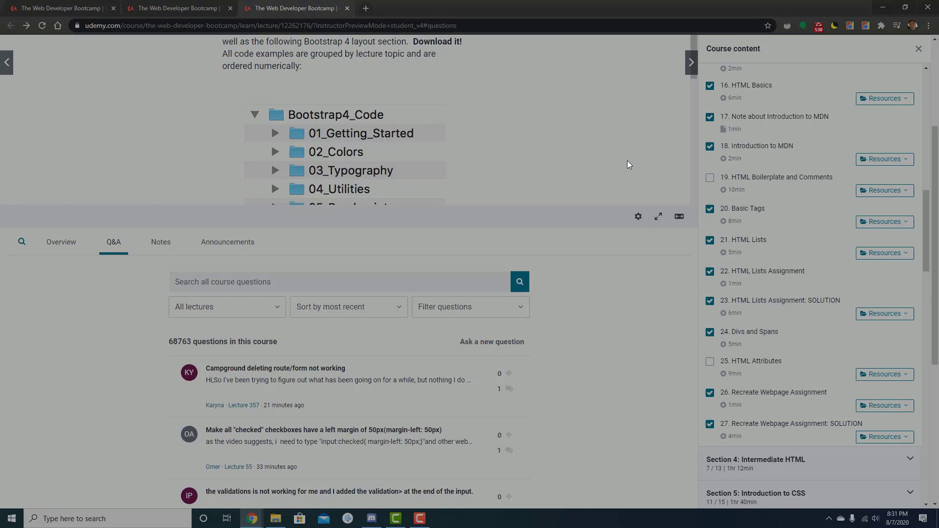
pyautogui.moveTo(778, 186)
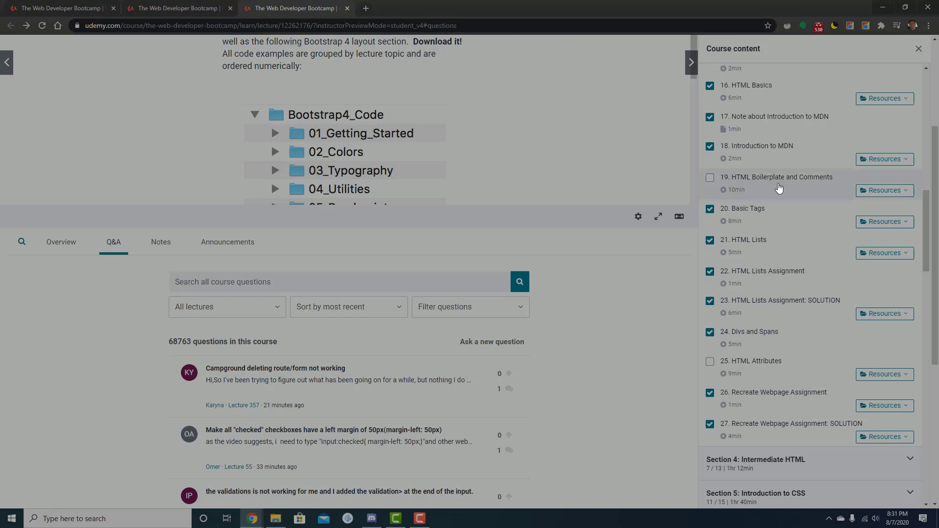
pyautogui.moveTo(594, 149)
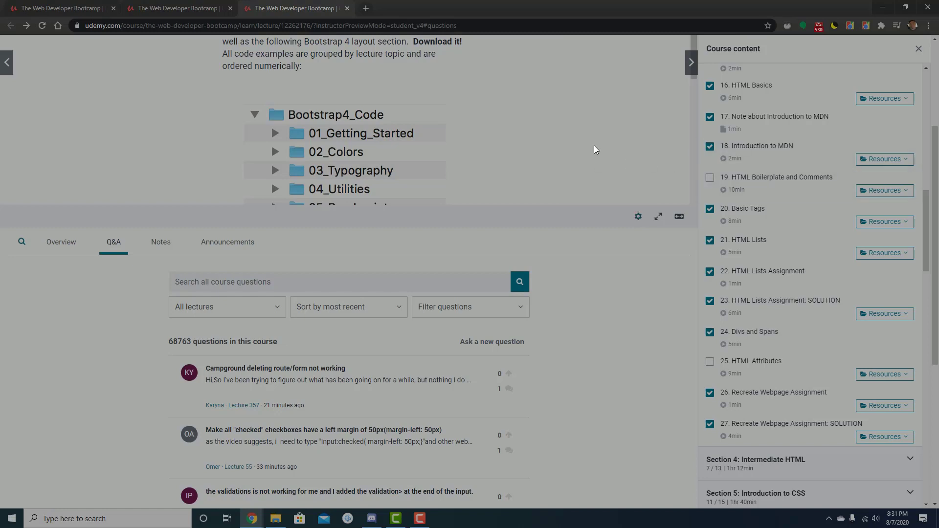
# Step: Check the HTML Lists lecture's Resources dropdown, then reload the lecture page
pyautogui.click(883, 190)
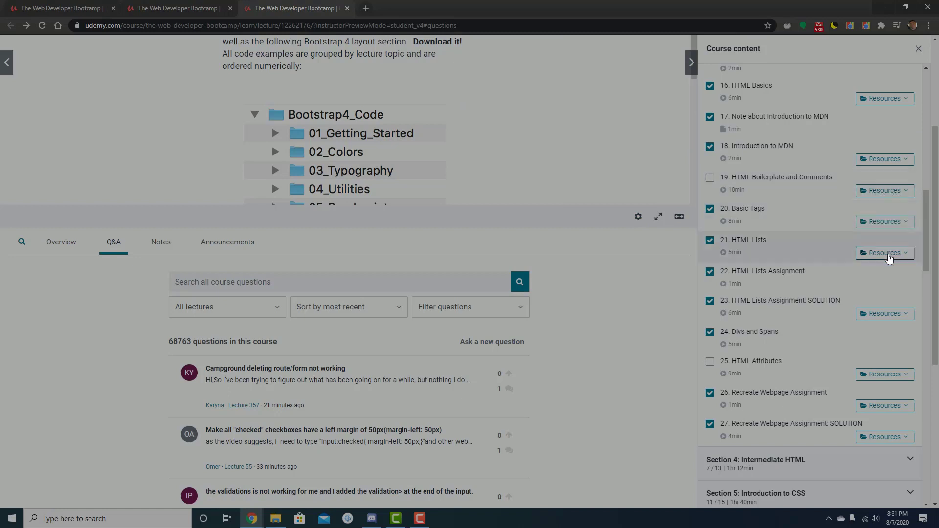
pyautogui.click(884, 253)
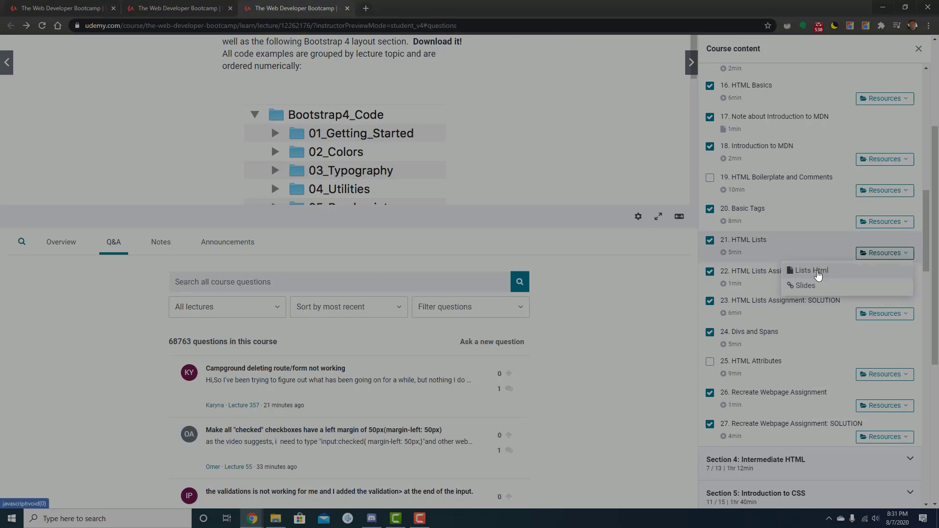
pyautogui.moveTo(831, 276)
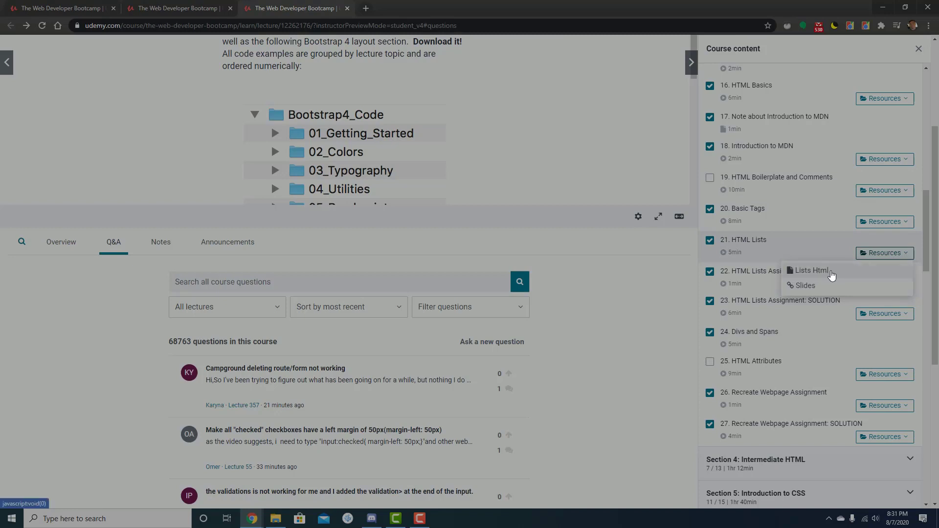
pyautogui.moveTo(82, 63)
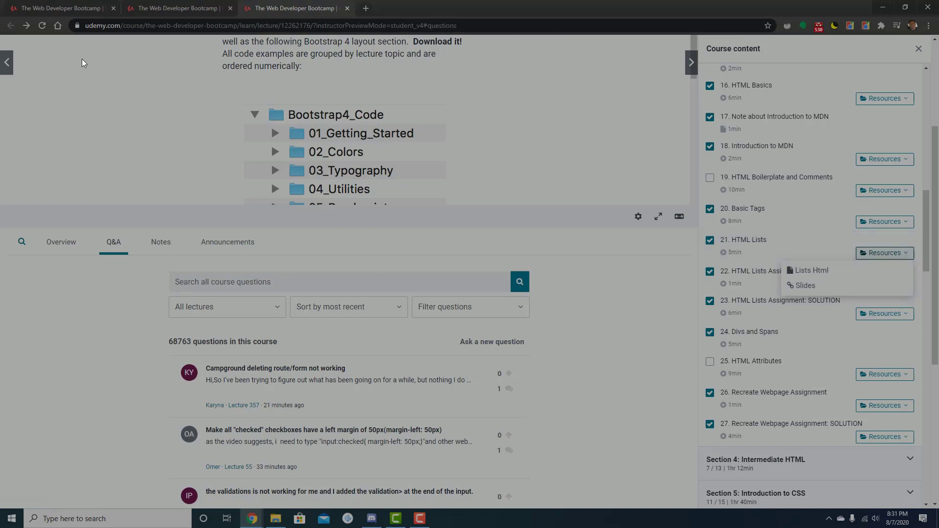
pyautogui.click(811, 270)
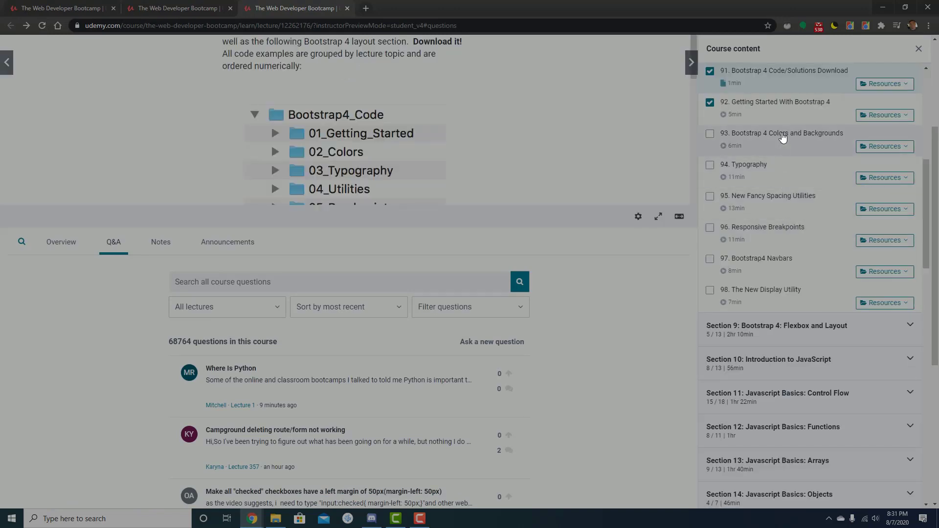
pyautogui.scroll(3)
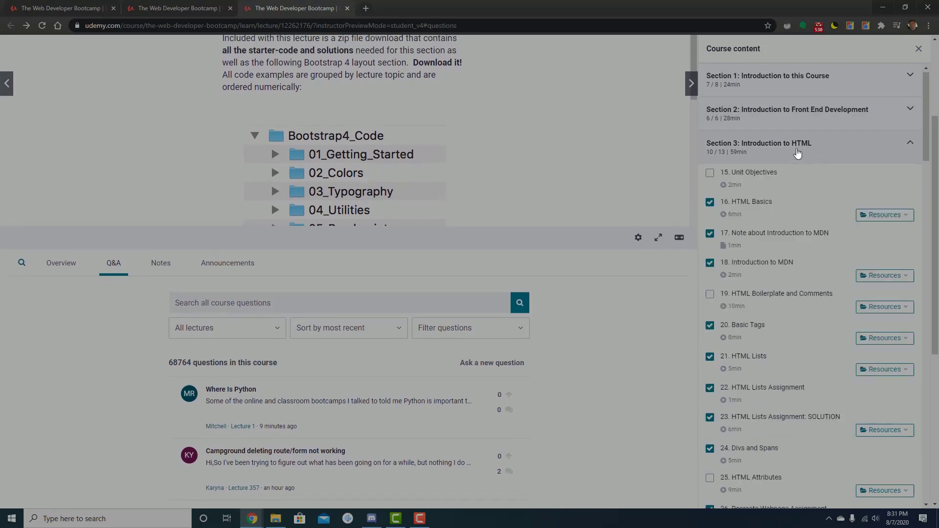
pyautogui.scroll(-3)
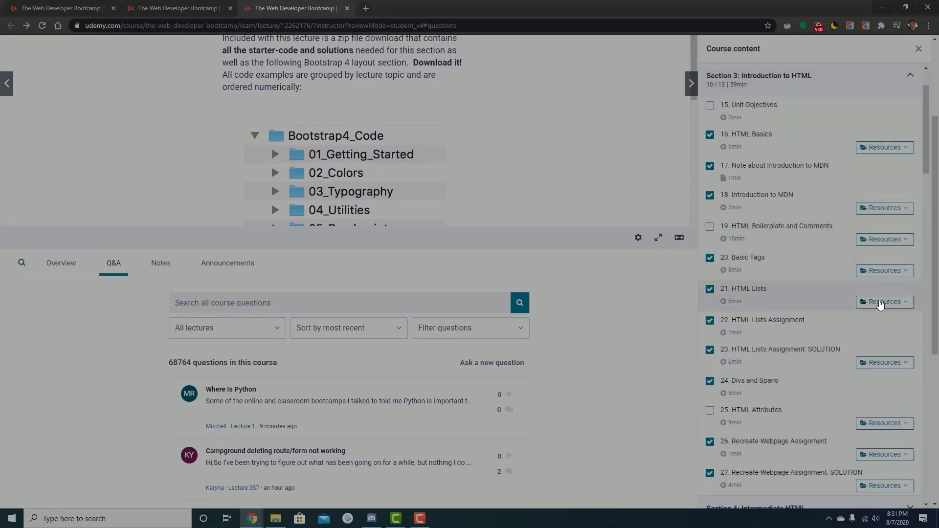
pyautogui.click(883, 301)
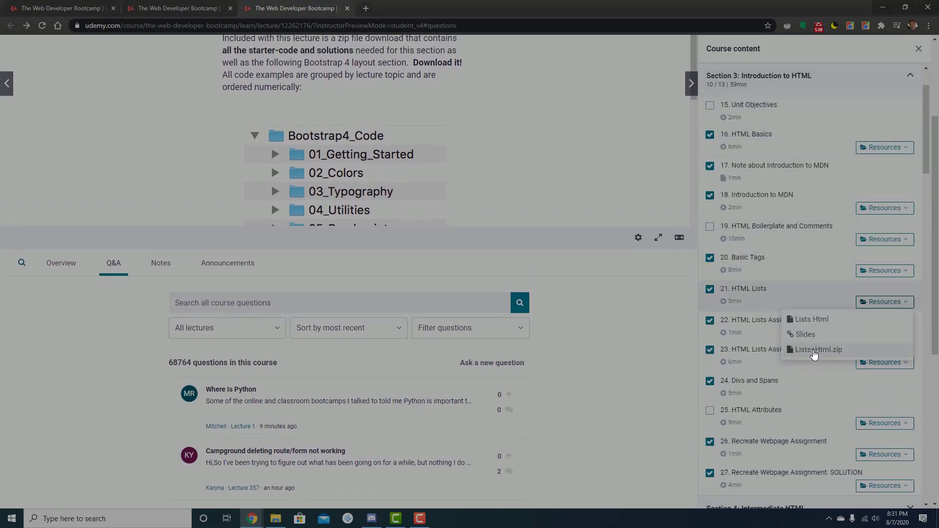
pyautogui.moveTo(807, 358)
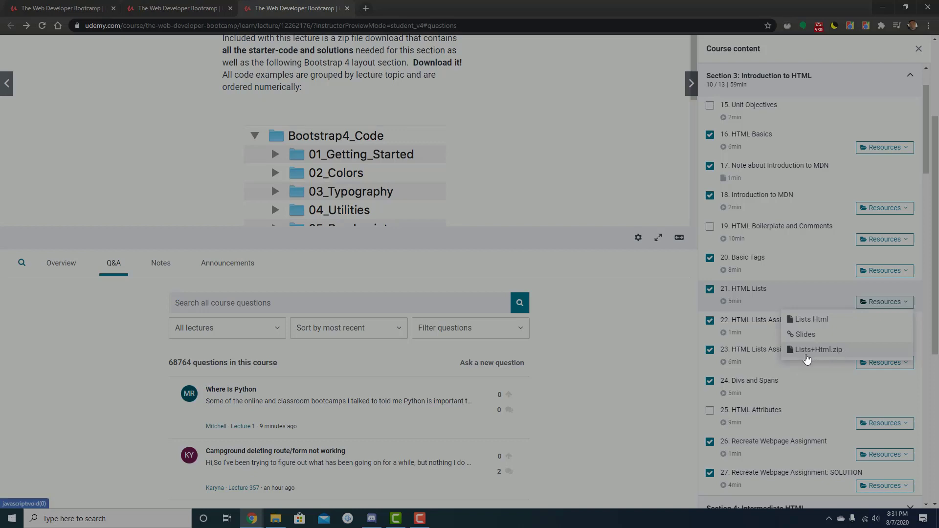
pyautogui.moveTo(812, 319)
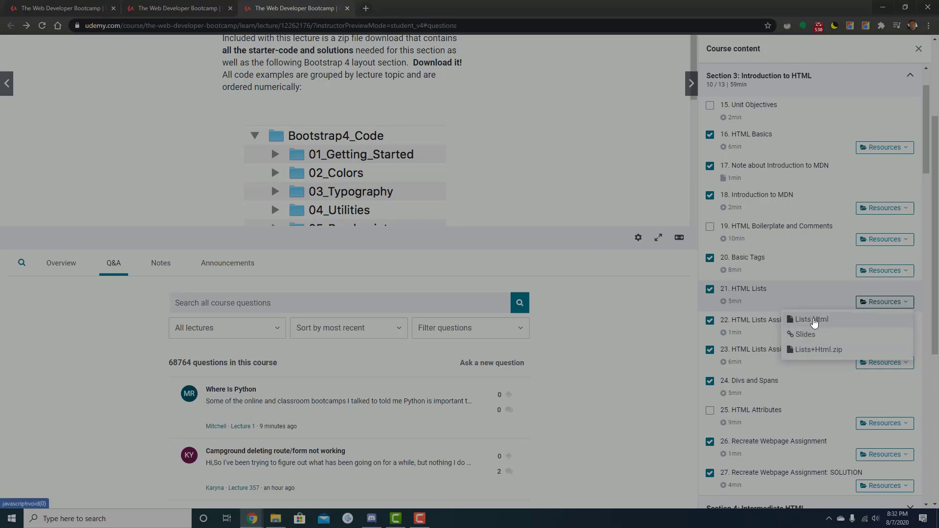
pyautogui.moveTo(832, 328)
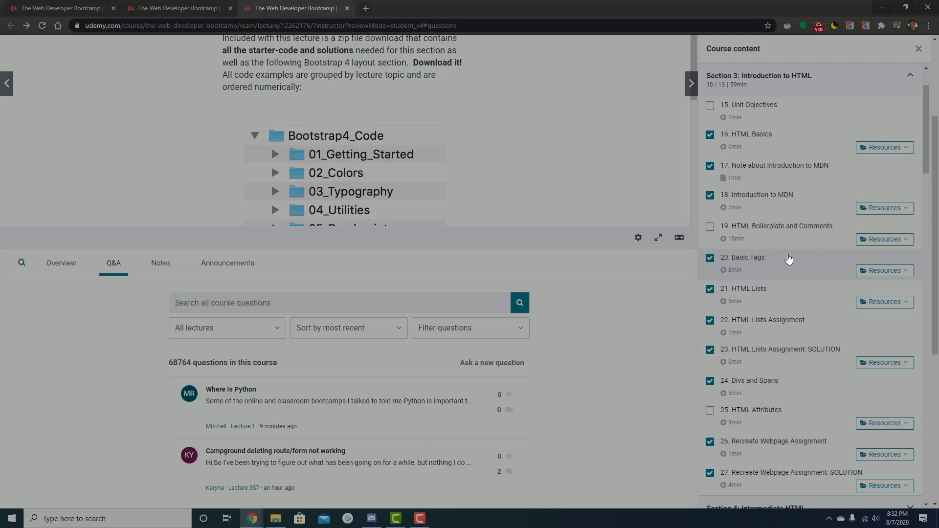
pyautogui.moveTo(852, 278)
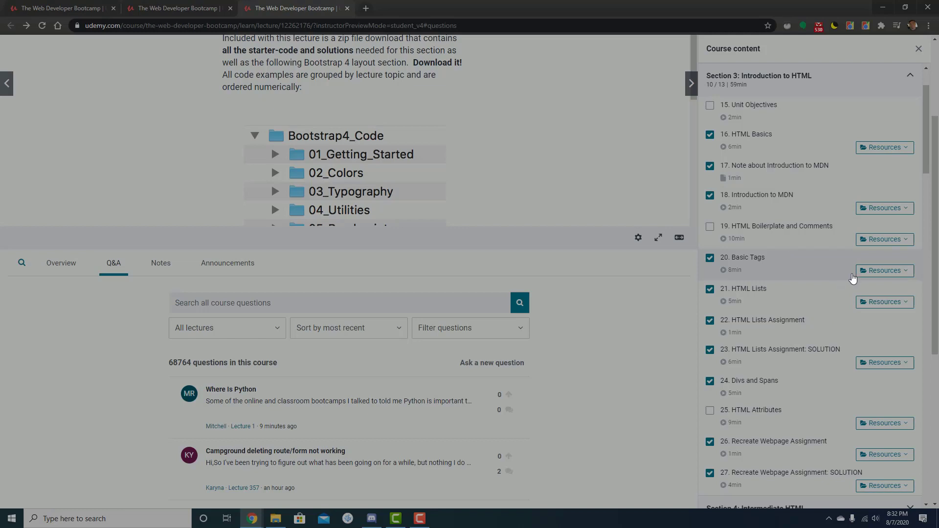
pyautogui.click(883, 270)
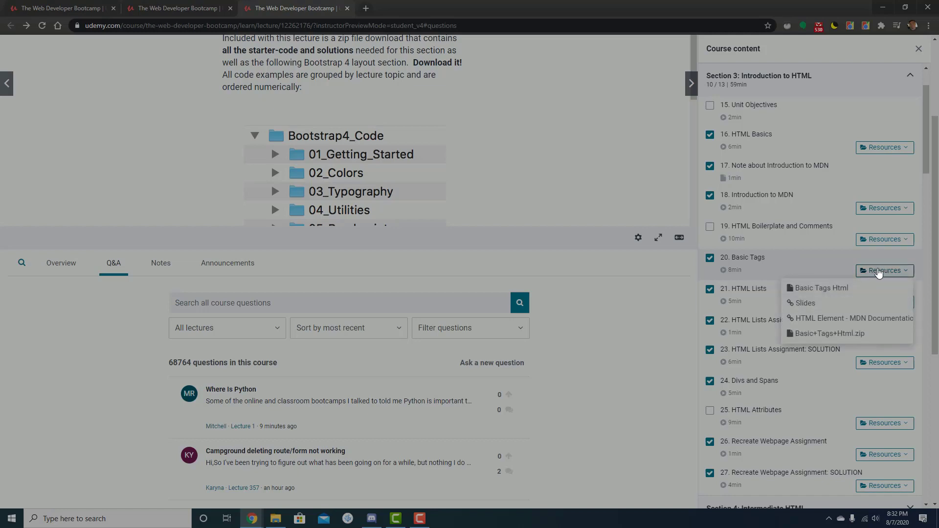
pyautogui.moveTo(858, 298)
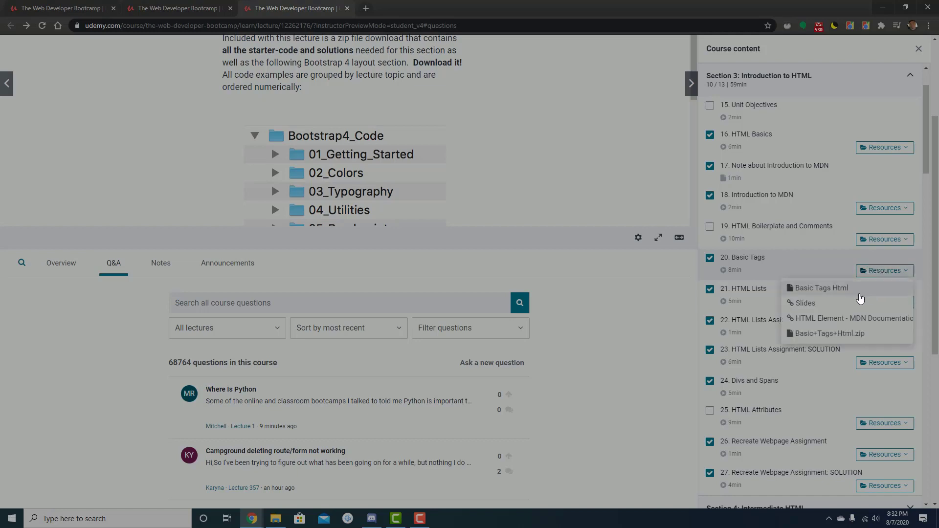
pyautogui.click(883, 270)
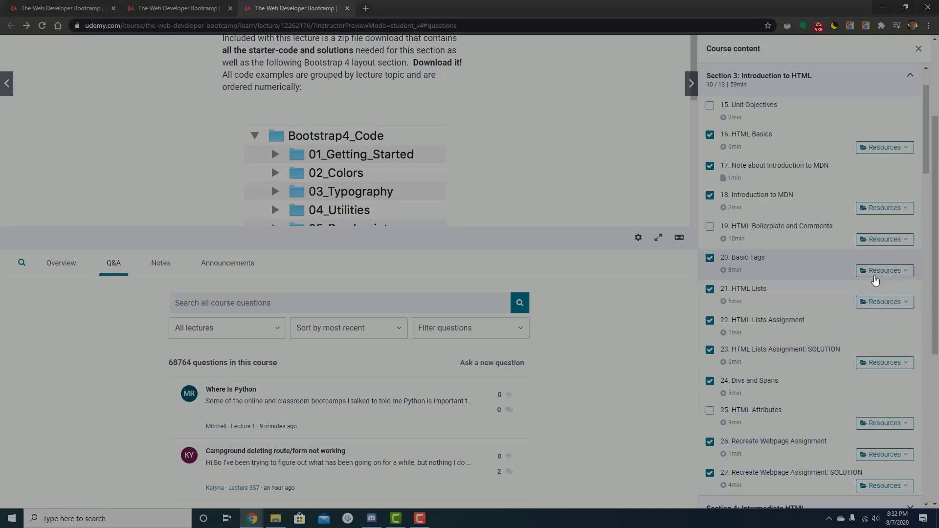
pyautogui.moveTo(874, 302)
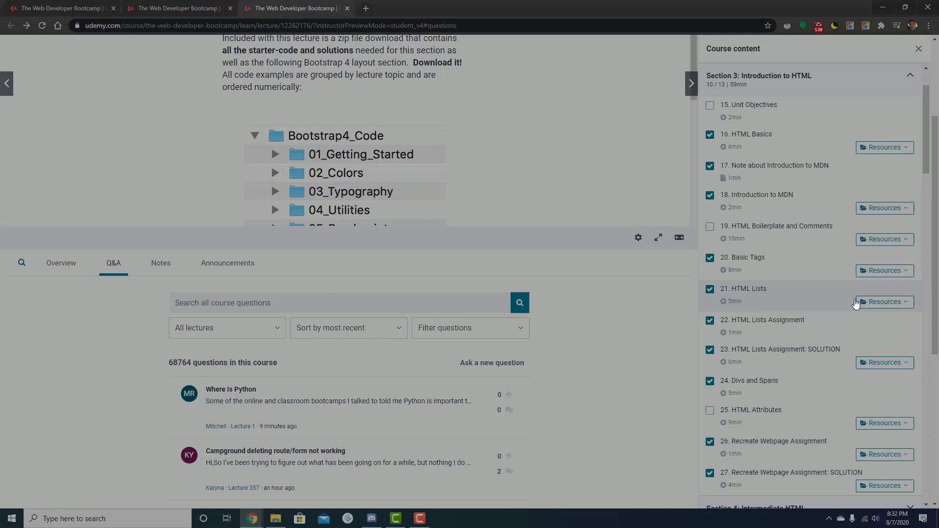
# Step: Scroll down to Section 4 and download the Form Intro resource file
pyautogui.scroll(-3)
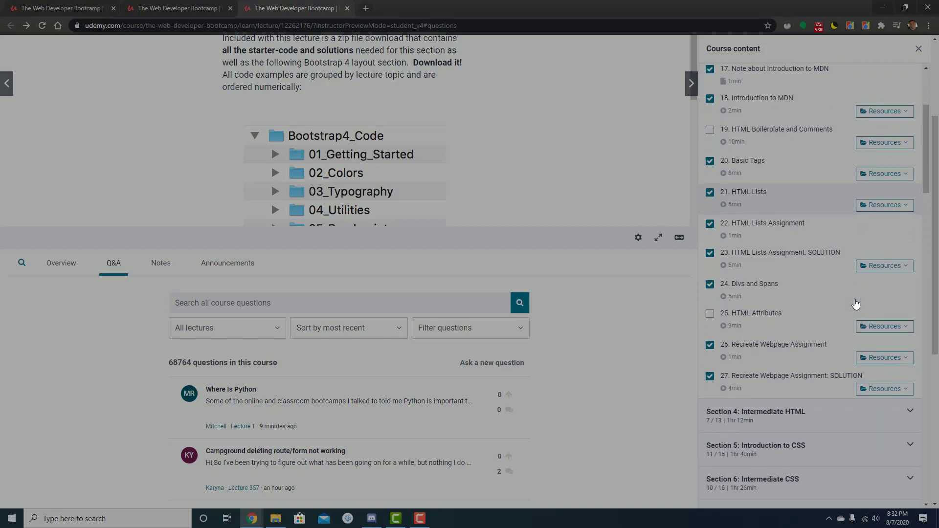
pyautogui.moveTo(783, 300)
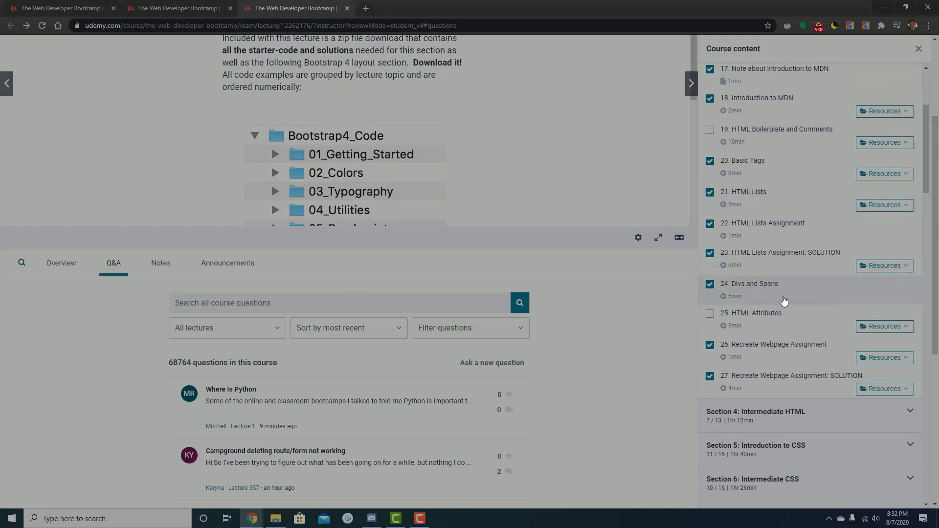
pyautogui.scroll(-3)
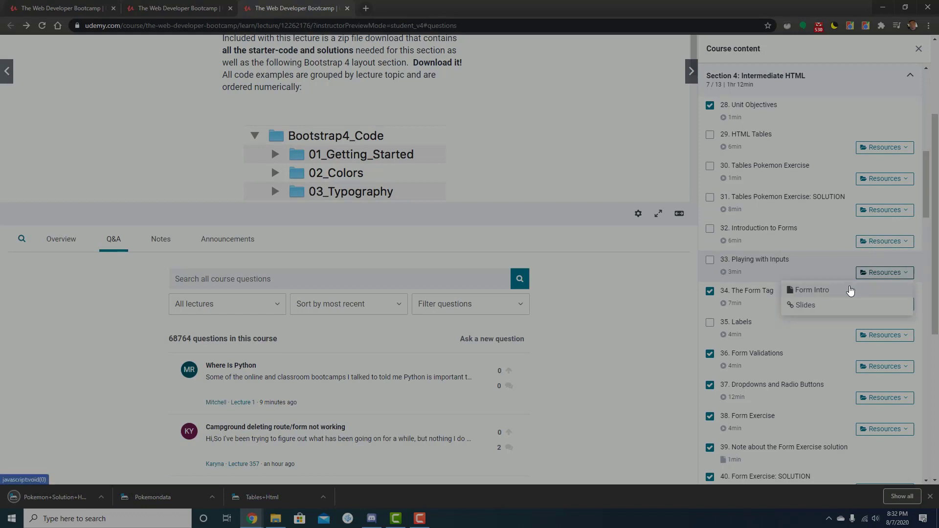
pyautogui.click(811, 289)
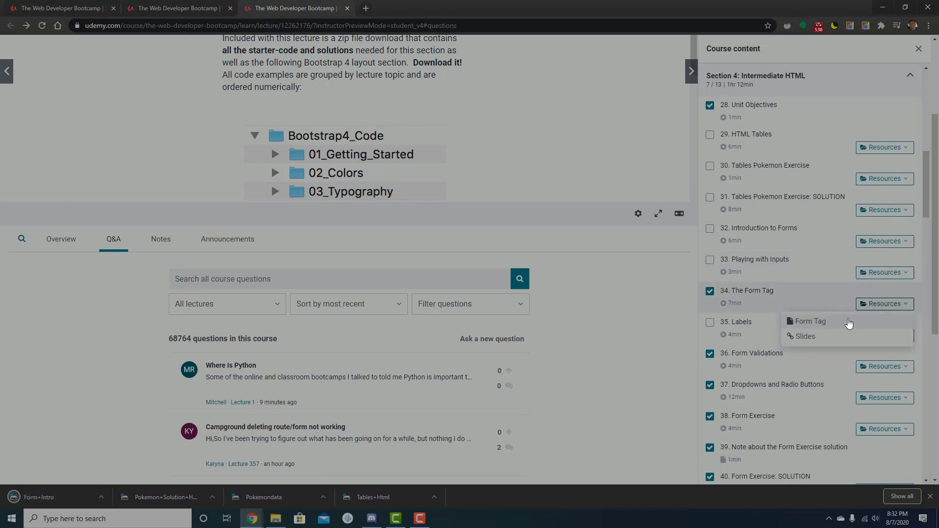
# Step: Try the Form Tag download, then go back to the Udemy lecture page
pyautogui.click(809, 321)
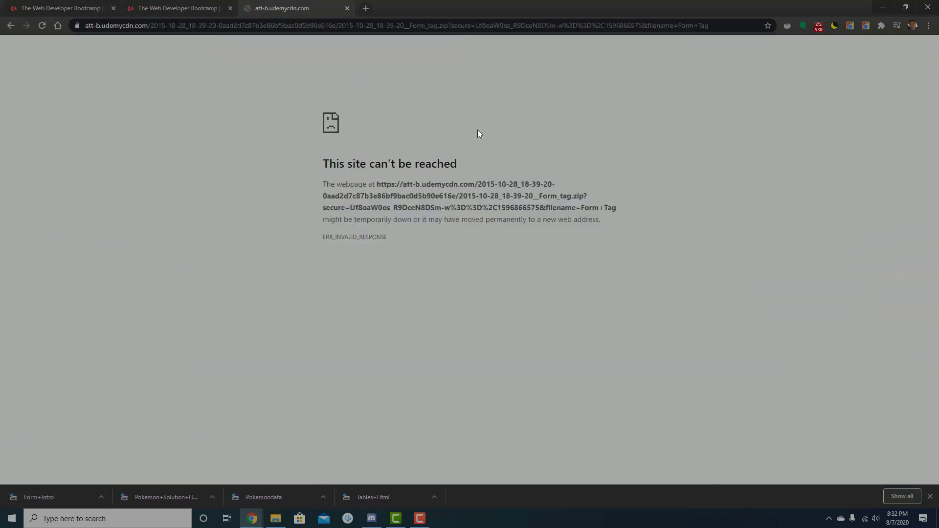
pyautogui.moveTo(371, 178)
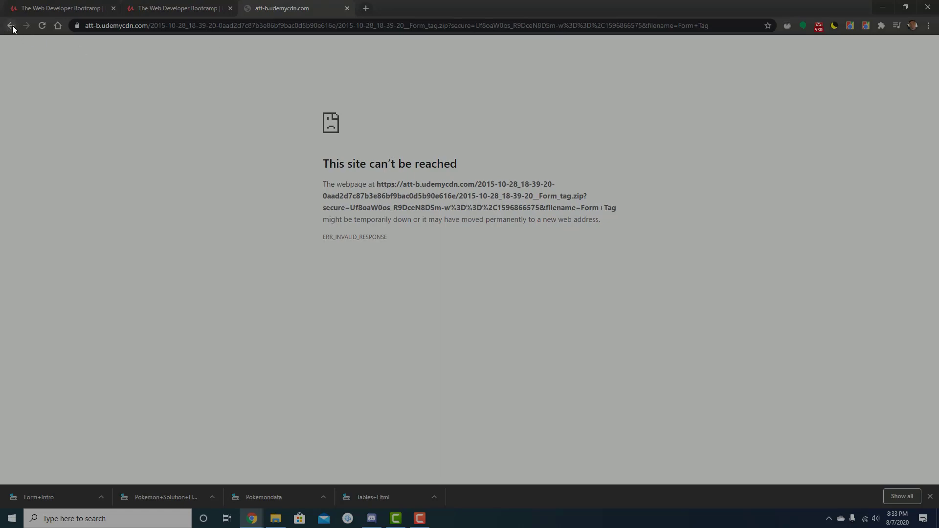
pyautogui.click(10, 25)
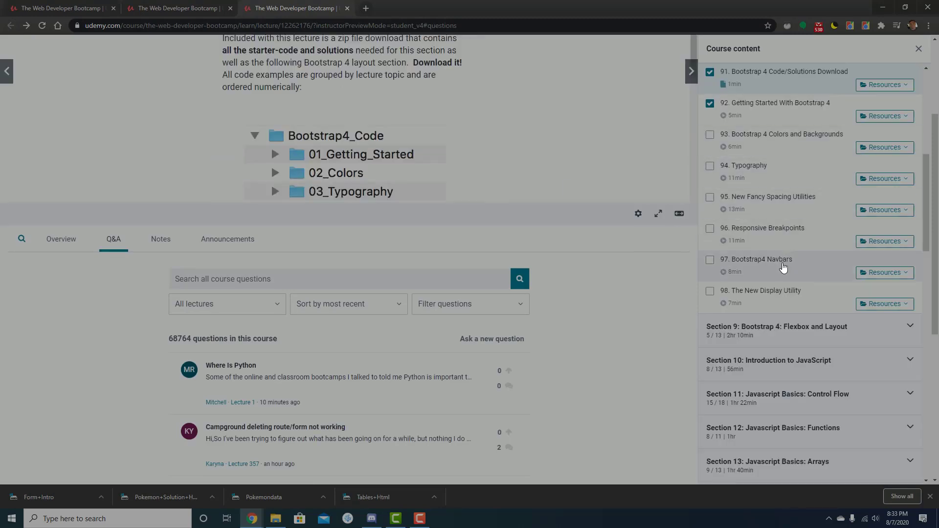
pyautogui.scroll(3)
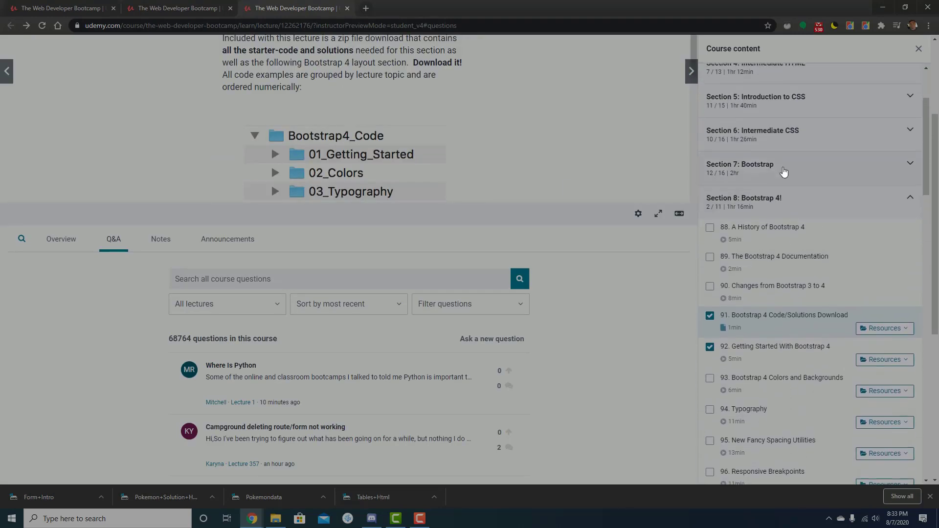
pyautogui.scroll(3)
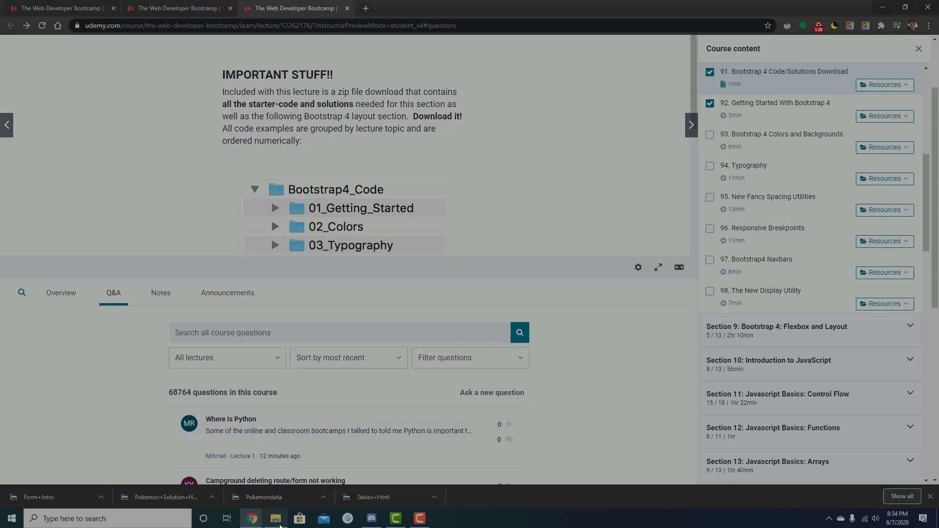
# Step: Open Downloads and select the extensionless Form+Intro download
pyautogui.click(275, 523)
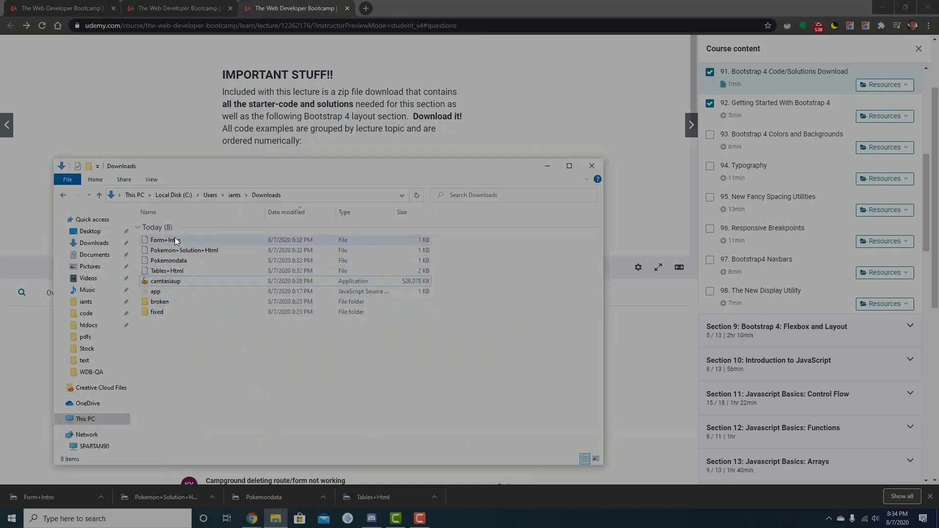
pyautogui.click(167, 269)
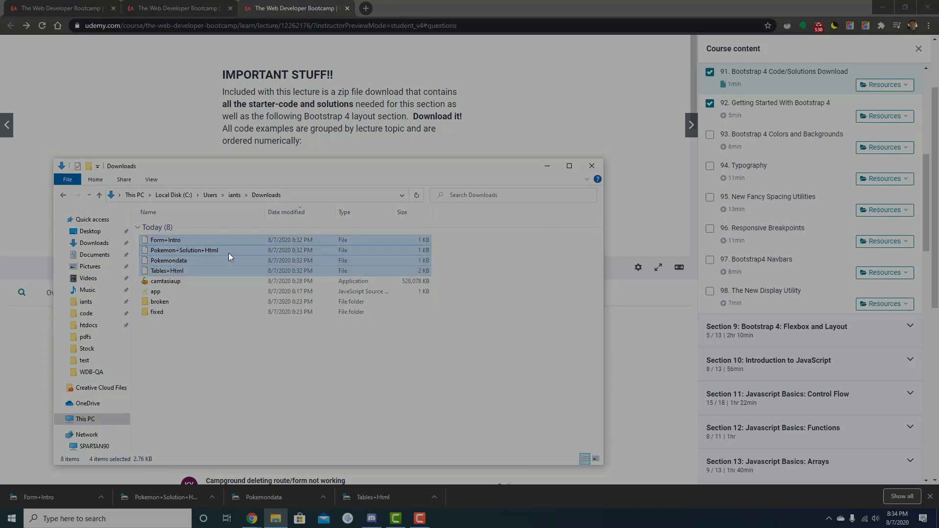
pyautogui.click(184, 250)
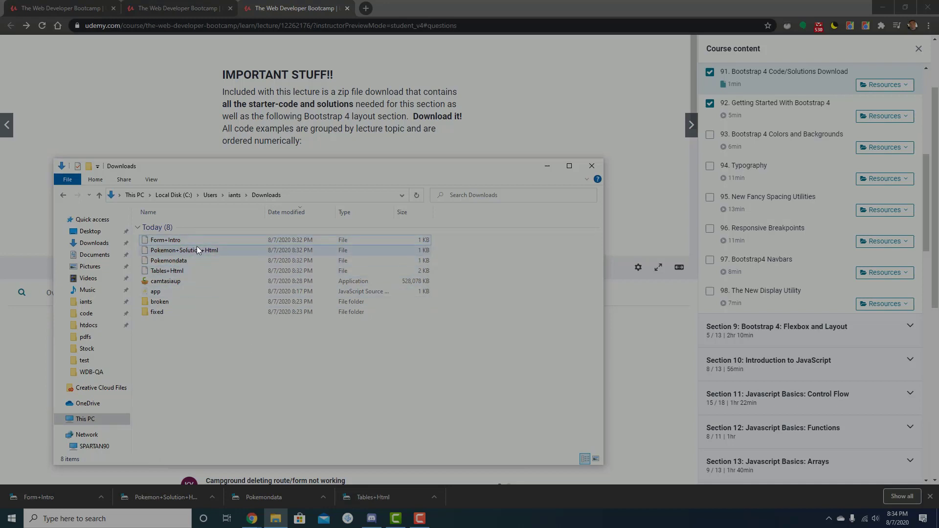
pyautogui.moveTo(187, 240)
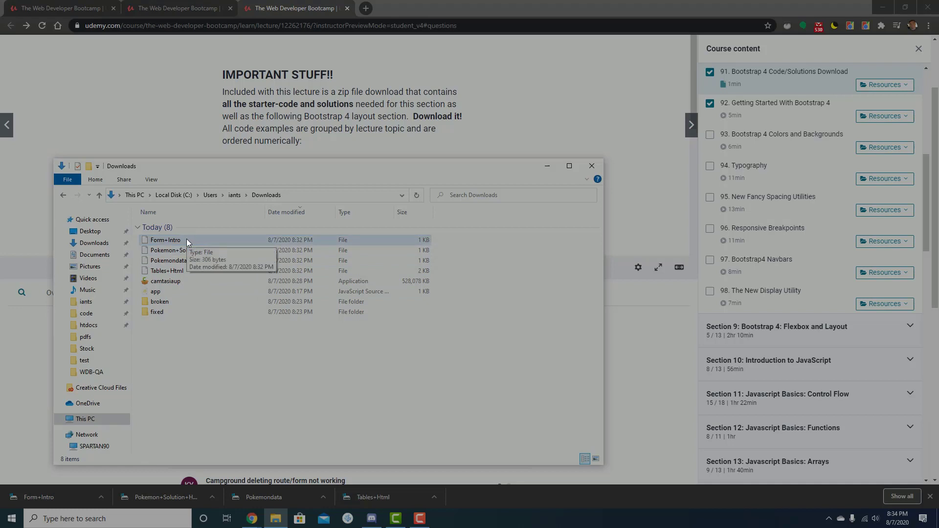
pyautogui.doubleClick(165, 240)
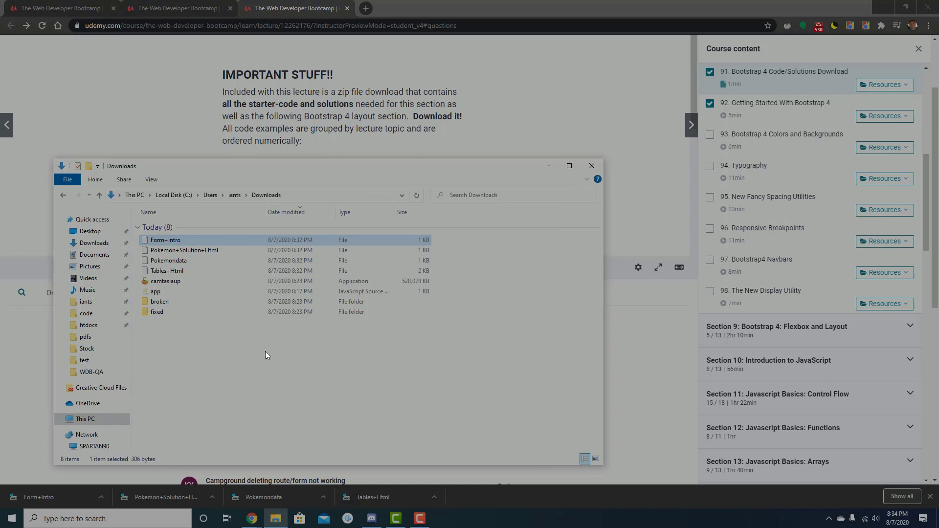
pyautogui.moveTo(194, 282)
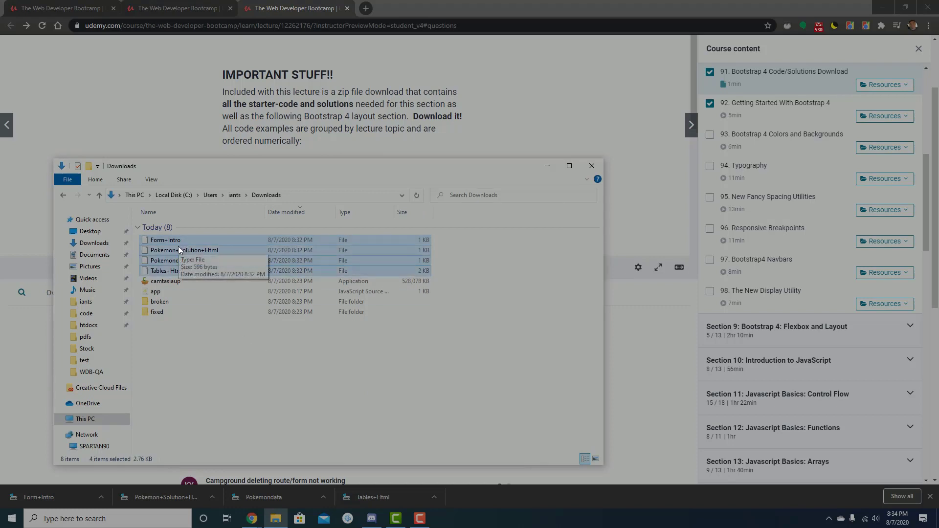
pyautogui.moveTo(197, 264)
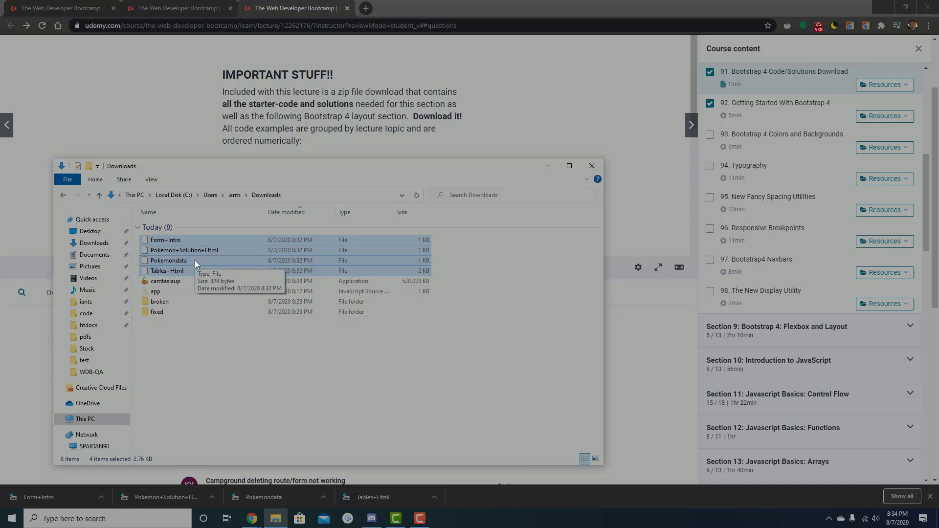
pyautogui.moveTo(175, 241)
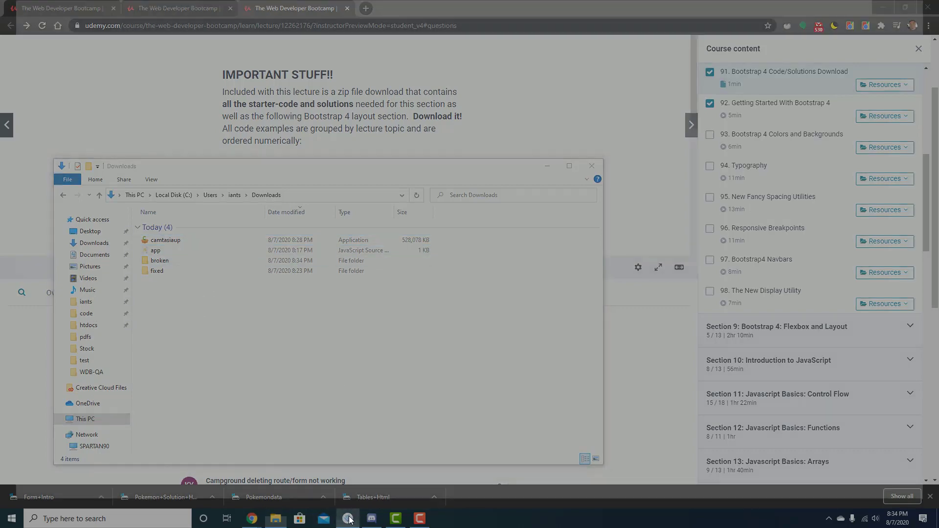
# Step: Switch to VSCodium and review app.js, highlighting join, fs and readdirSync
pyautogui.click(370, 518)
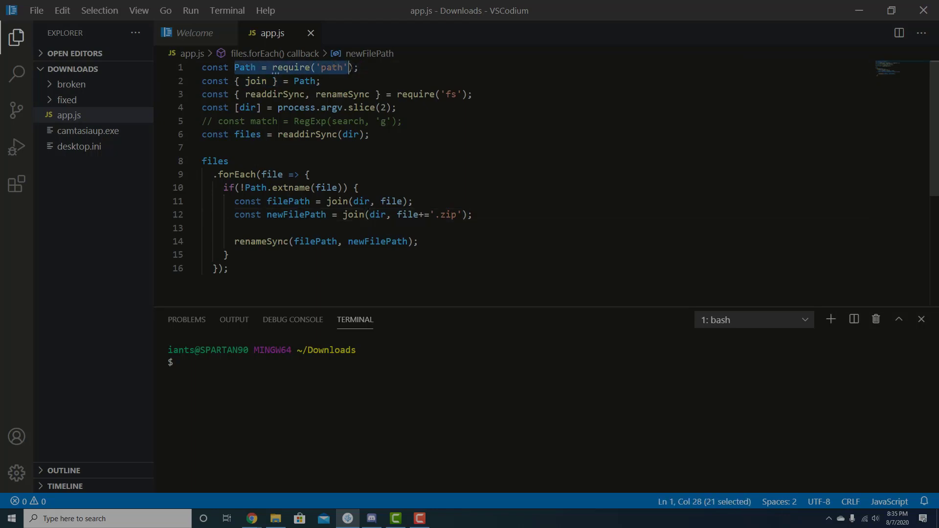
pyautogui.doubleClick(254, 81)
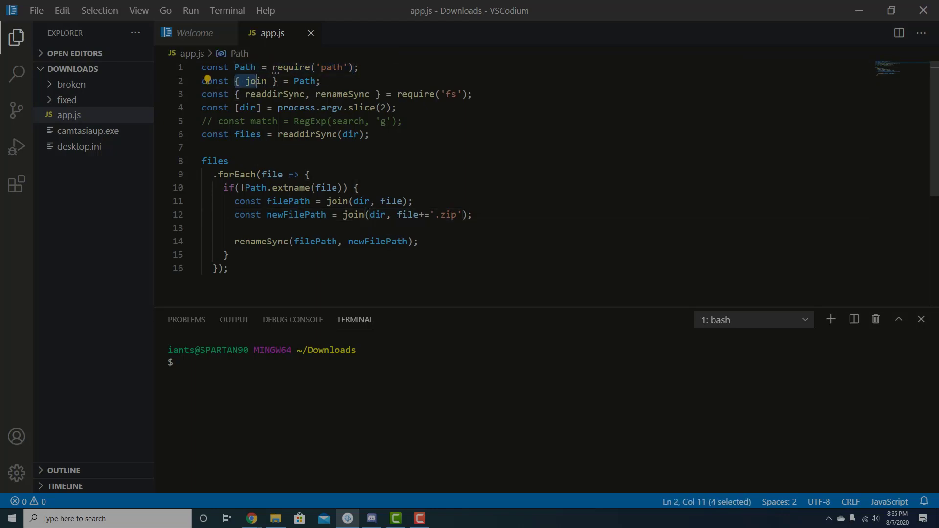
pyautogui.moveTo(254, 81); pyautogui.dragTo(305, 81)
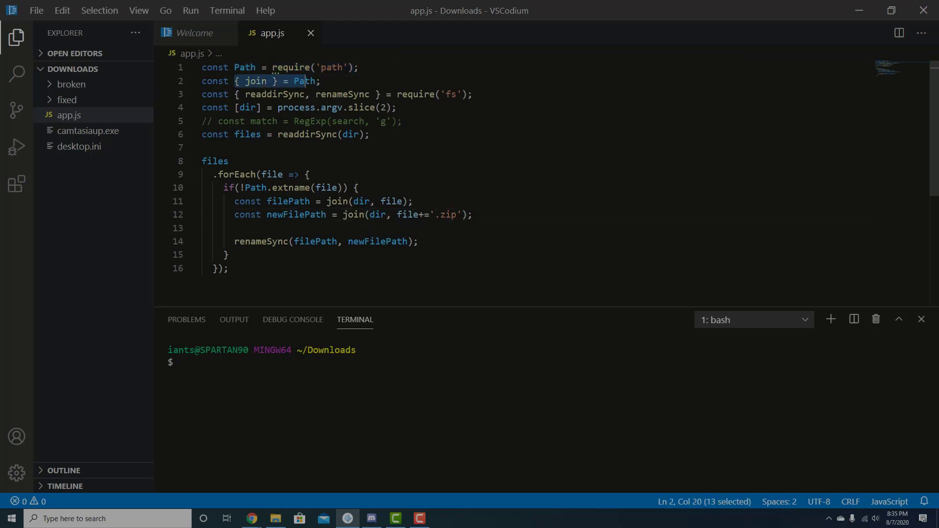
pyautogui.doubleClick(276, 94)
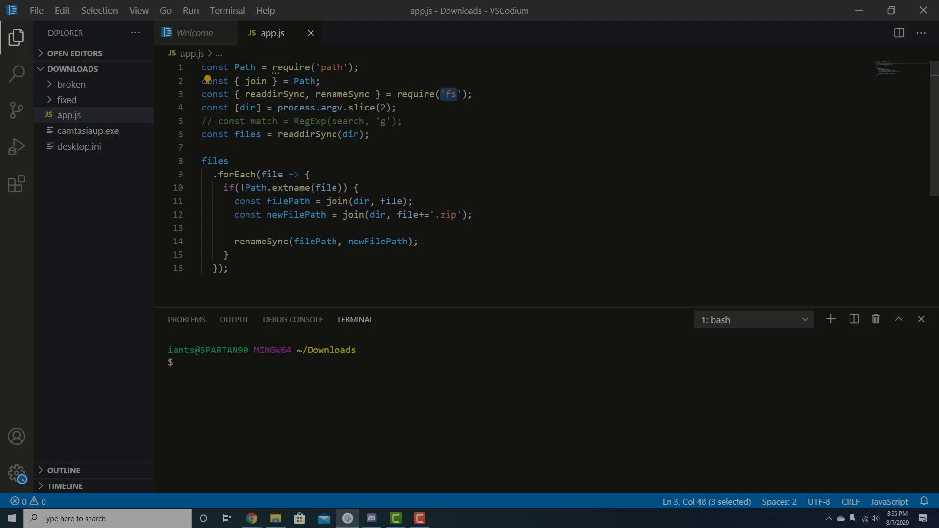
pyautogui.moveTo(447, 94)
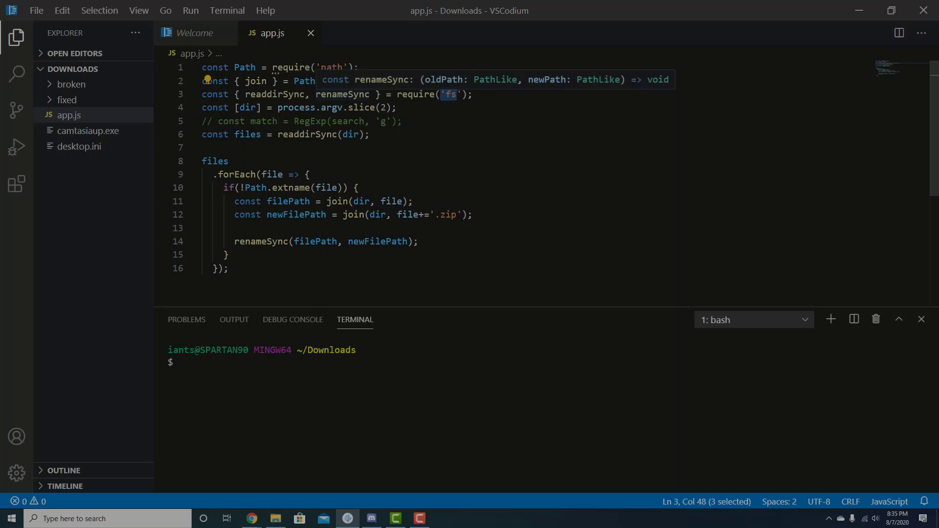
pyautogui.moveTo(363, 108)
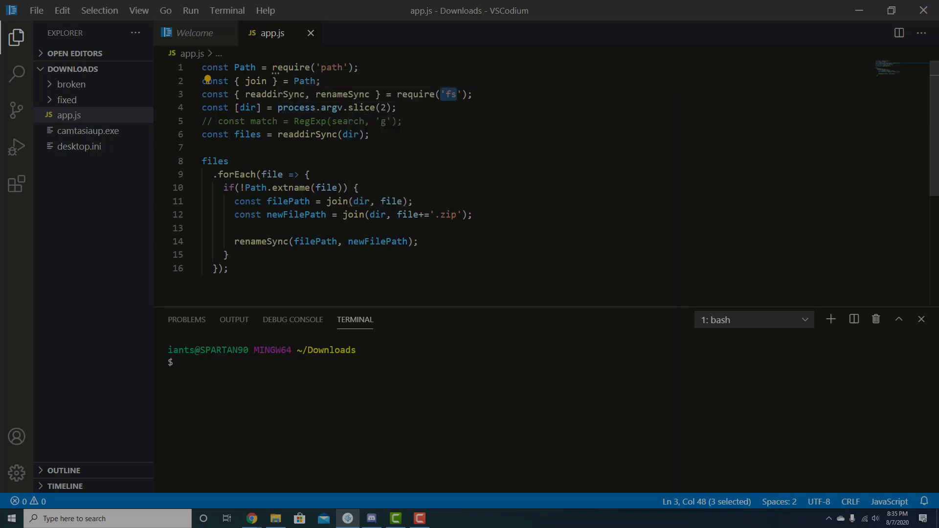
pyautogui.doubleClick(246, 107)
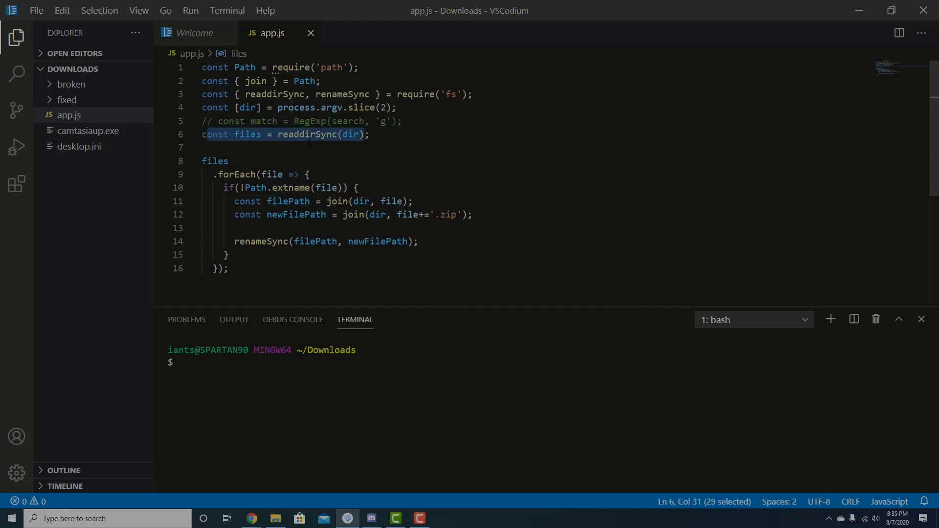
pyautogui.doubleClick(307, 134)
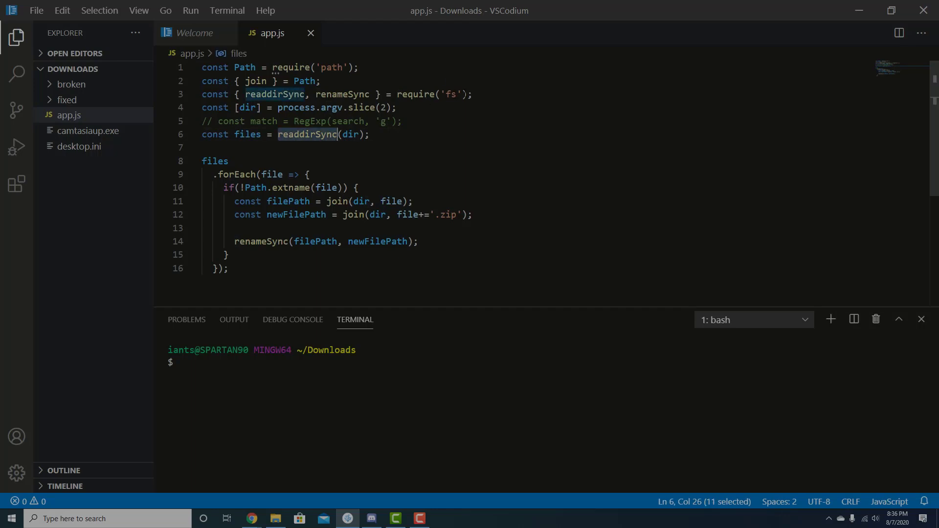
pyautogui.moveTo(448, 94)
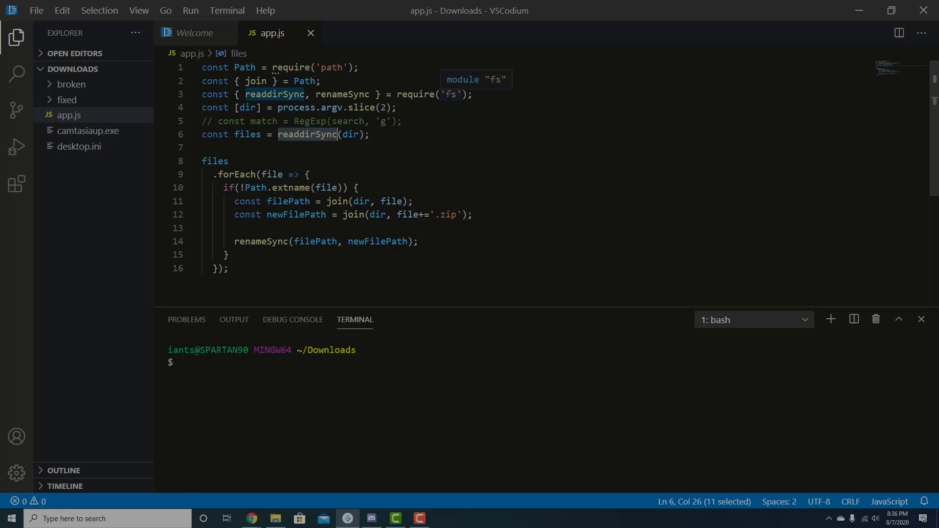
pyautogui.moveTo(160, 165)
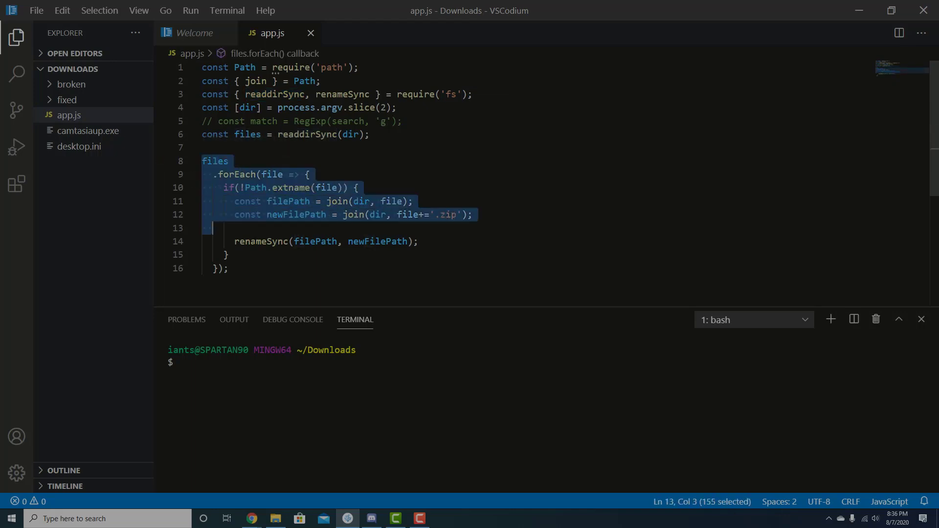
pyautogui.click(227, 268)
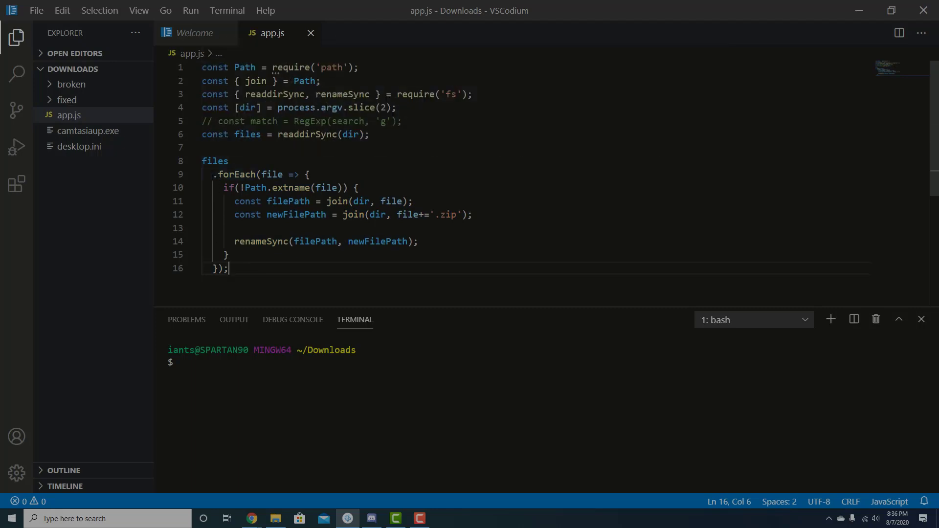
pyautogui.moveTo(225, 174)
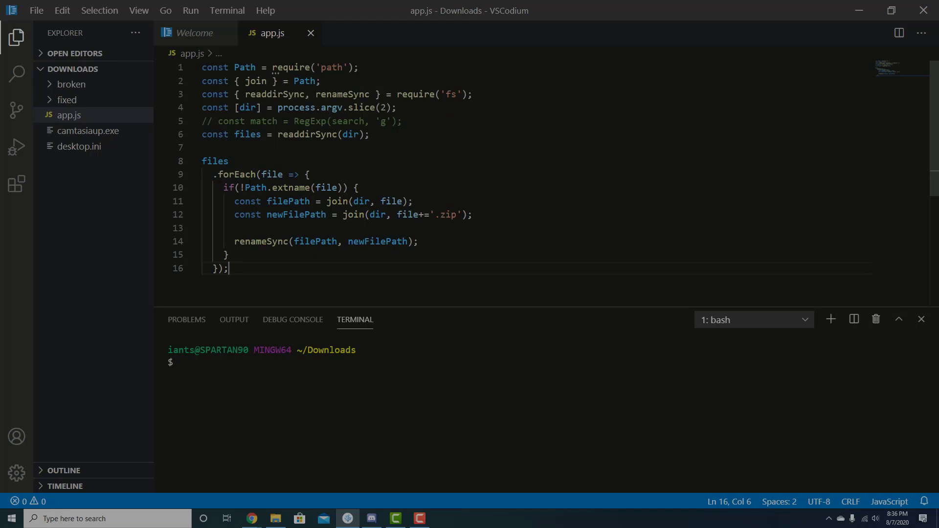
pyautogui.moveTo(290, 187)
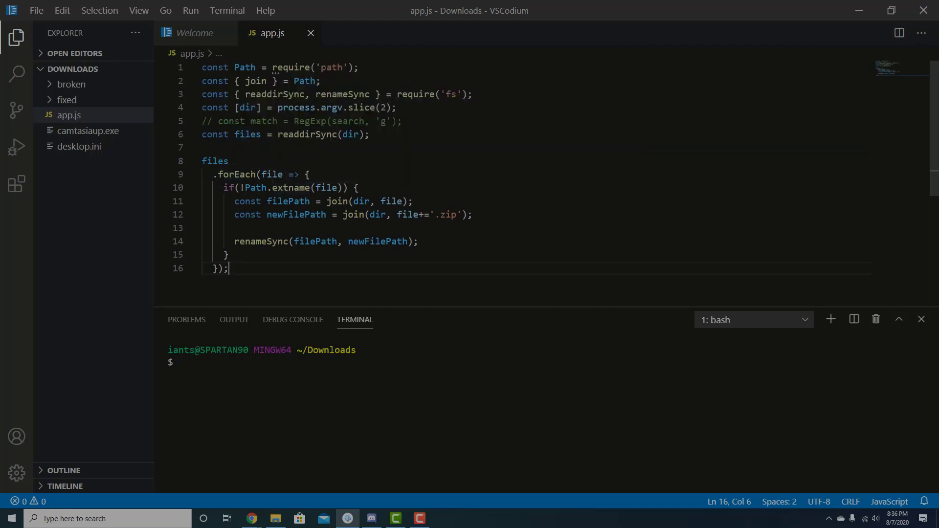
pyautogui.moveTo(274, 174)
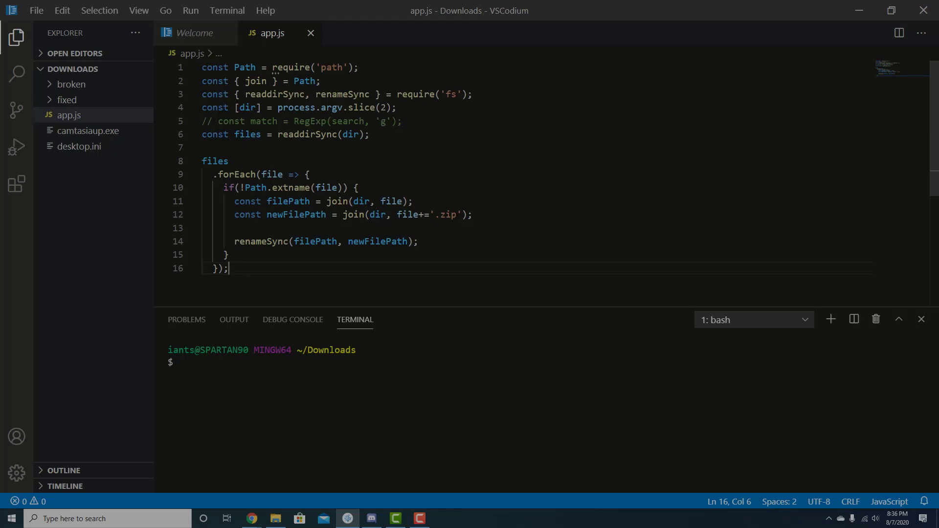
pyautogui.moveTo(86, 87)
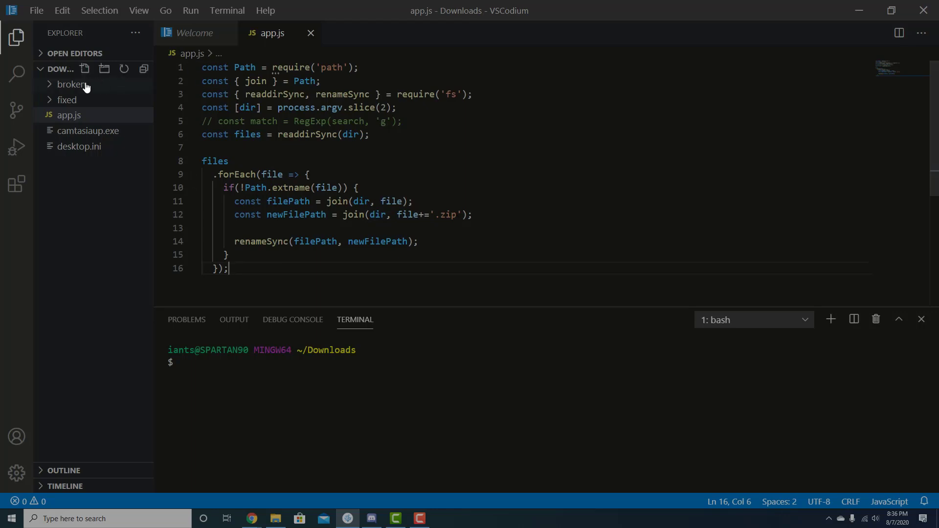
pyautogui.moveTo(68, 115)
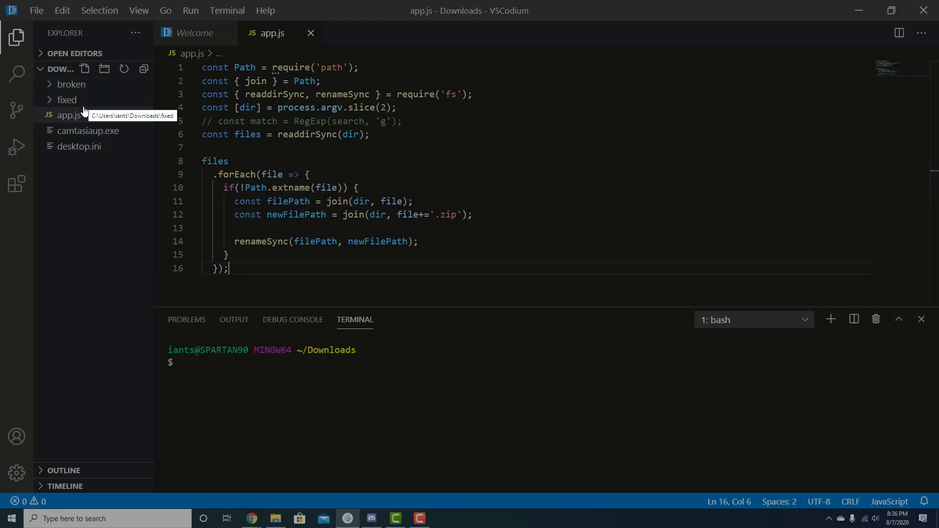
pyautogui.moveTo(102, 100)
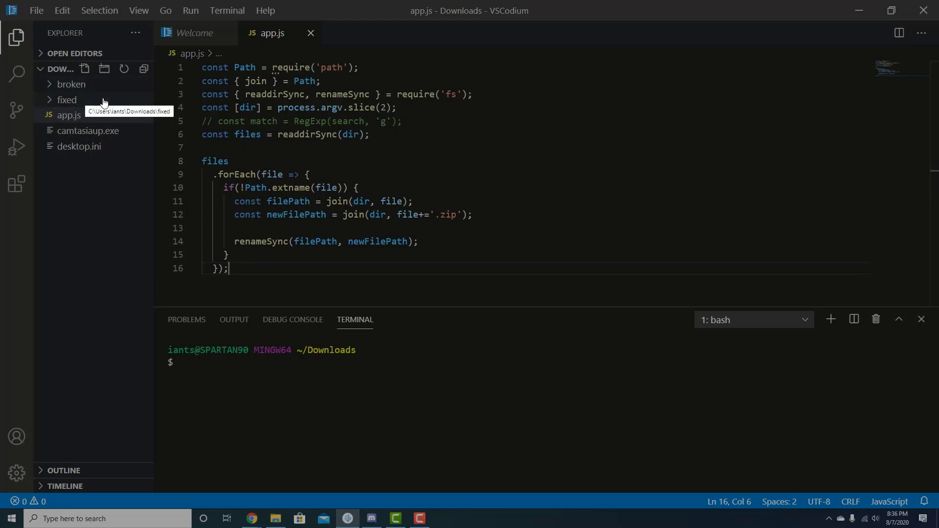
pyautogui.moveTo(359, 201)
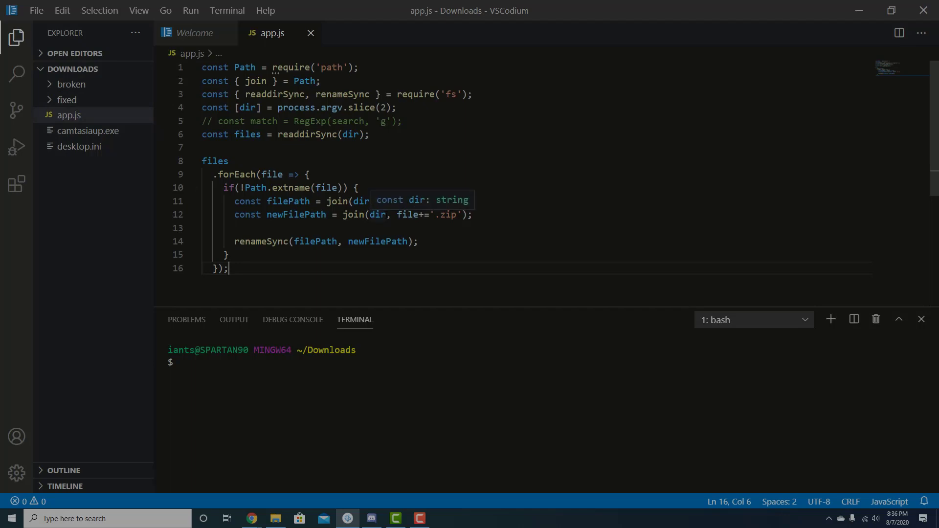
pyautogui.doubleClick(287, 201)
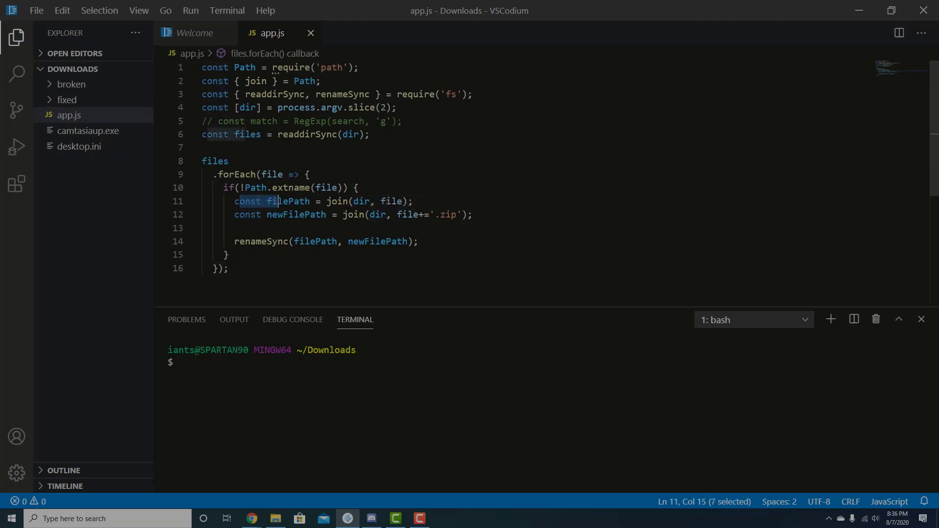
pyautogui.doubleClick(290, 200)
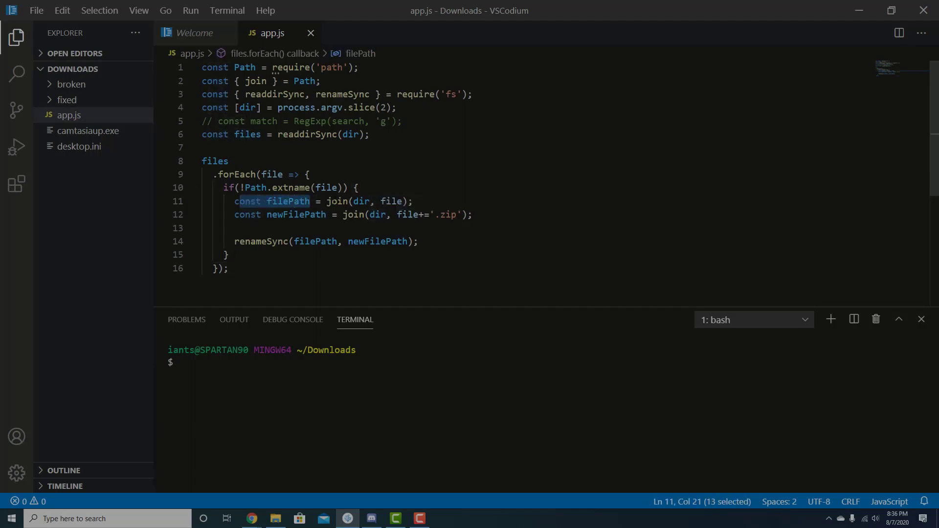
pyautogui.doubleClick(361, 201)
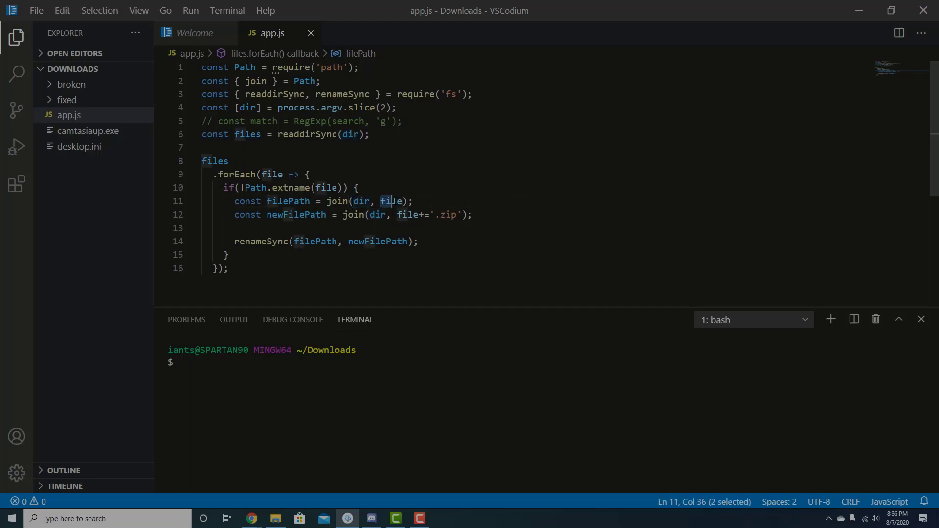
pyautogui.doubleClick(390, 201)
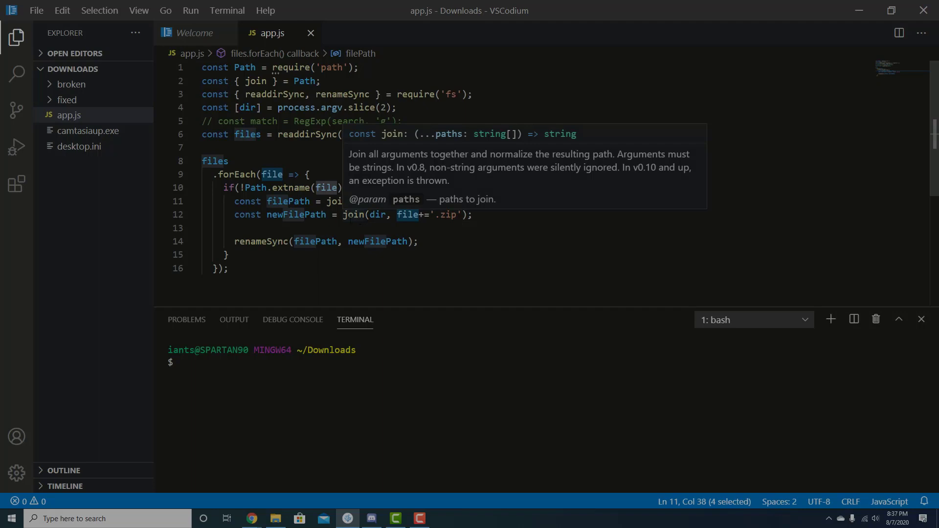
pyautogui.click(371, 214)
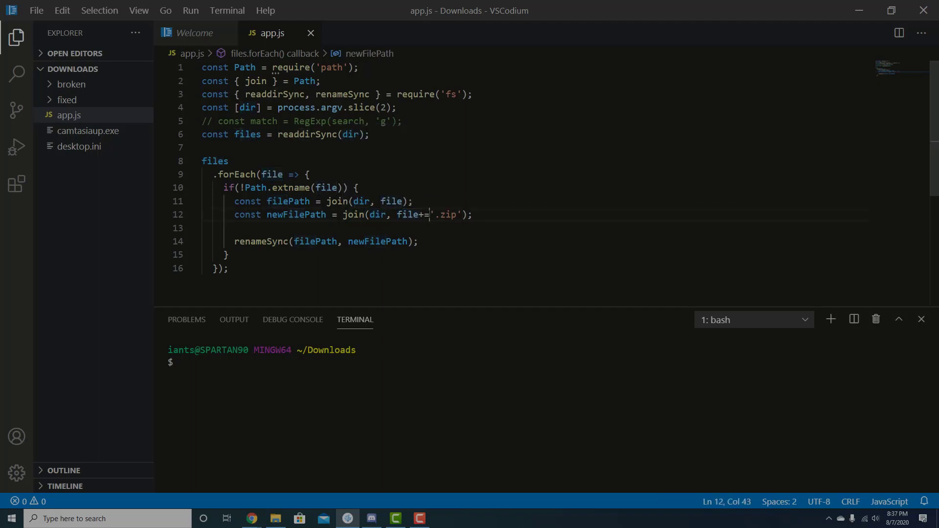
# Step: Replace dir with fix in the newFilePath join and start typing 'node app.' in the terminal
pyautogui.doubleClick(378, 214)
pyautogui.write("'./")
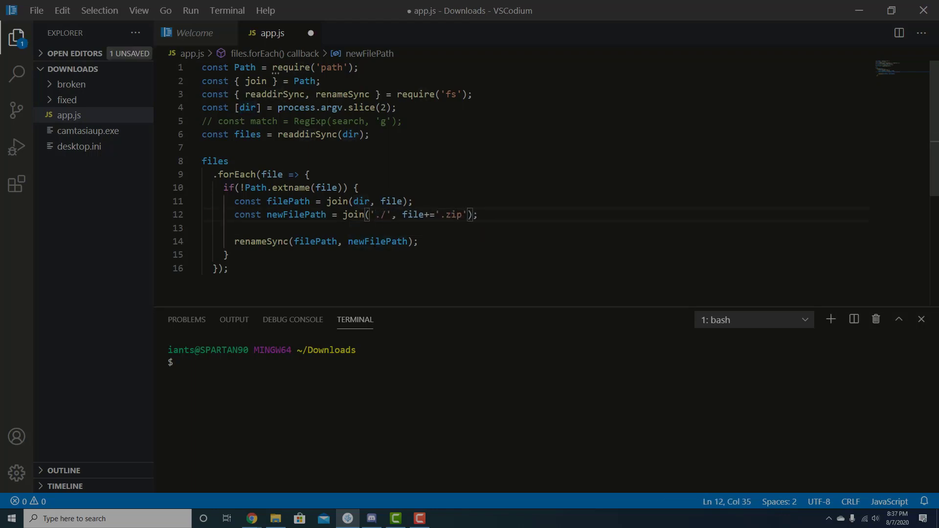
pyautogui.write('fixed')
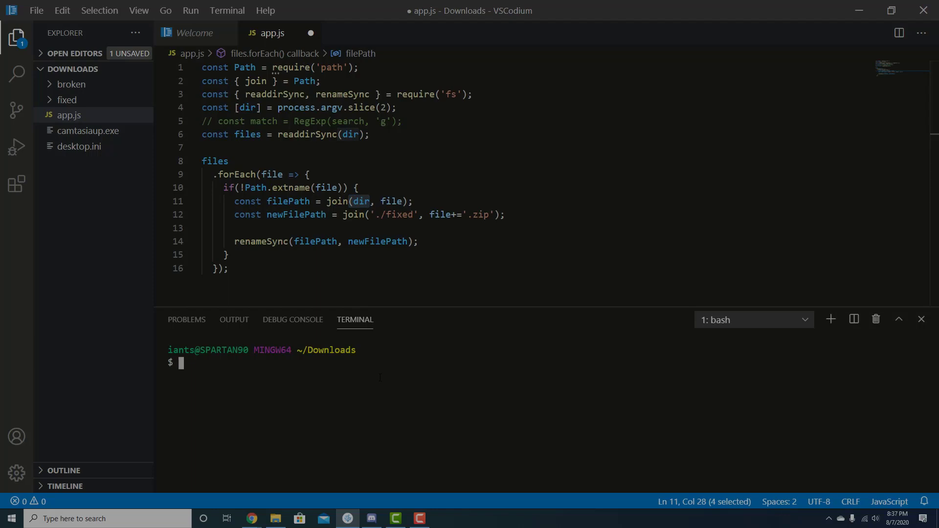
pyautogui.write('node app.js ./')
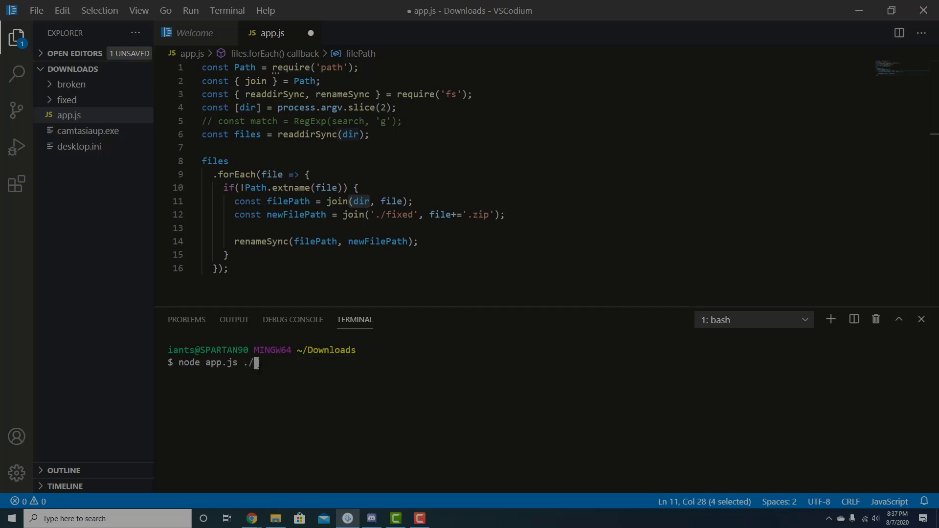
# Step: Drop the ./ terminal argument and replace the readdirSync dir argument with './'
pyautogui.press('BackSpace')
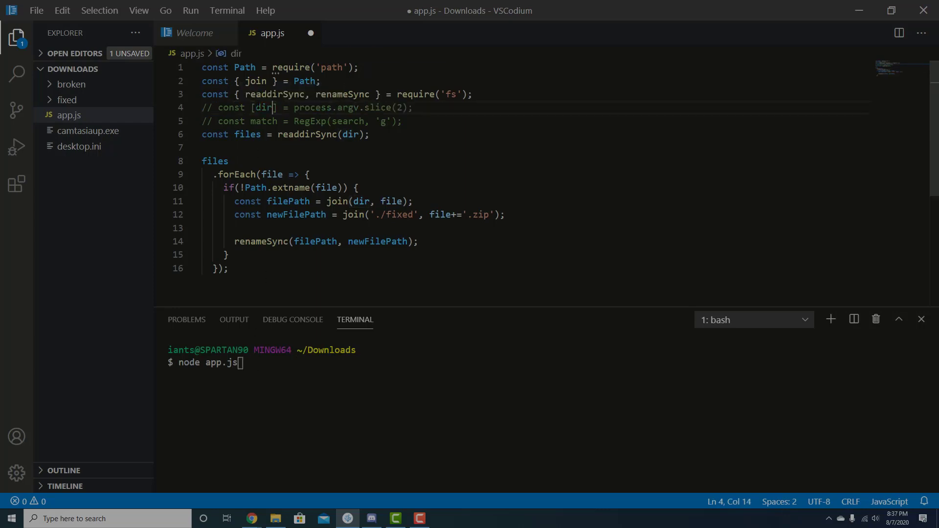
pyautogui.click(352, 134)
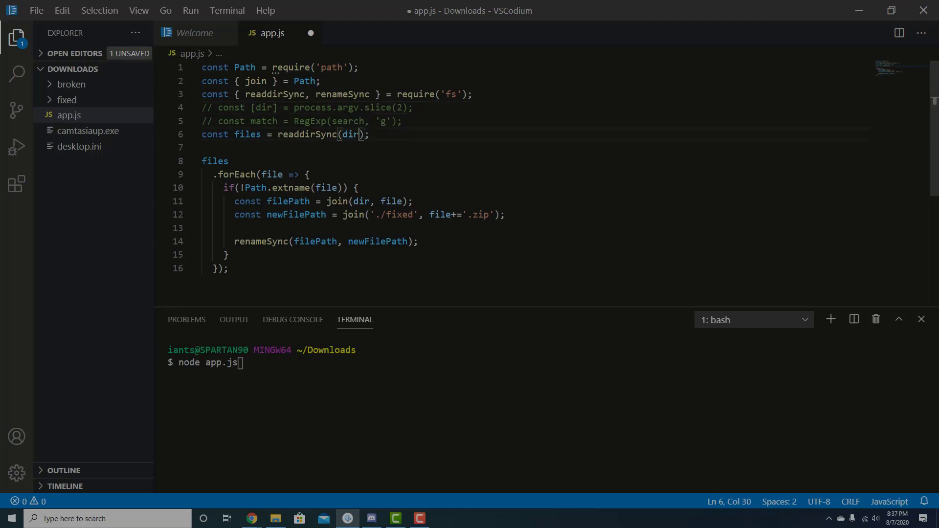
pyautogui.doubleClick(350, 134)
pyautogui.write("'./'")
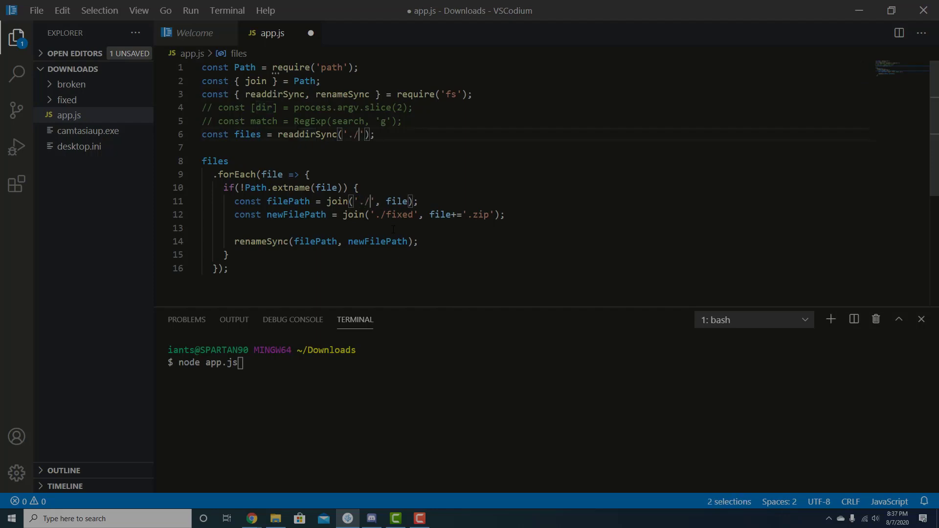
pyautogui.press('Backspace')
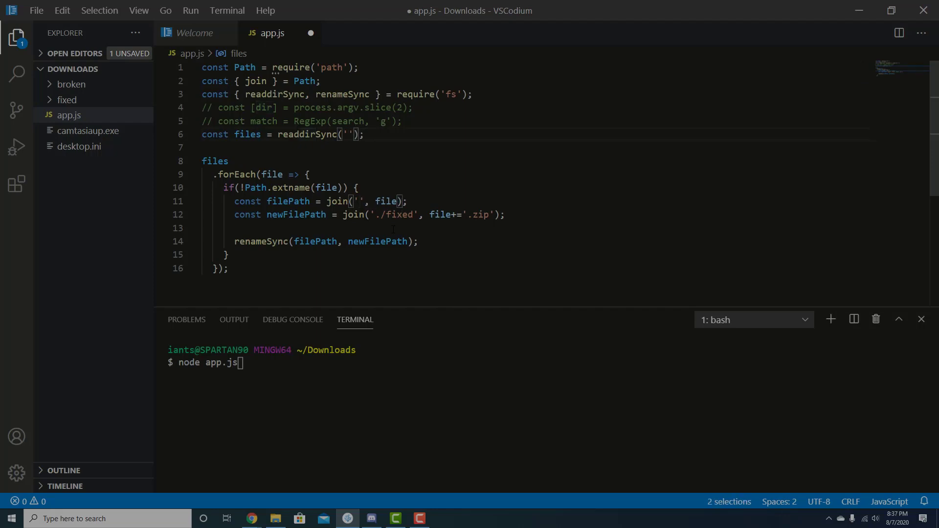
pyautogui.write('~')
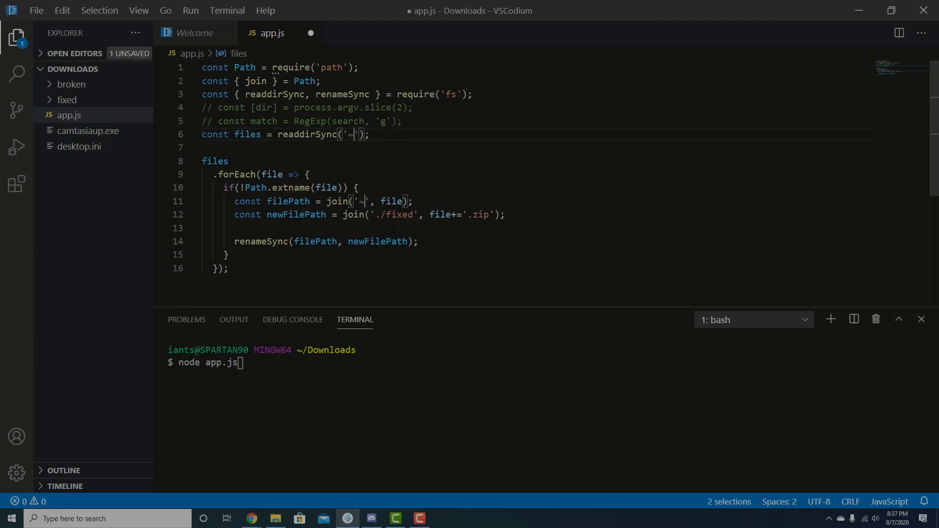
pyautogui.write('/Downloads')
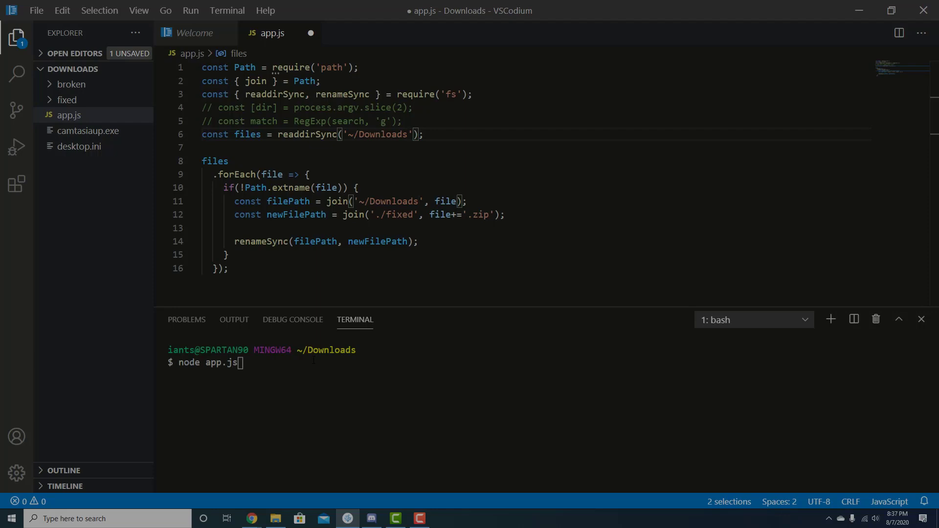
pyautogui.write('./')
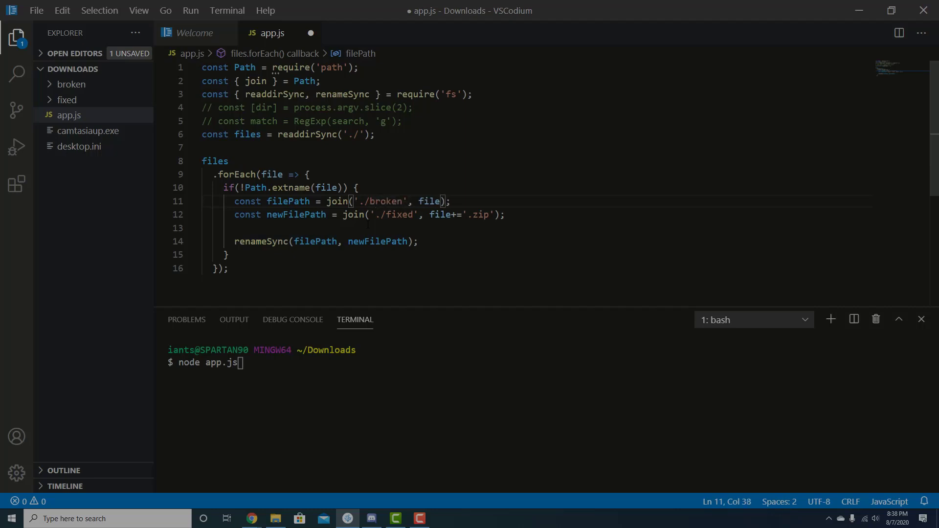
# Step: Point readdirSync at './broken', expand the broken folder, and save app.js
pyautogui.click(359, 134)
pyautogui.write('broken')
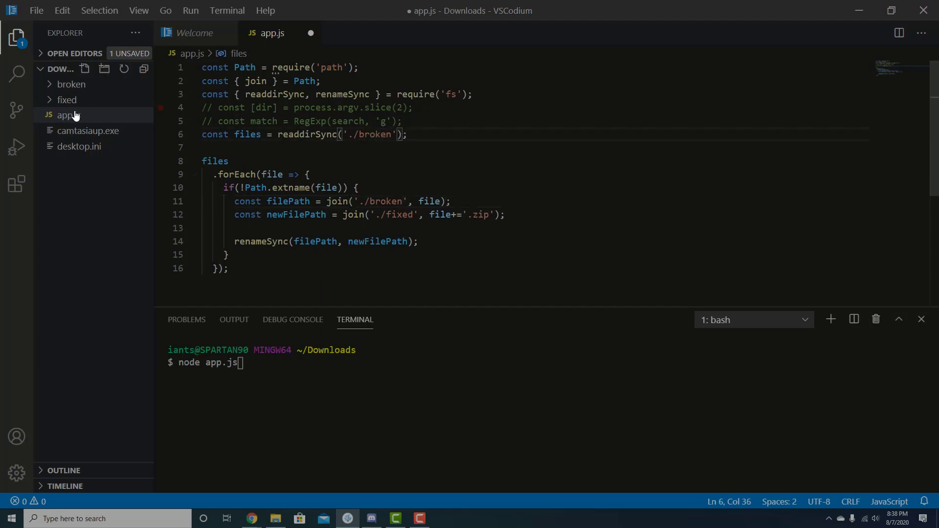
pyautogui.click(70, 84)
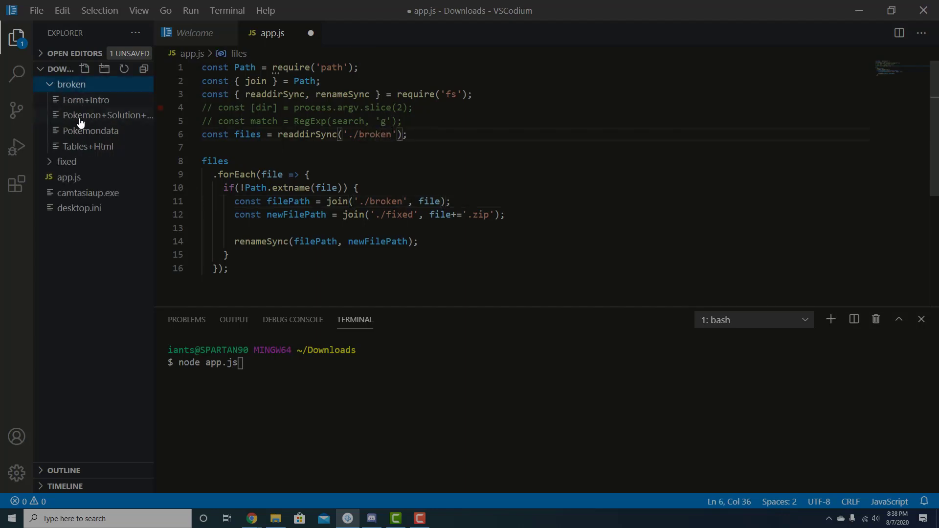
pyautogui.moveTo(99, 159)
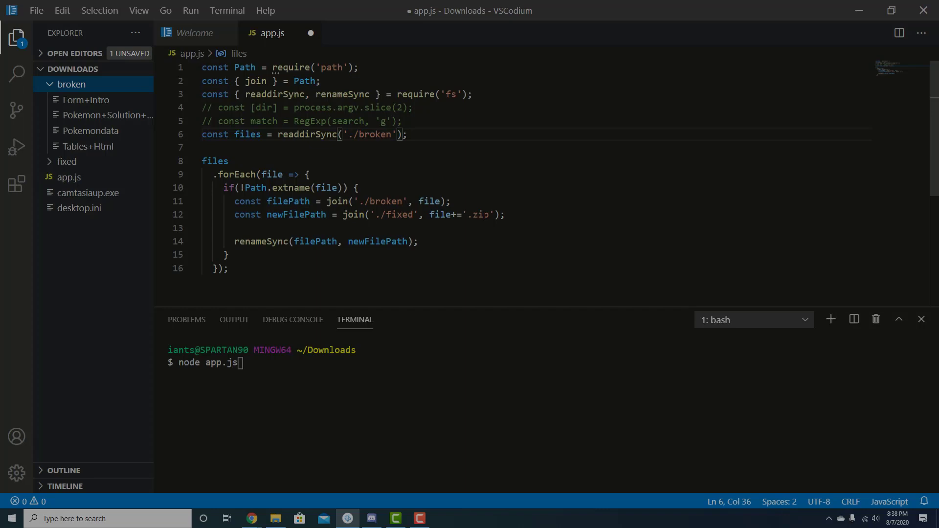
pyautogui.press('ctrl+s')
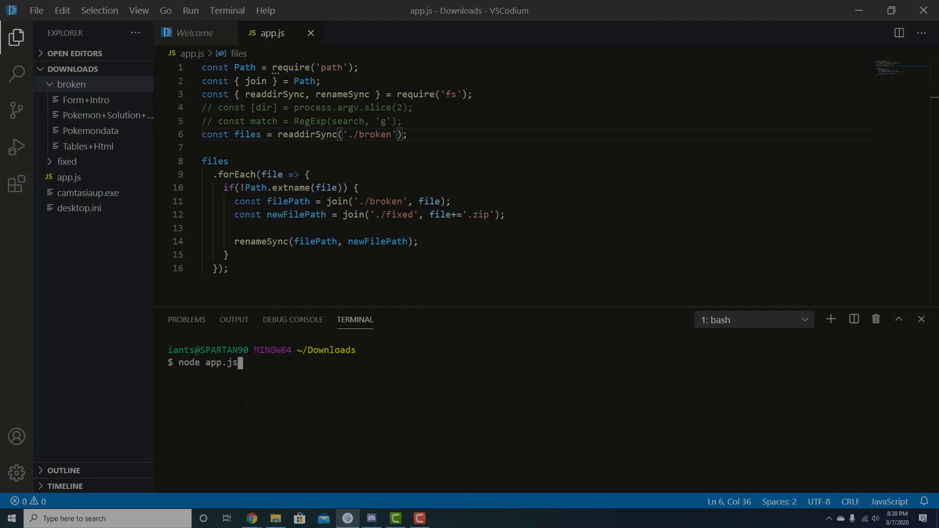
# Step: Run node app.js, then expand the fixed folder and widen the sidebar to read the .zip names
pyautogui.press('Return')
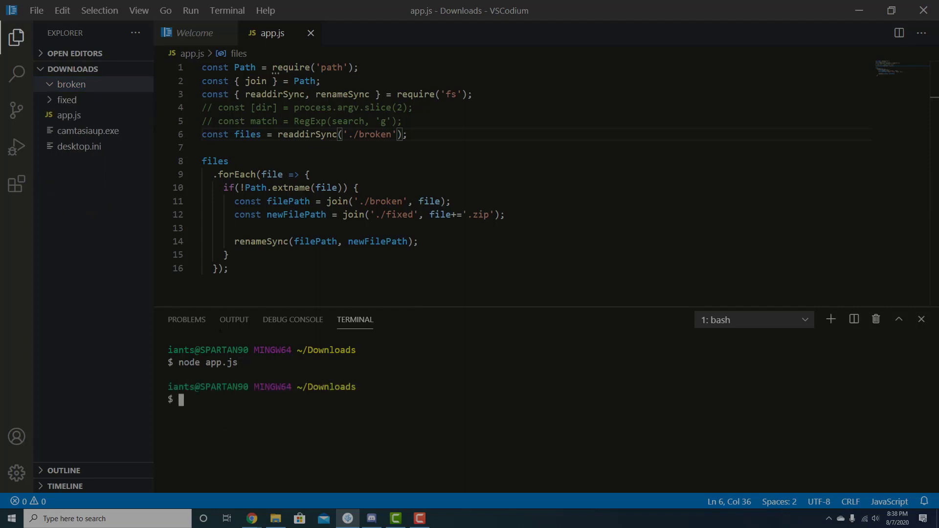
pyautogui.click(72, 84)
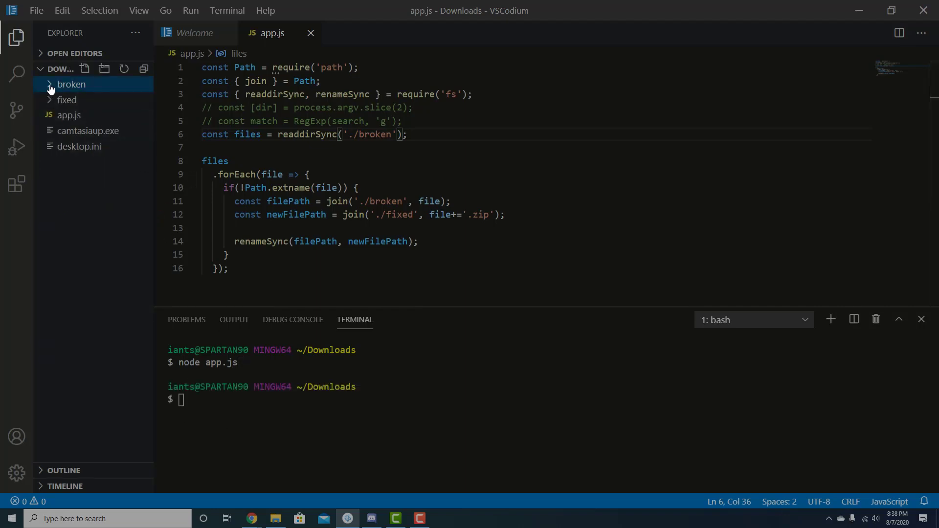
pyautogui.click(67, 99)
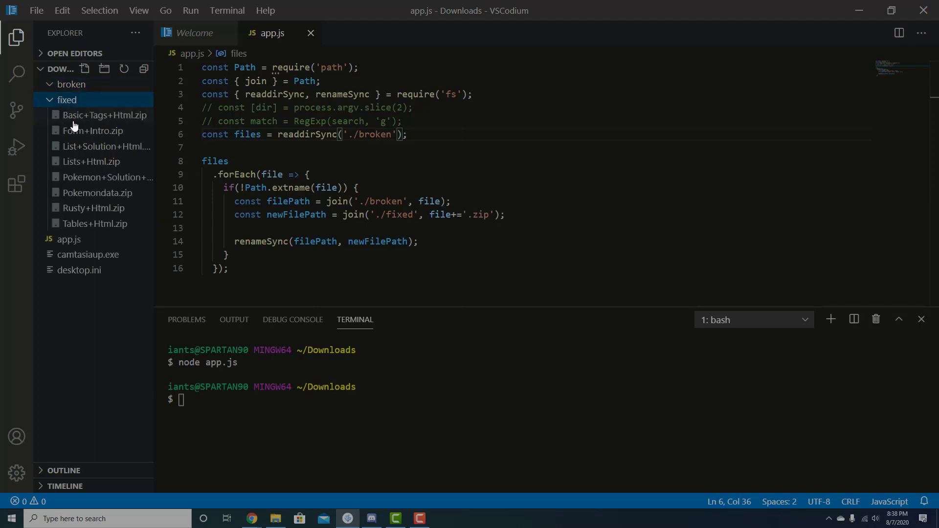
pyautogui.moveTo(66, 108)
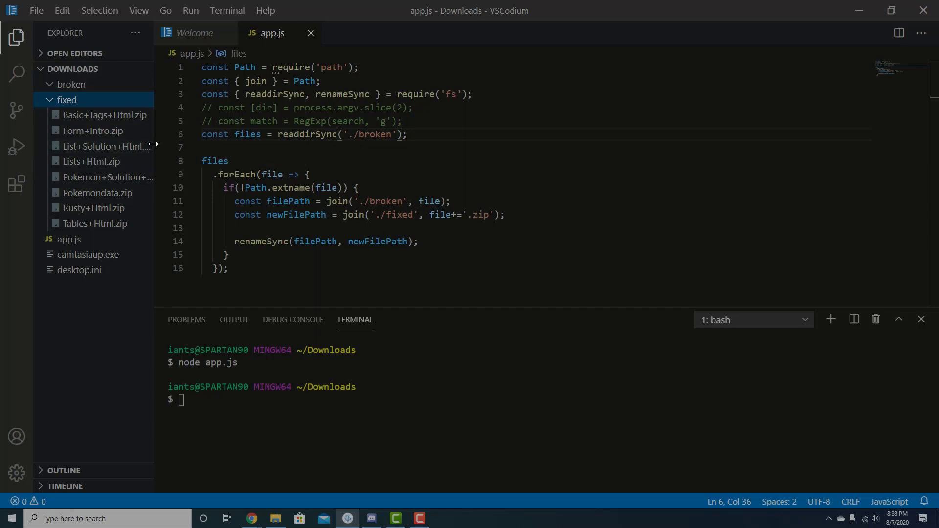
pyautogui.moveTo(155, 144); pyautogui.dragTo(235, 143)
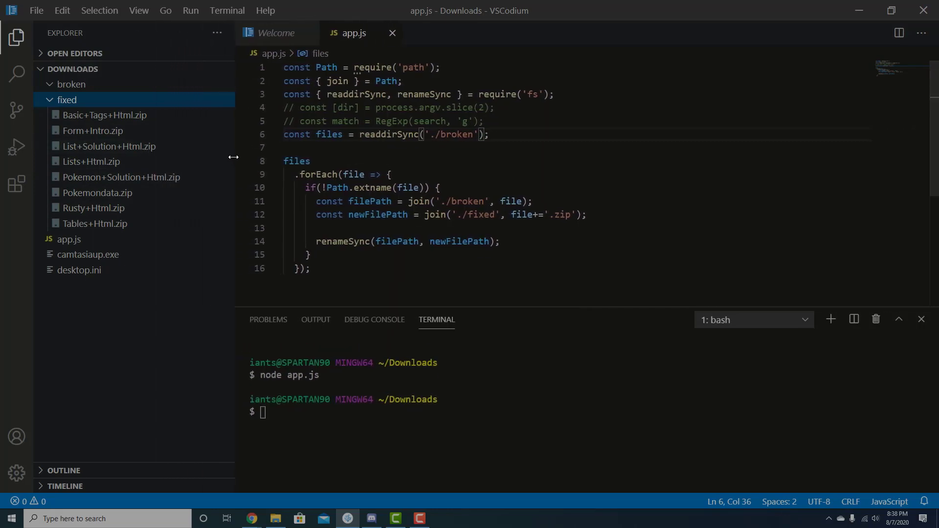
pyautogui.moveTo(107, 161)
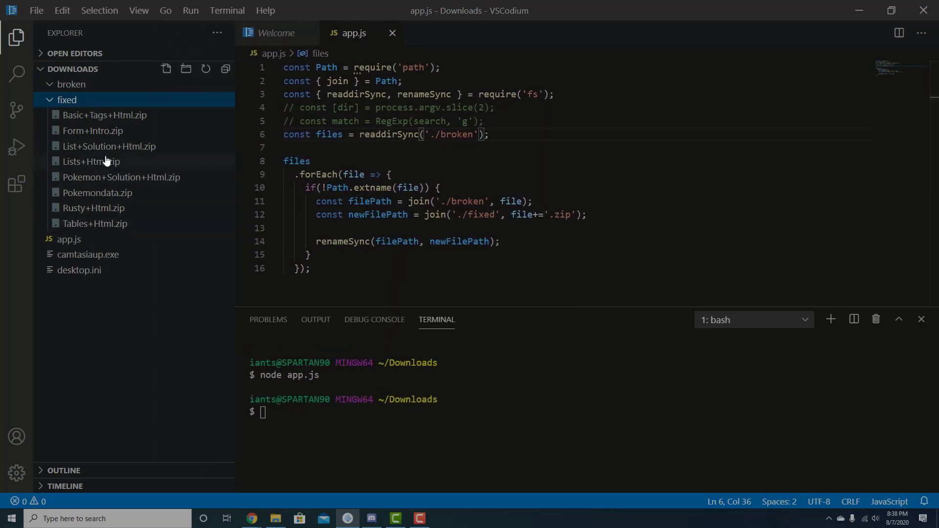
pyautogui.moveTo(93, 131)
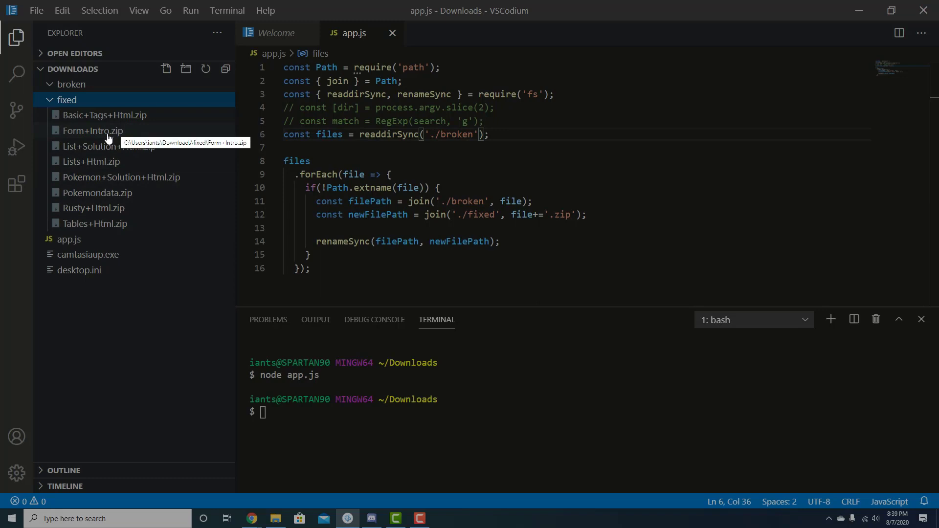
pyautogui.moveTo(93, 146)
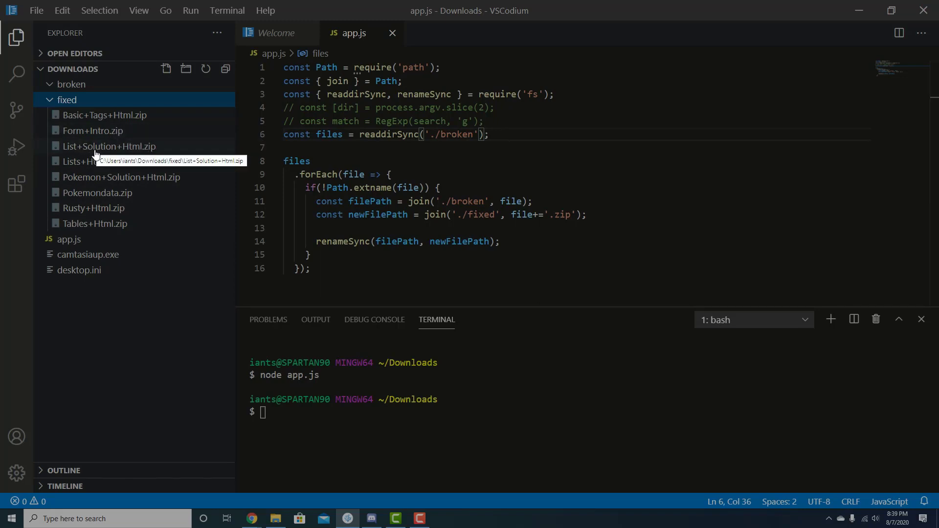
pyautogui.moveTo(166, 184)
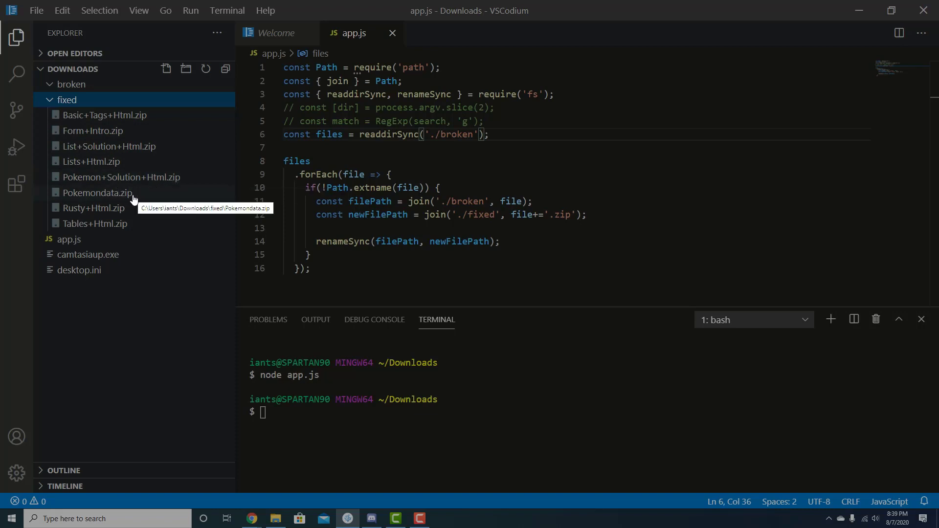
pyautogui.moveTo(244, 243)
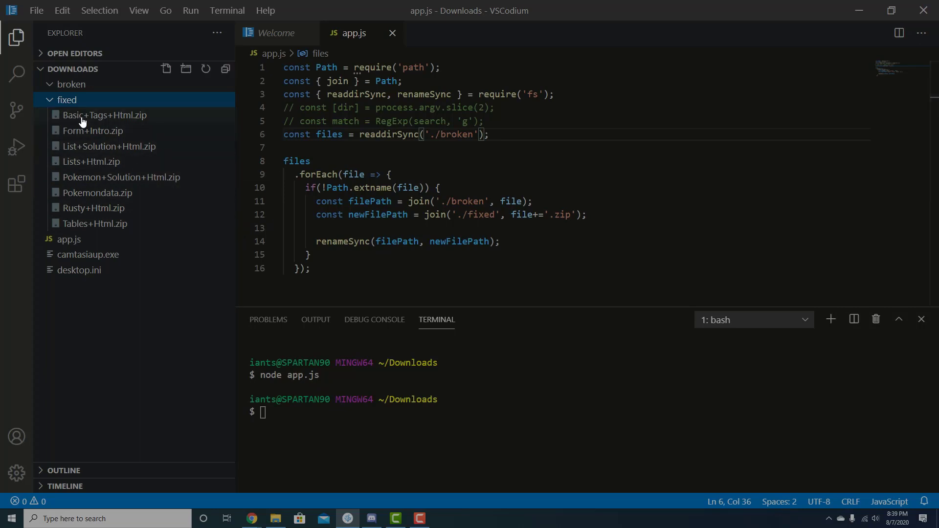
pyautogui.moveTo(104, 115)
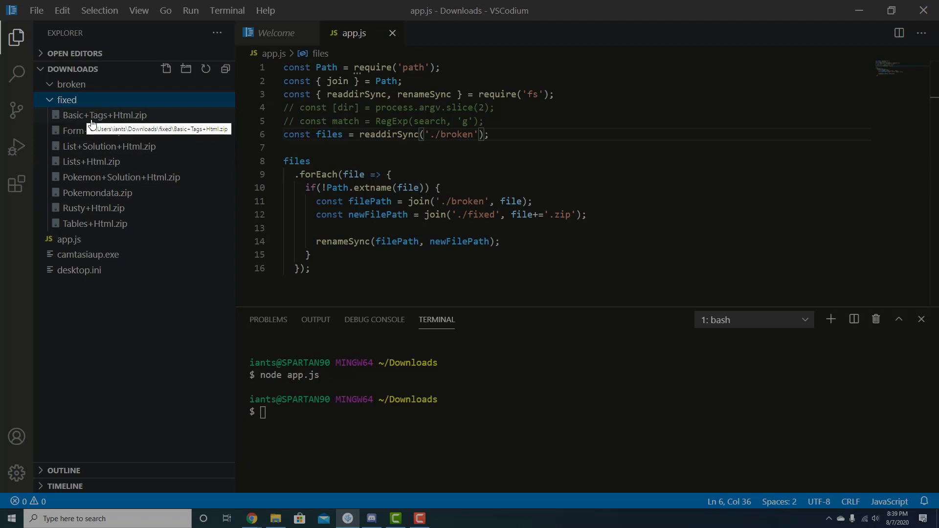
pyautogui.moveTo(93, 208)
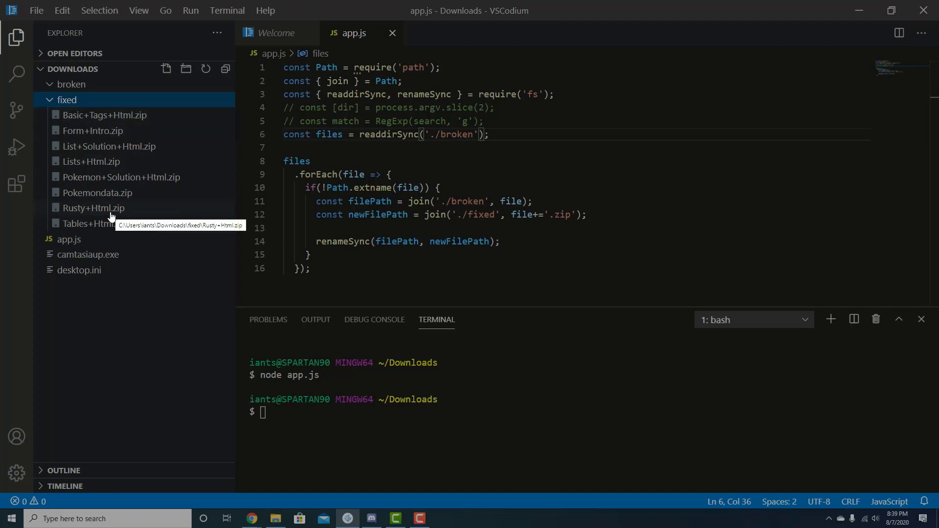
pyautogui.moveTo(122, 221)
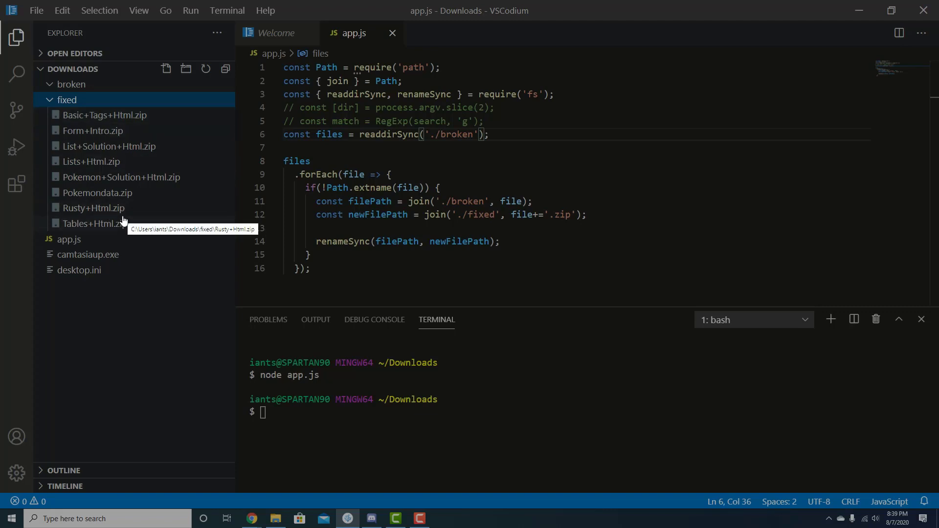
pyautogui.moveTo(91, 213)
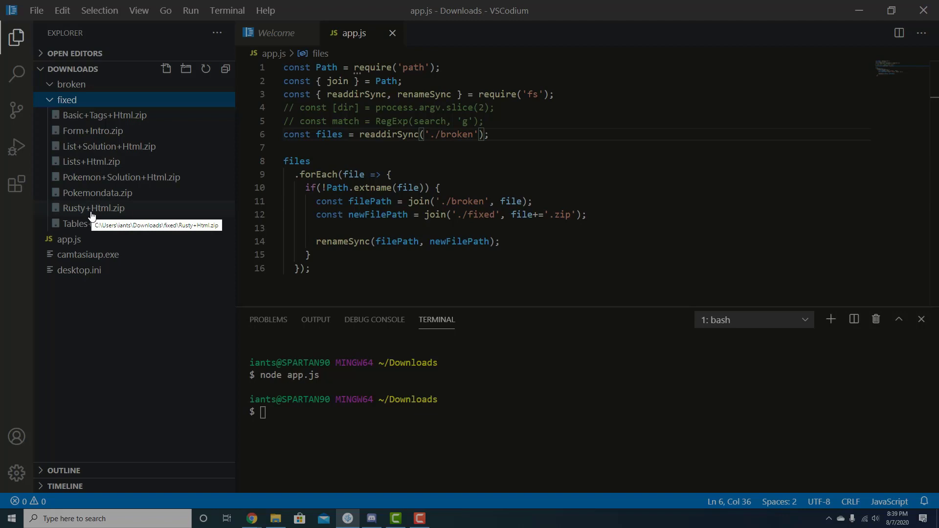
pyautogui.moveTo(88, 176)
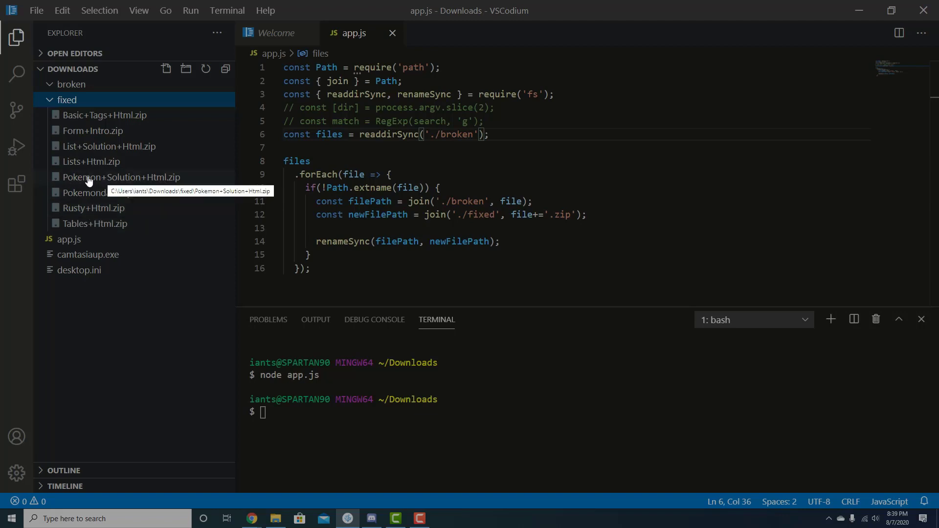
pyautogui.moveTo(74, 184)
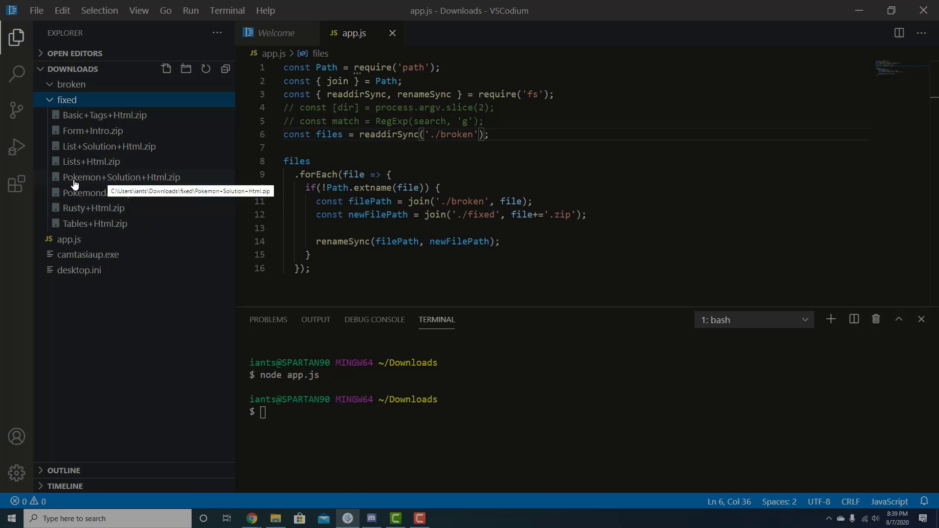
pyautogui.moveTo(101, 186)
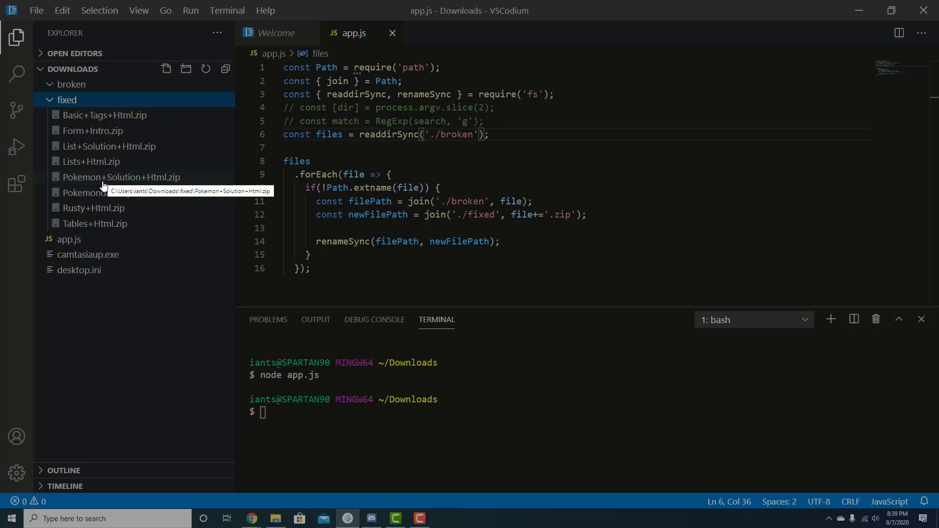
pyautogui.moveTo(97, 175)
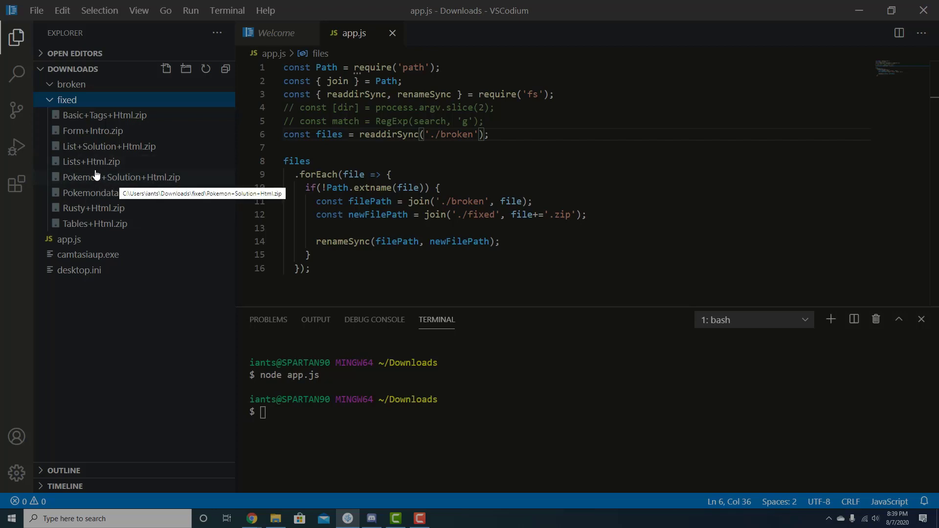
pyautogui.moveTo(101, 160)
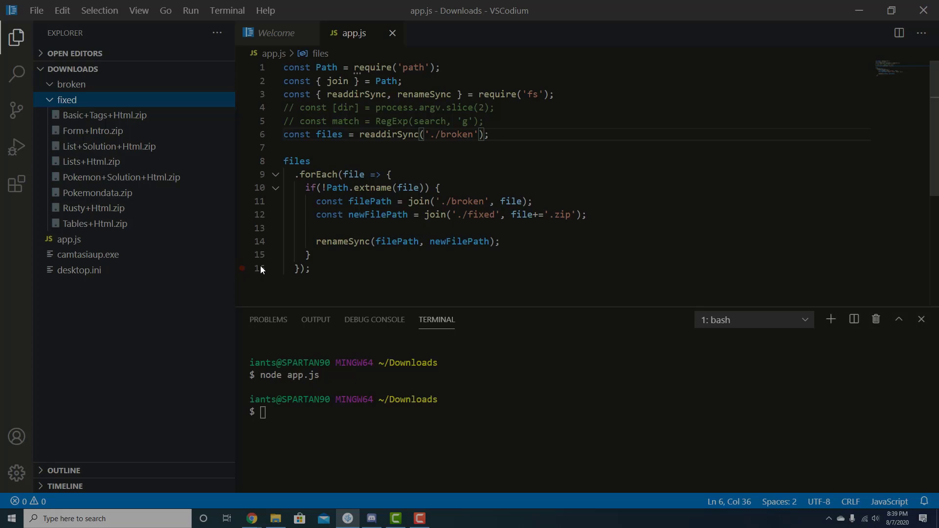
# Step: Wrap the new file name on line 12 in file.replace(/\+/g, '') before appending '.zip'
pyautogui.click(242, 269)
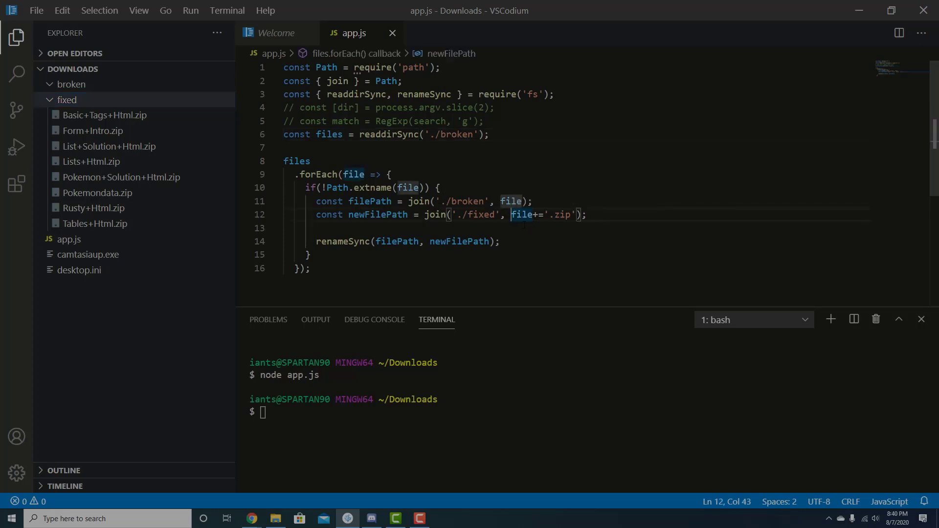
pyautogui.write('.')
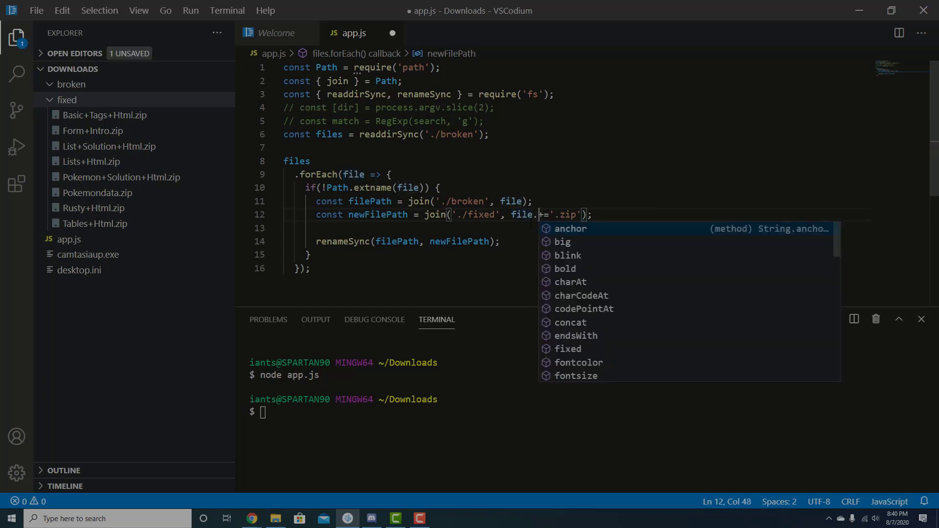
pyautogui.write('replace(/\\+/')
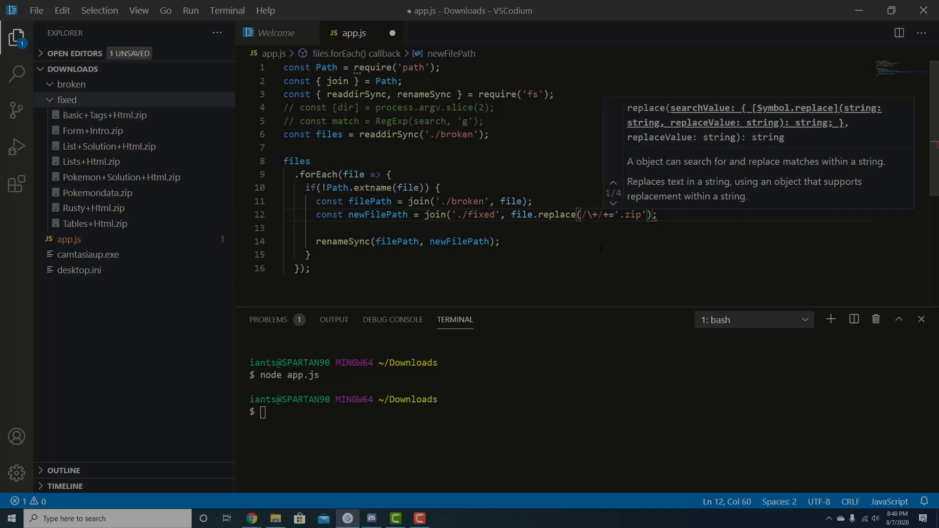
pyautogui.write('ig')
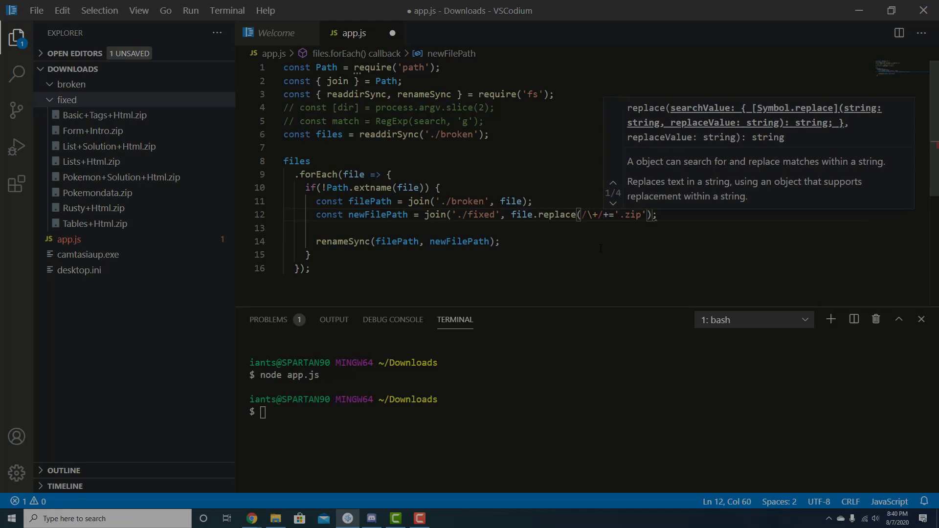
pyautogui.write('g')
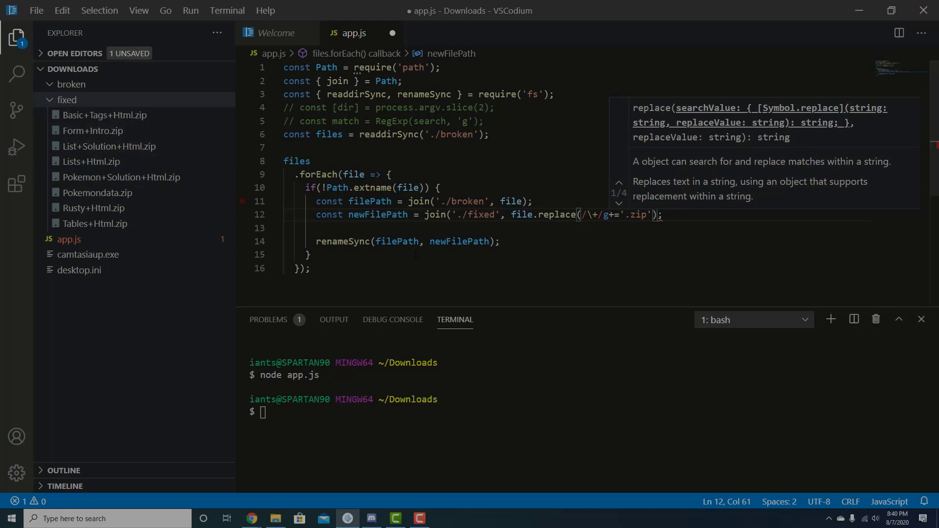
pyautogui.write(", ''))")
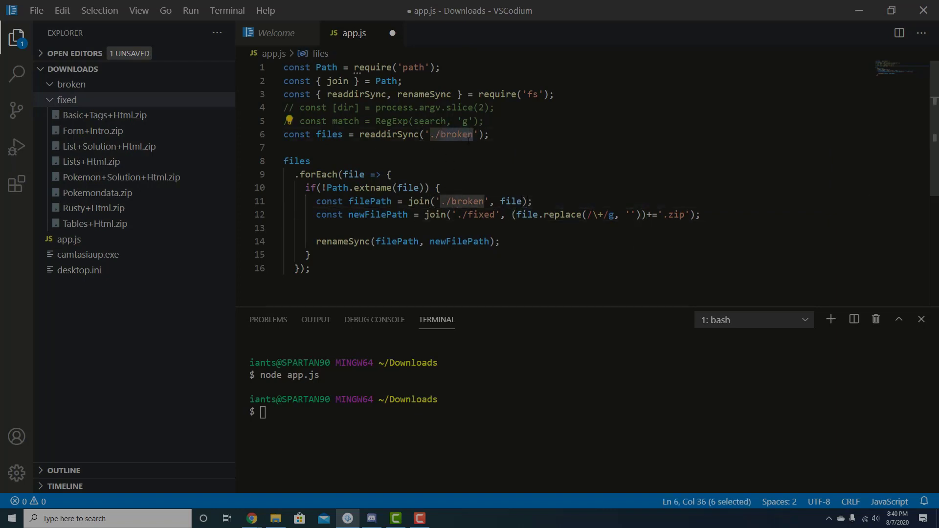
# Step: Point both './broken' paths to './fixed', save, and rerun node app.js
pyautogui.write('./fixed')
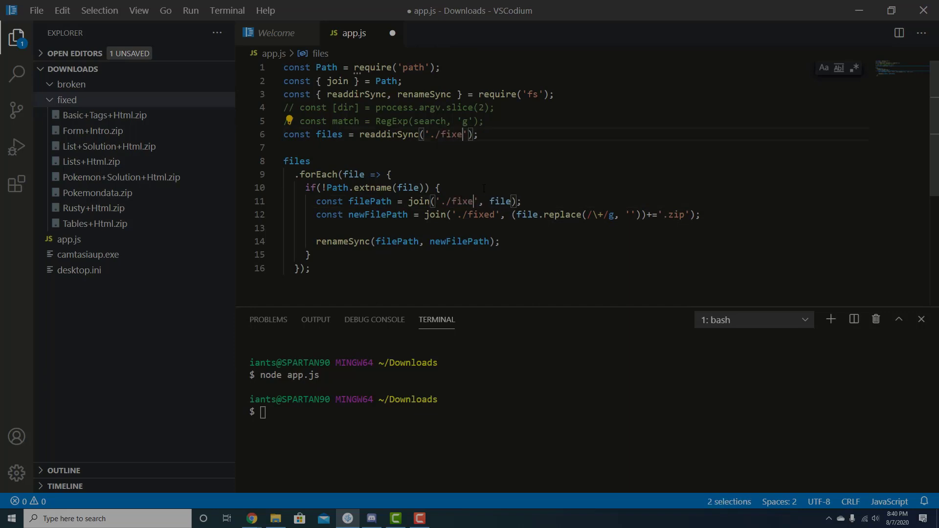
pyautogui.press('ctrl+s')
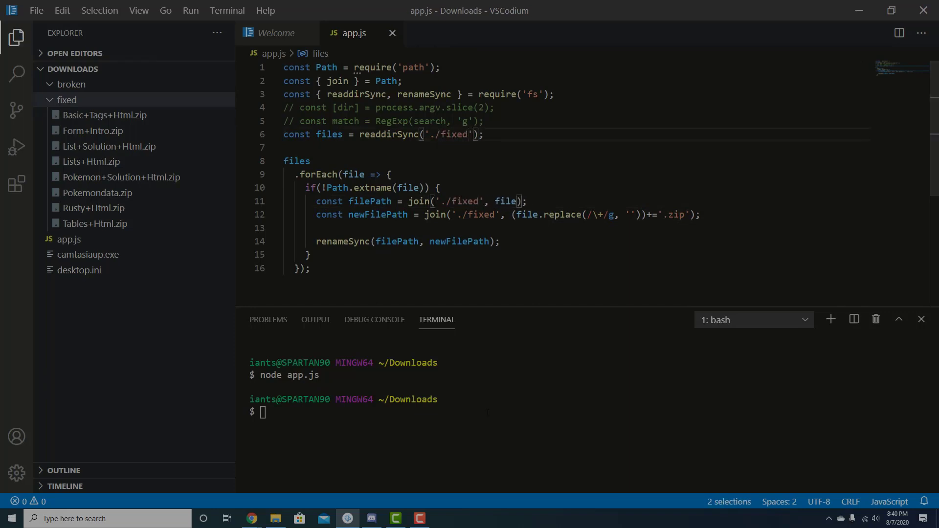
pyautogui.write('node app.js')
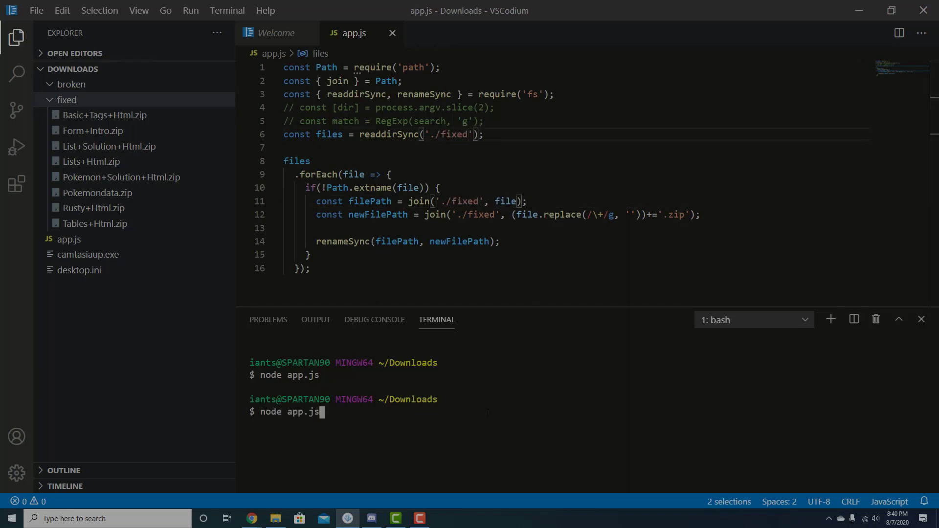
pyautogui.press('Return')
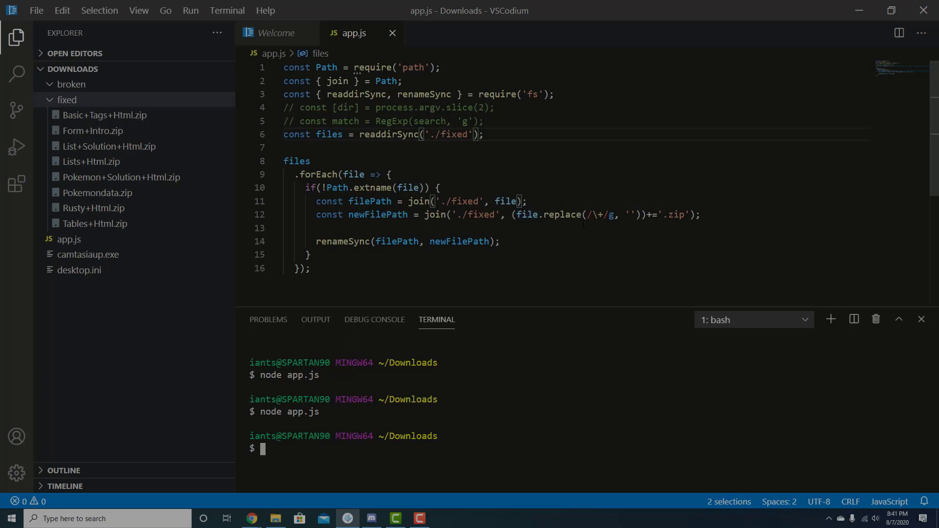
pyautogui.click(525, 201)
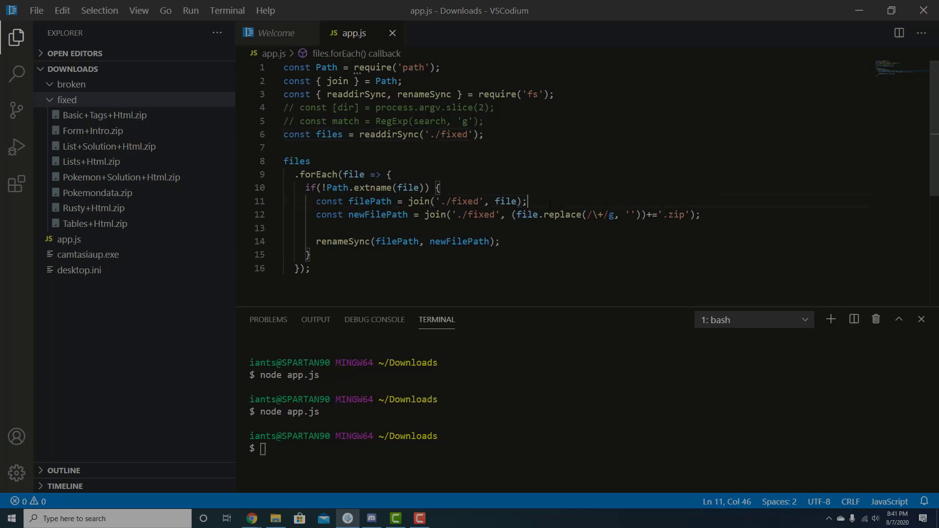
# Step: Add a console.log line inside the loop, save, then change its argument to file
pyautogui.write("console.log(file.replace(/\\+/g, '")
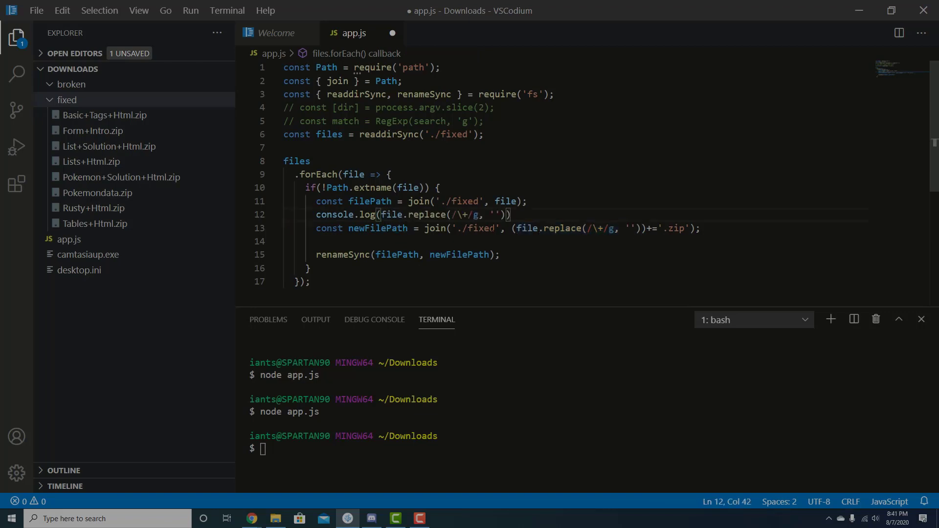
pyautogui.press('ctrl+s')
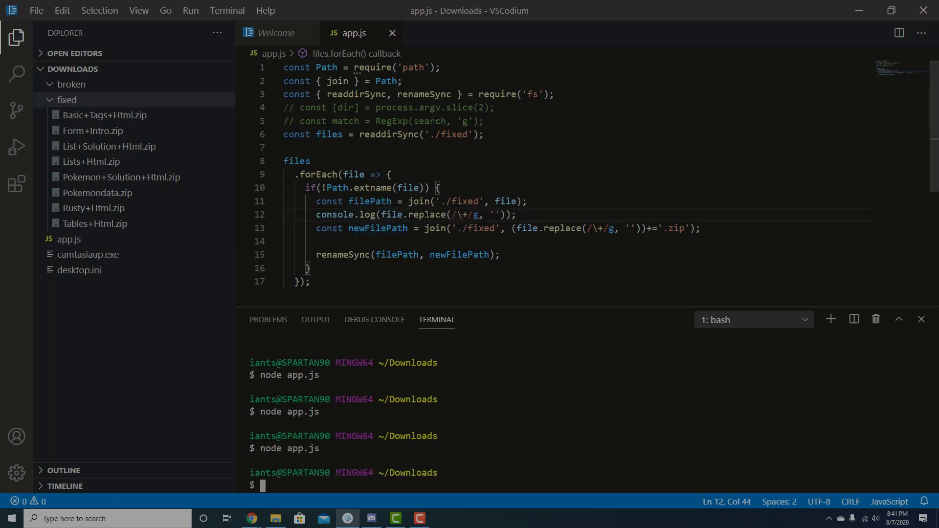
pyautogui.click(470, 214)
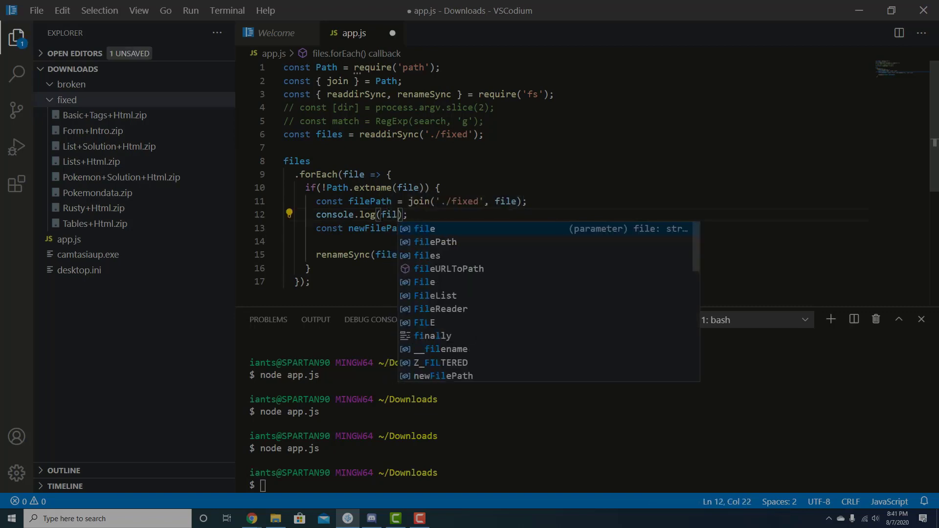
pyautogui.write('e')
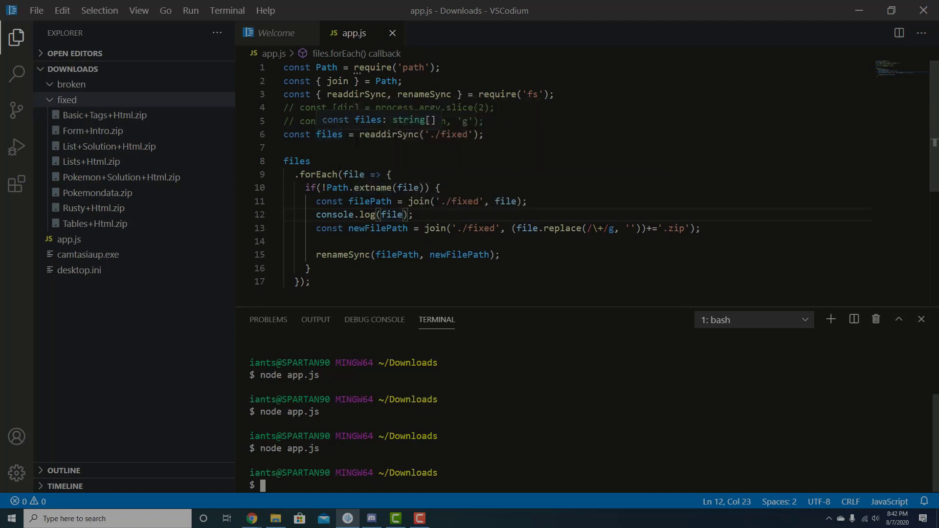
pyautogui.moveTo(184, 144)
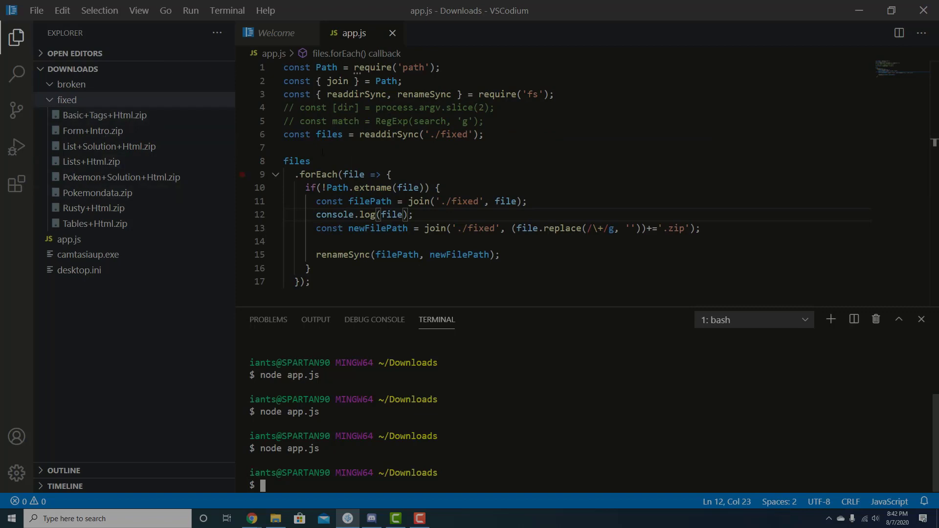
# Step: Add console.log(files) after reading the folder, run node app.js, and clear the terminal
pyautogui.write('cx')
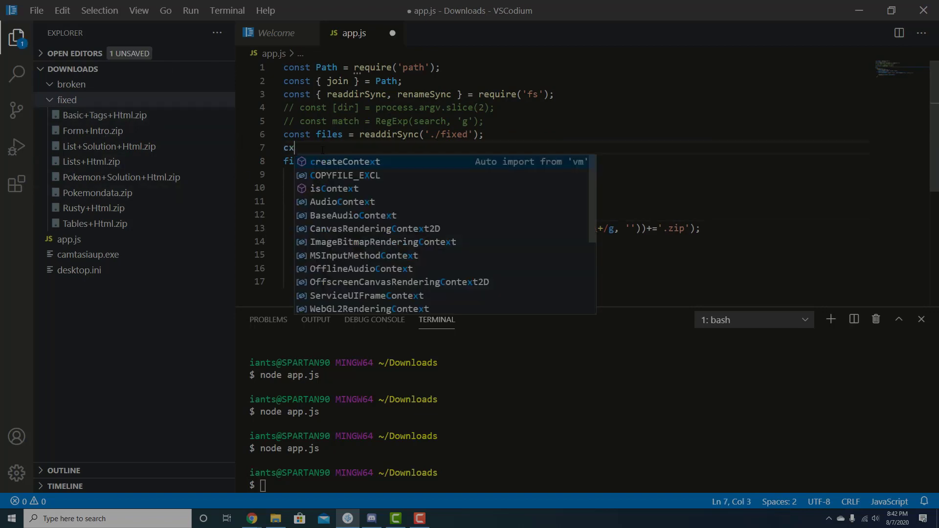
pyautogui.write('consol')
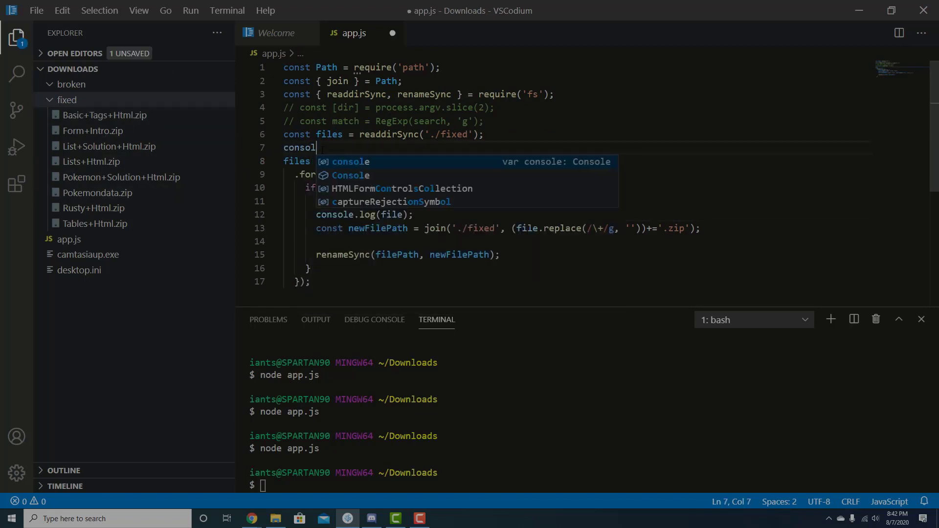
pyautogui.write('e.log(files)')
pyautogui.click(380, 484)
pyautogui.write('node app.js')
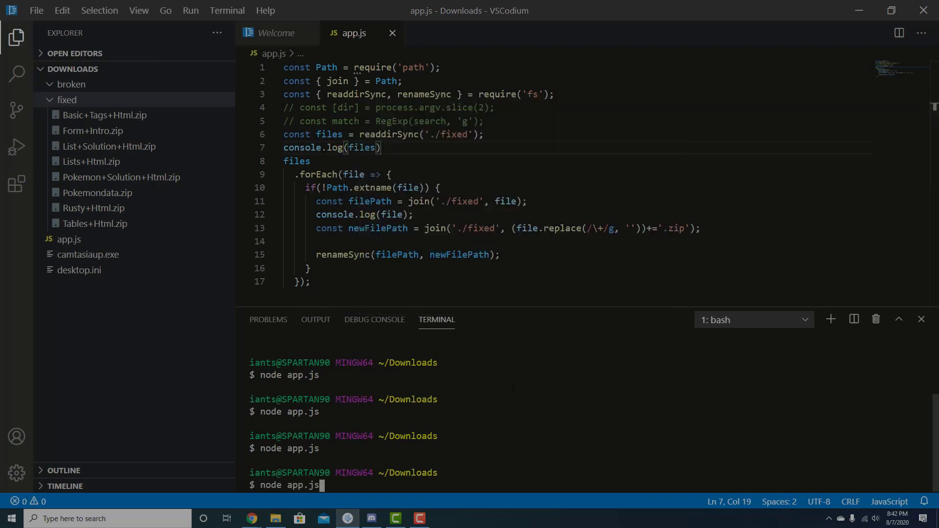
pyautogui.press('Return')
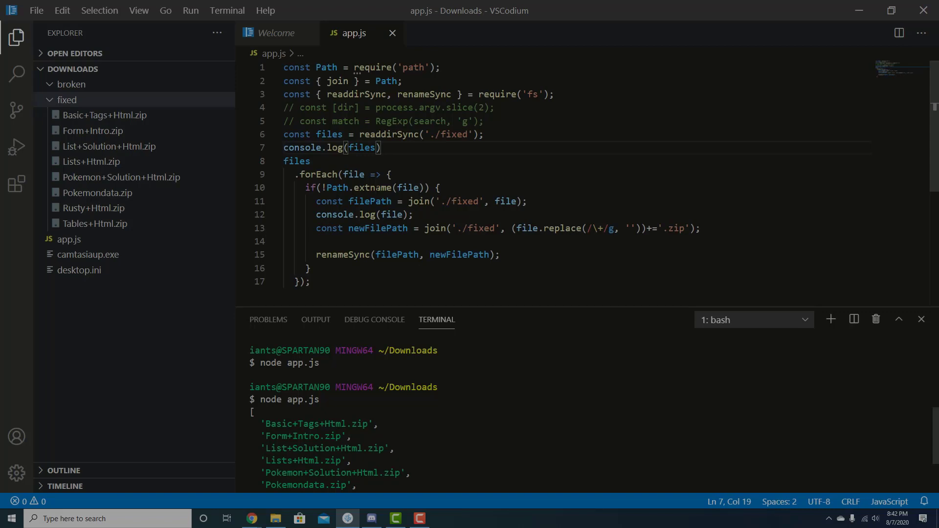
pyautogui.press('ctrl+l')
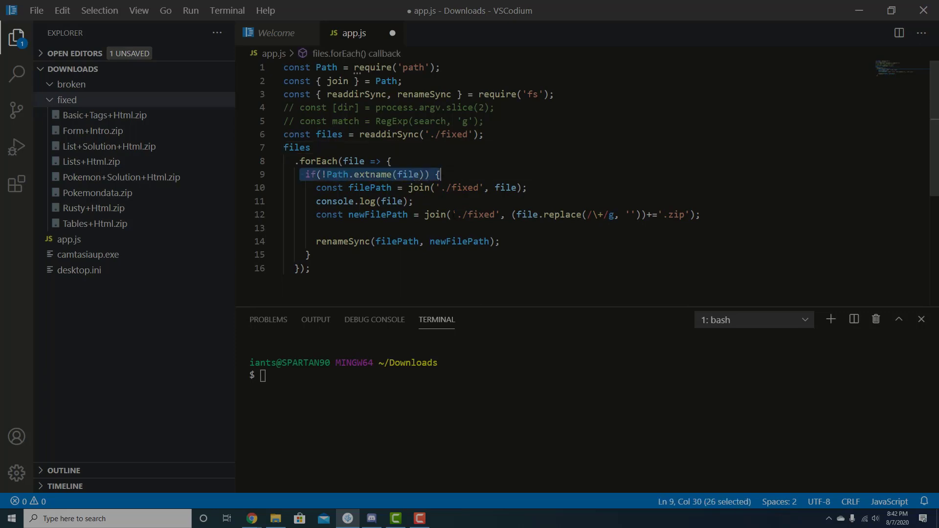
# Step: Comment out the extension check, change += to +, and rerun node app.js
pyautogui.press('ctrl+/')
pyautogui.write('node app.js')
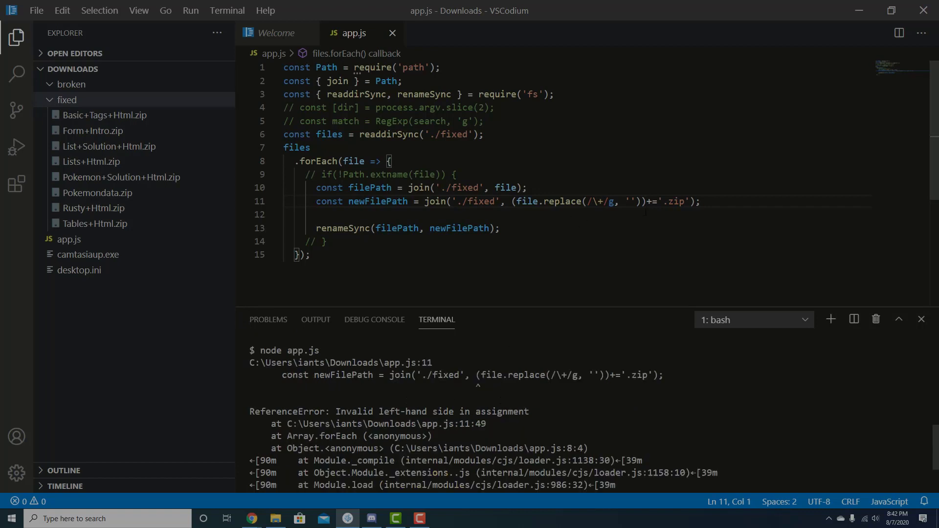
pyautogui.click(644, 201)
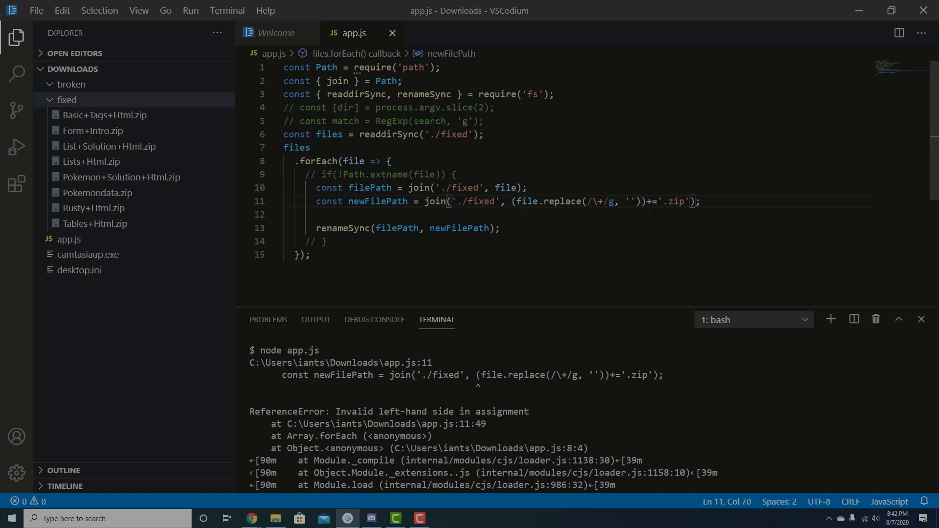
pyautogui.press('Backspace')
pyautogui.write('node app.js')
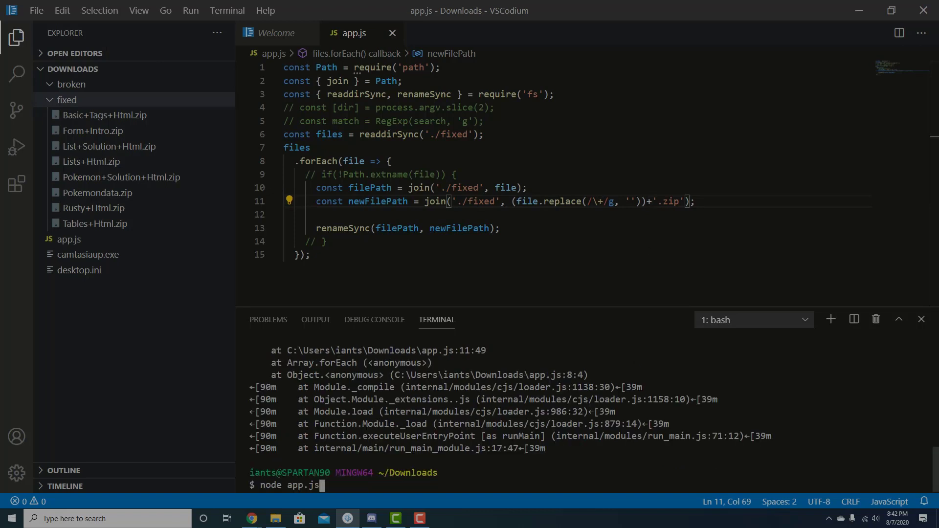
pyautogui.press('Return')
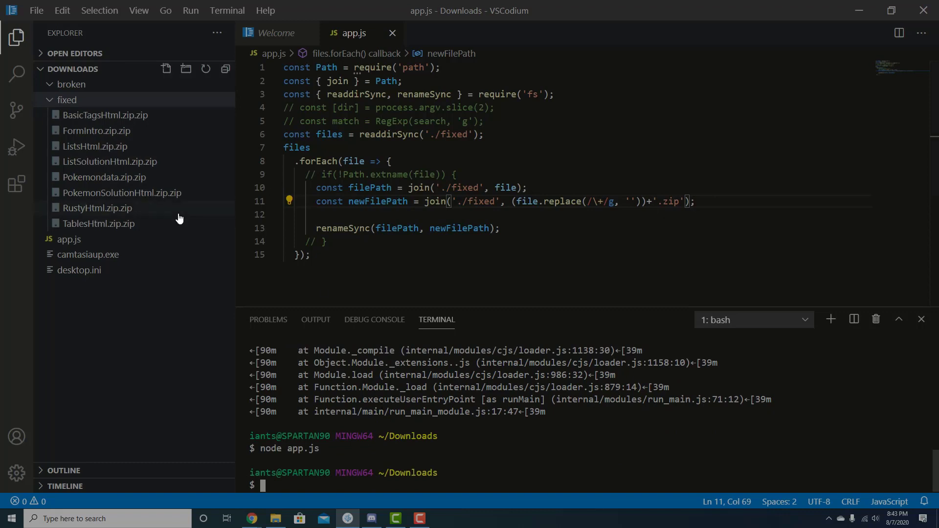
pyautogui.moveTo(65, 100)
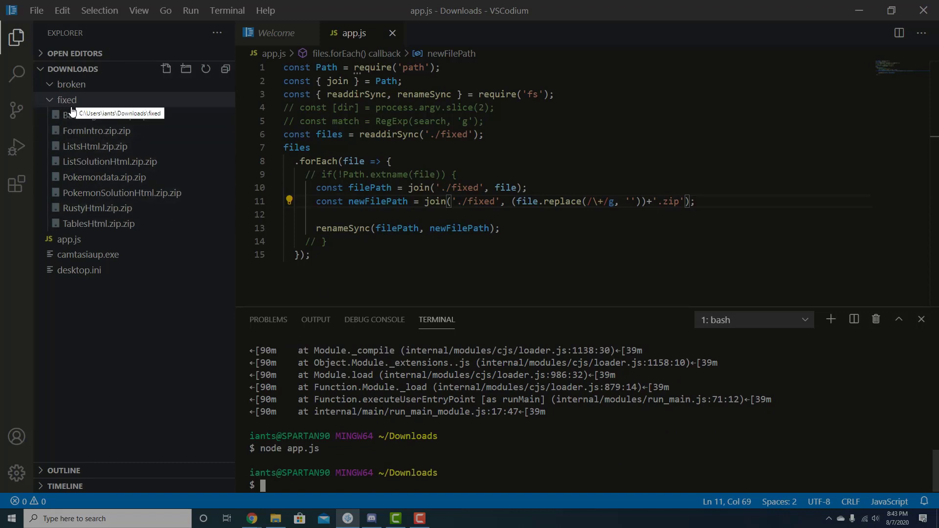
pyautogui.moveTo(147, 131)
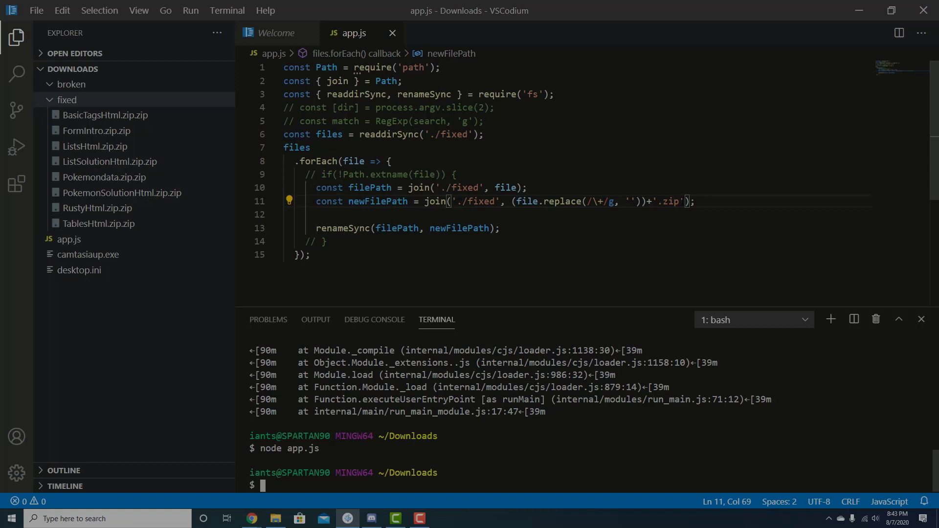
pyautogui.moveTo(467, 201)
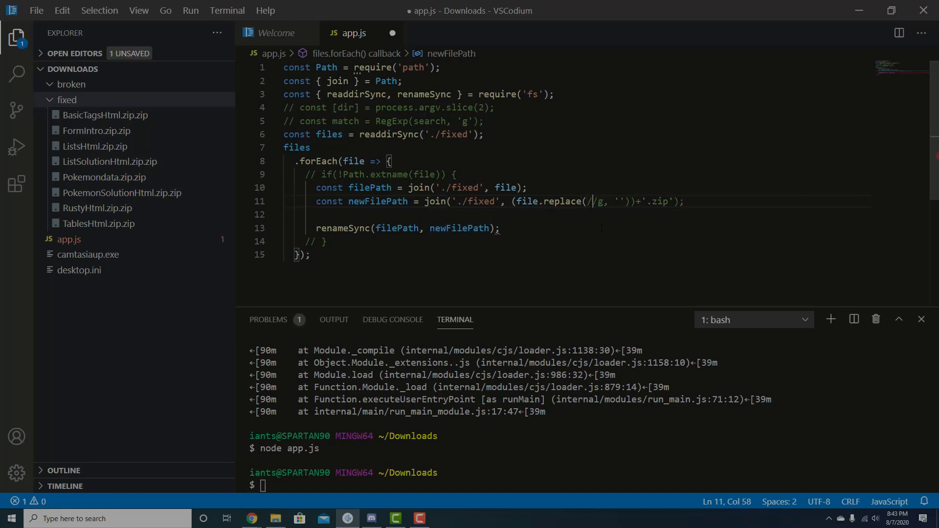
# Step: Change the regex to /.zip/, remove the appended '.zip', save, and run node app.js
pyautogui.write('.')
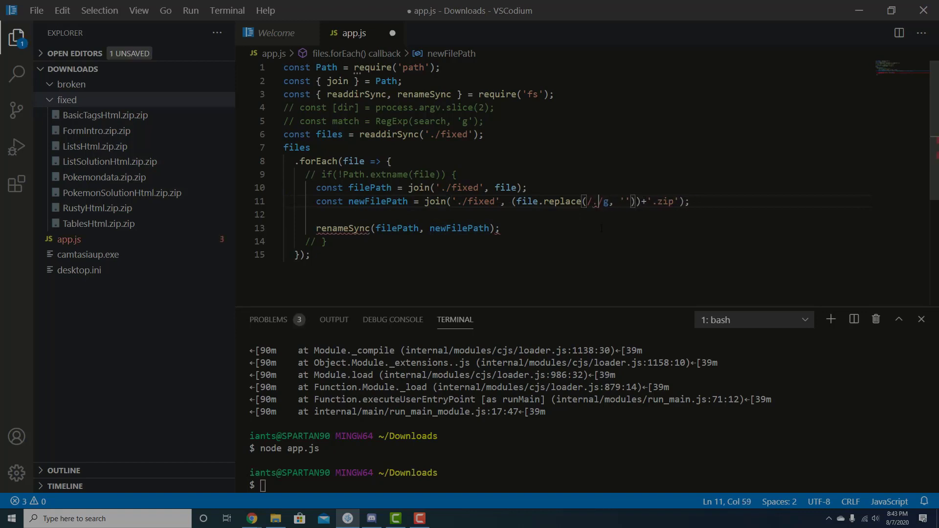
pyautogui.write('zip[')
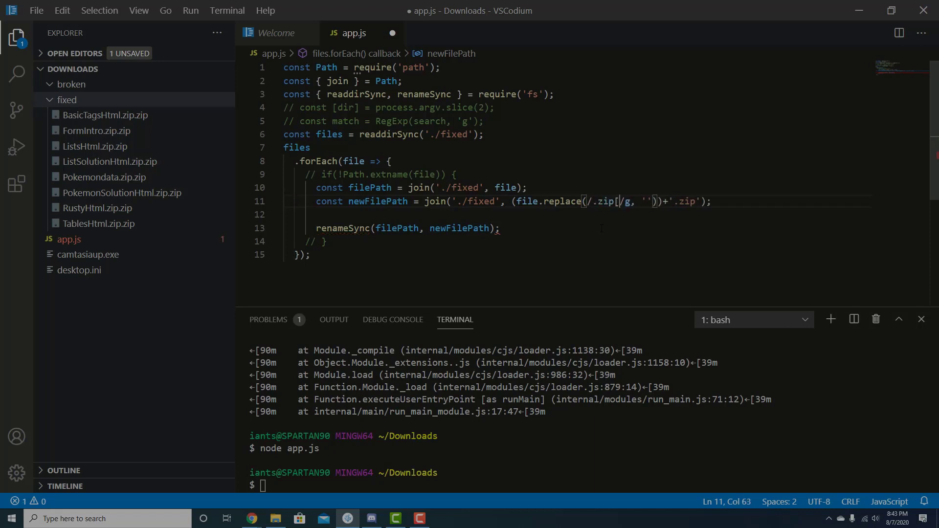
pyautogui.press('Backspace')
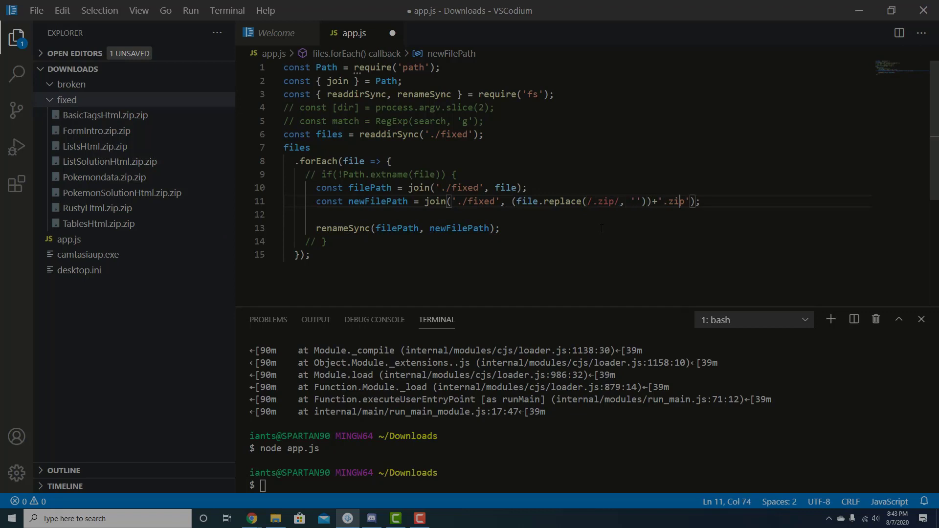
pyautogui.press('Backspace')
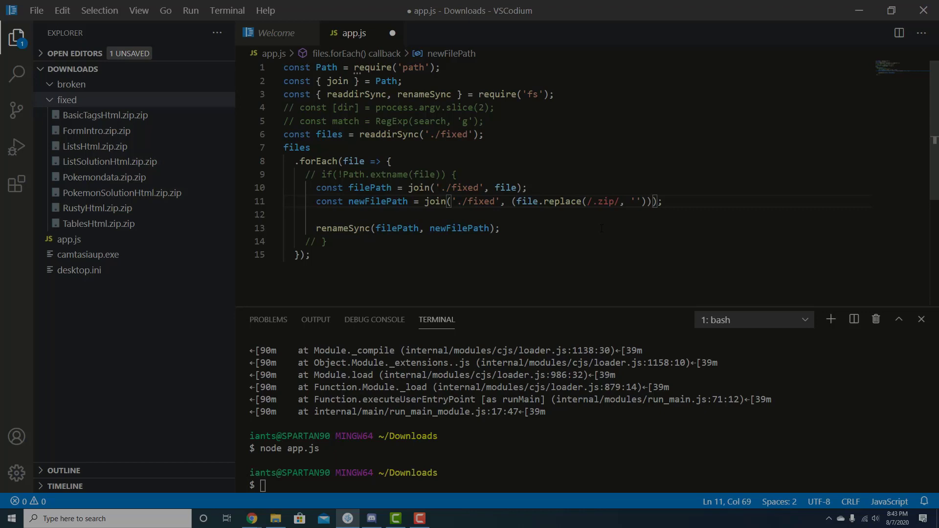
pyautogui.press('ctrl+s')
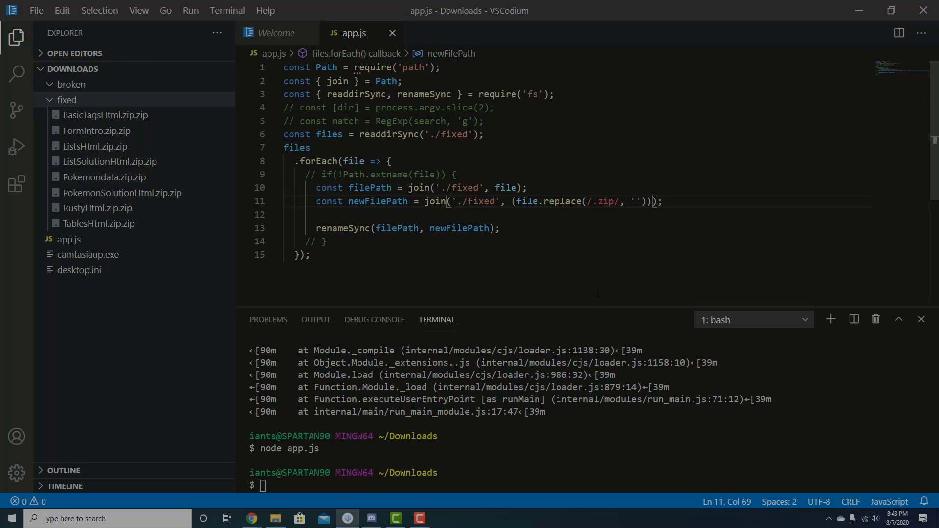
pyautogui.write('node app.js')
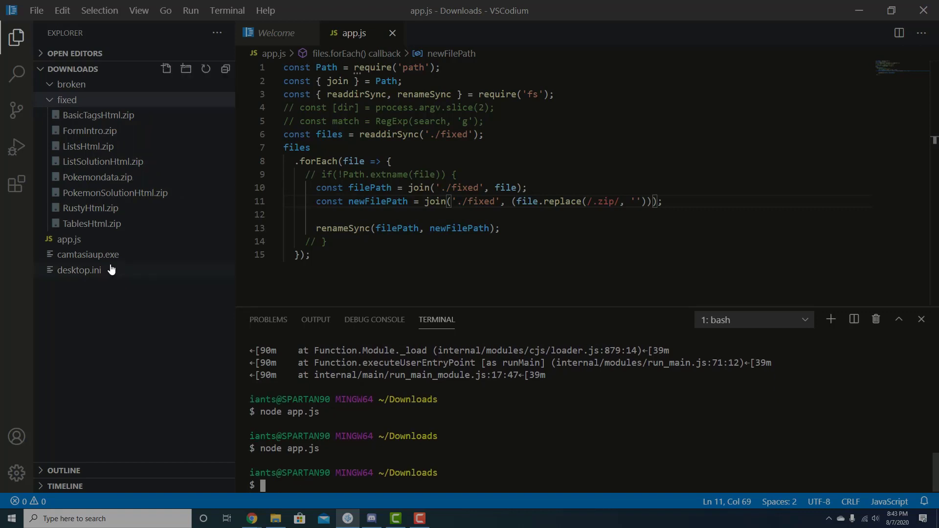
pyautogui.moveTo(106, 115)
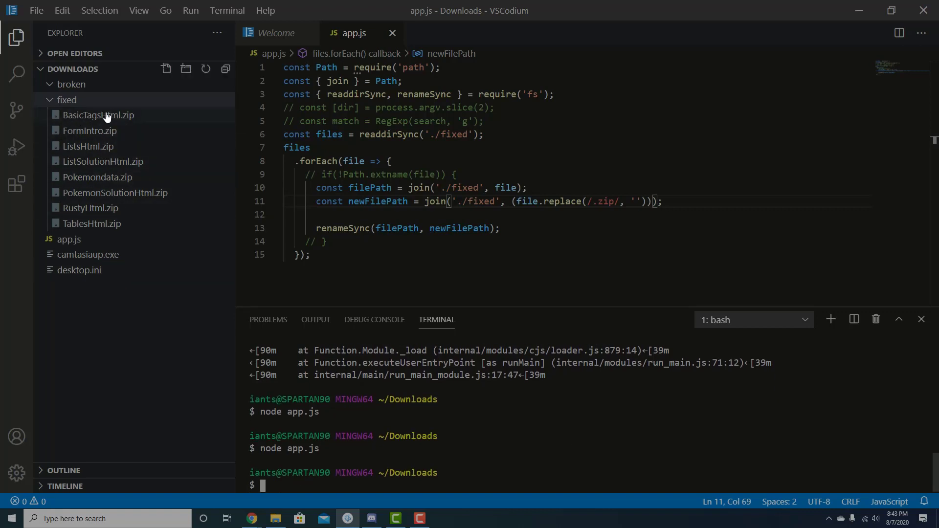
pyautogui.moveTo(157, 208)
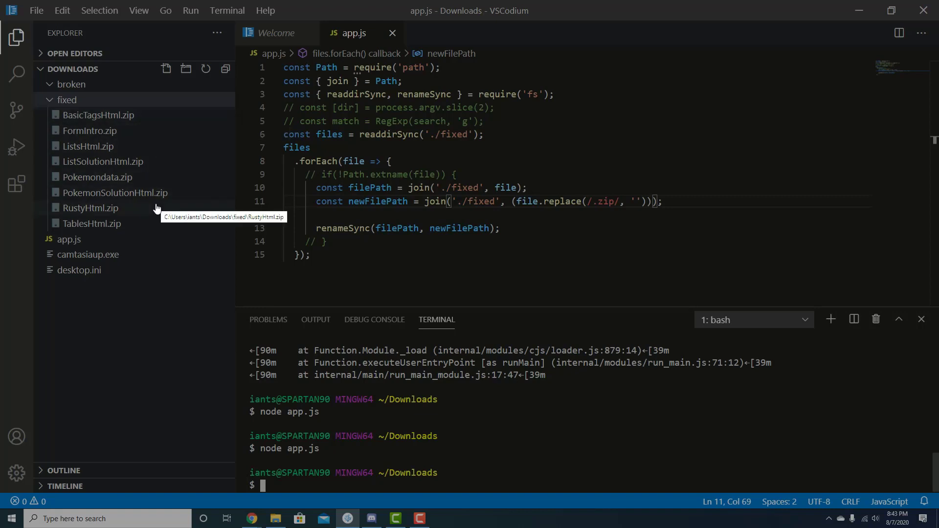
pyautogui.moveTo(114, 118)
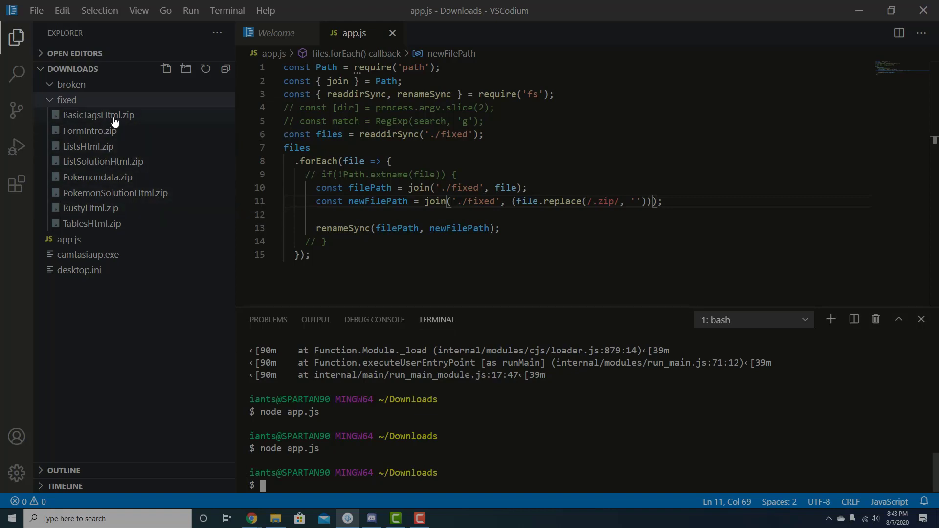
pyautogui.moveTo(94, 126)
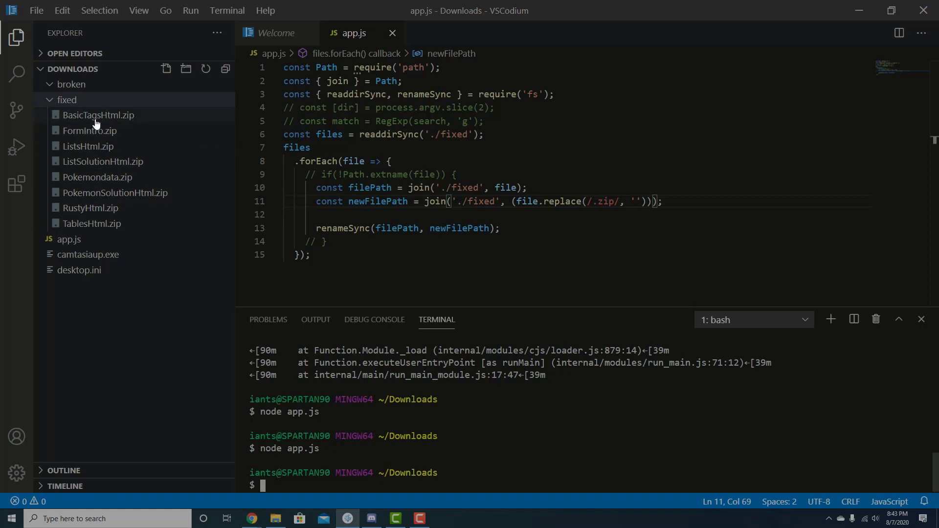
pyautogui.moveTo(160, 217)
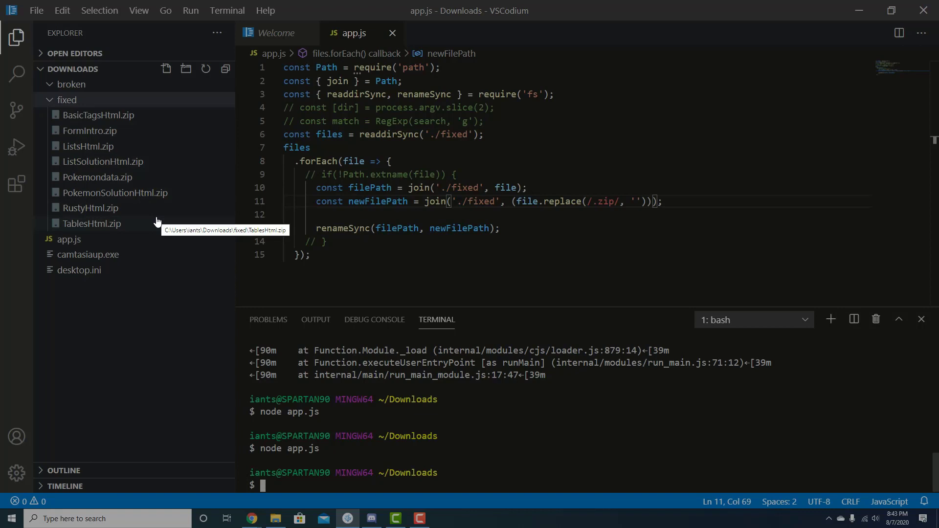
pyautogui.moveTo(182, 311)
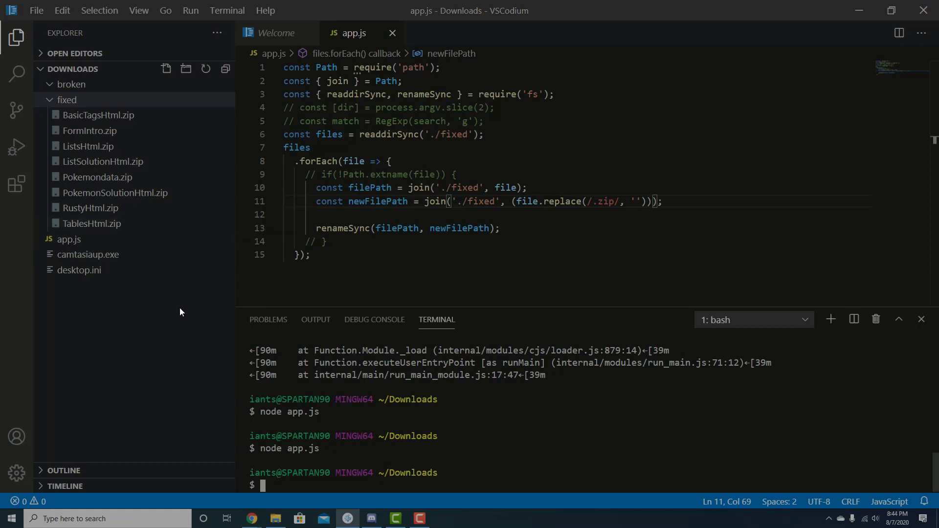
# Step: Reveal the fixed folder in File Explorer and open it
pyautogui.rightClick(66, 100)
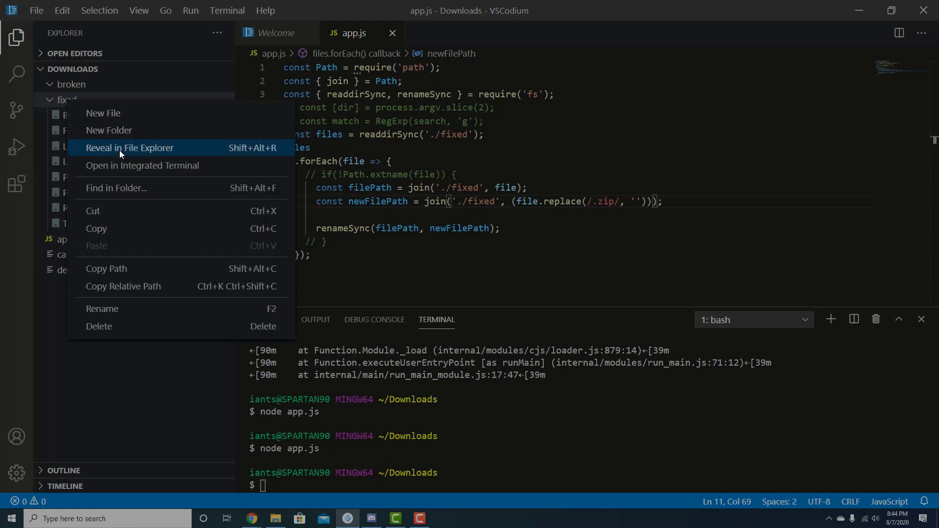
pyautogui.click(129, 148)
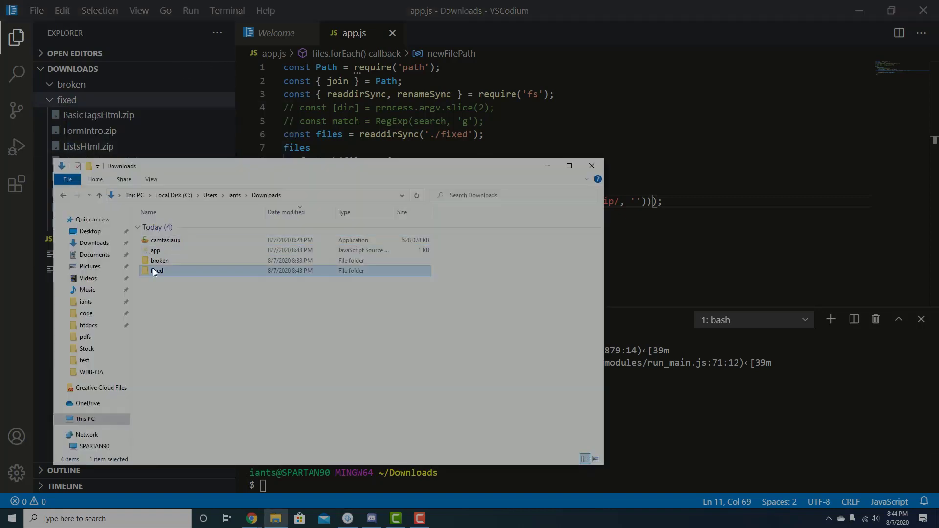
pyautogui.doubleClick(157, 271)
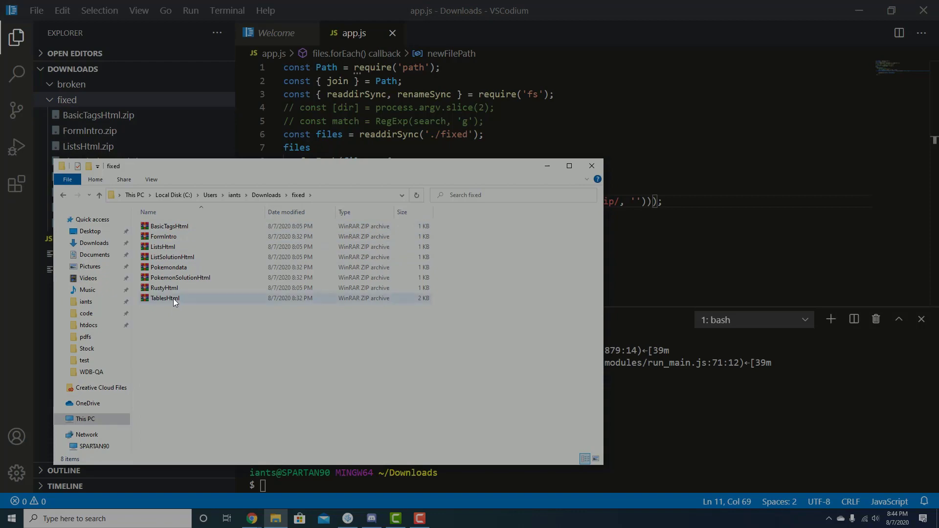
pyautogui.moveTo(164, 298)
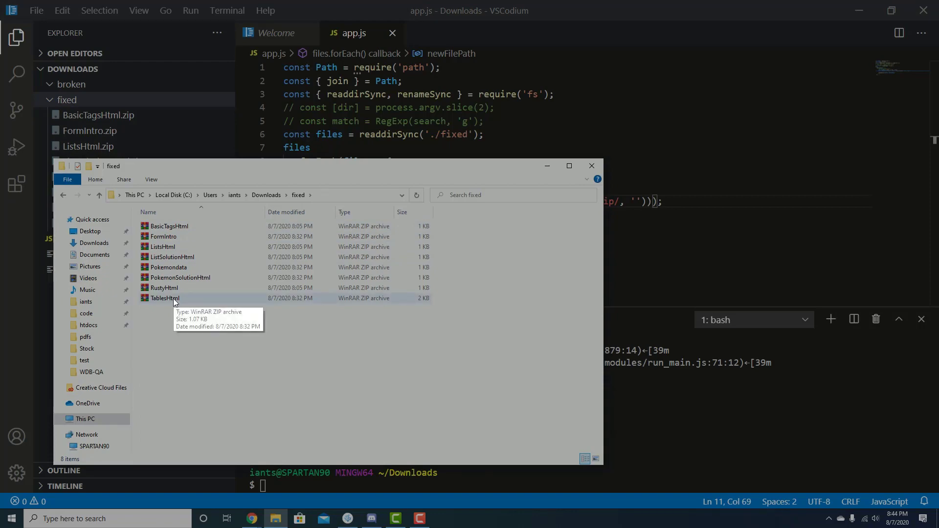
# Step: Check the TablesHtml, RustyHtml and PokemonSolutionHtml archives in WinRAR, closing each
pyautogui.doubleClick(164, 298)
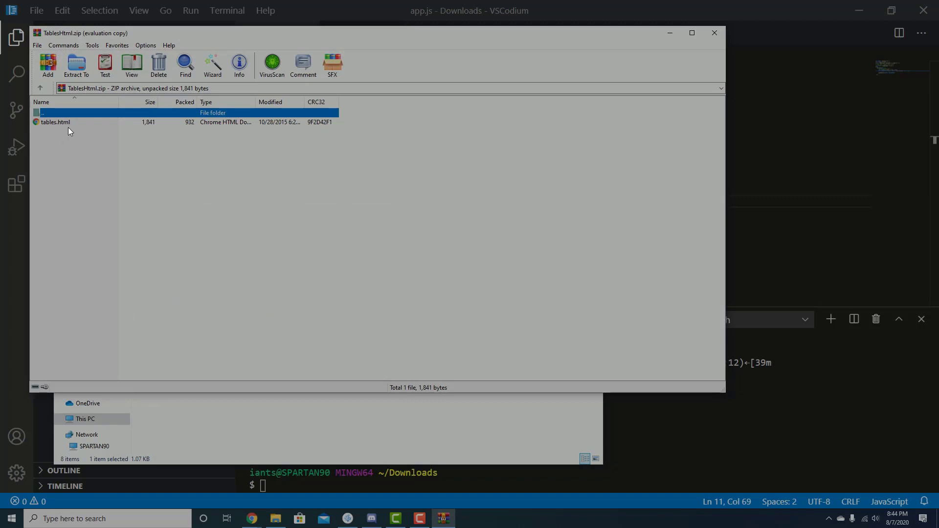
pyautogui.moveTo(58, 122)
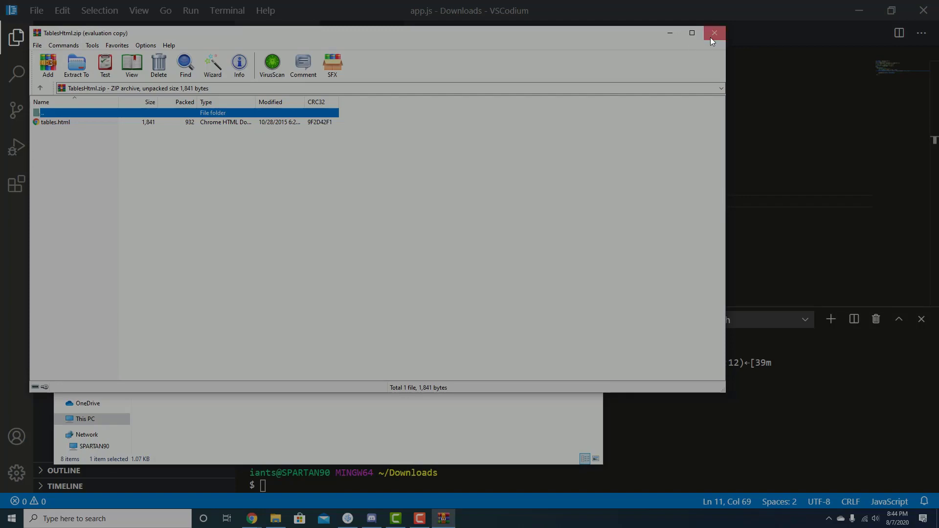
pyautogui.click(713, 33)
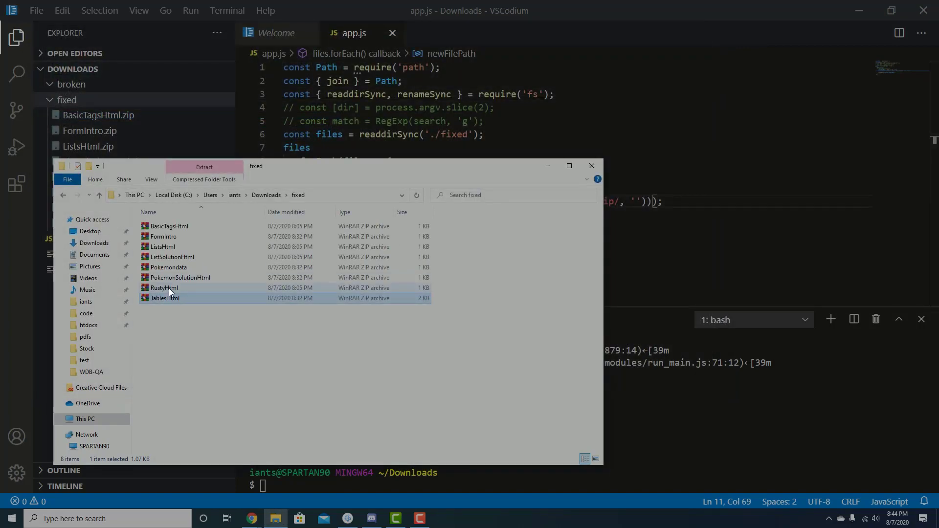
pyautogui.doubleClick(164, 287)
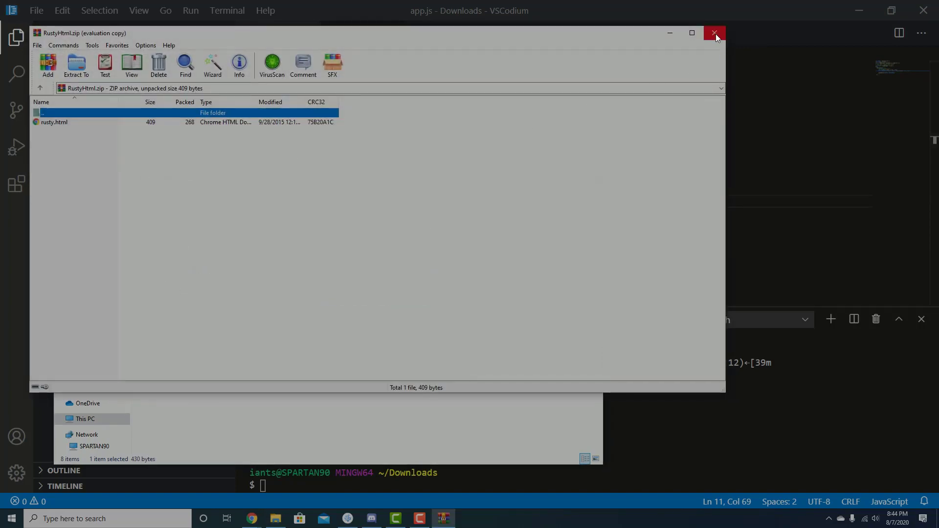
pyautogui.click(714, 33)
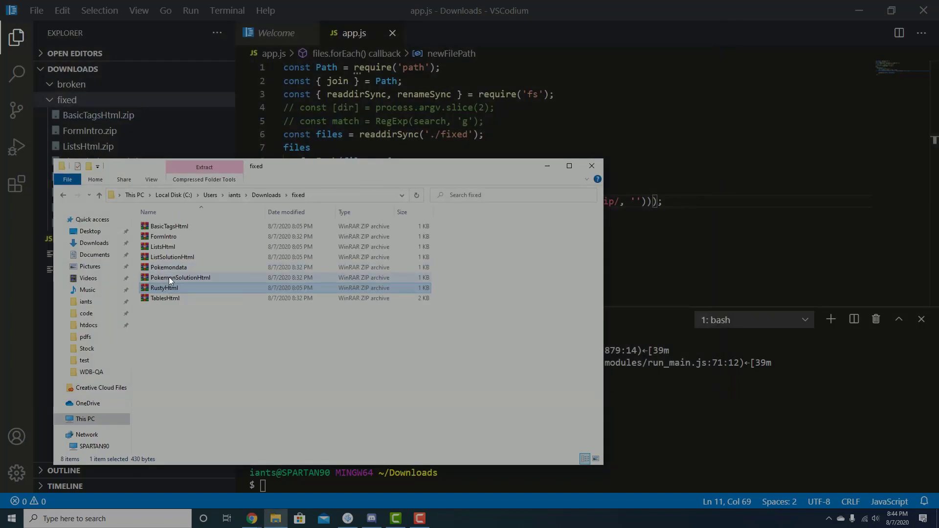
pyautogui.doubleClick(180, 277)
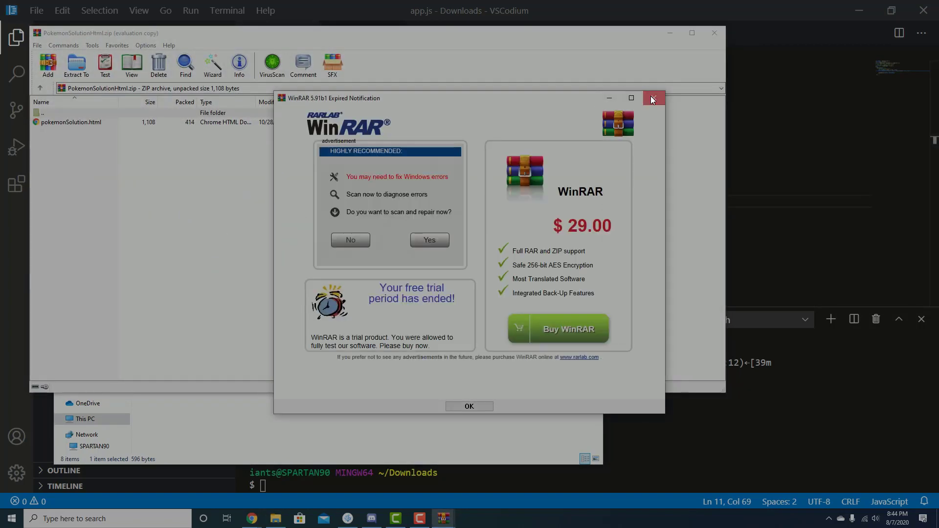
pyautogui.click(652, 98)
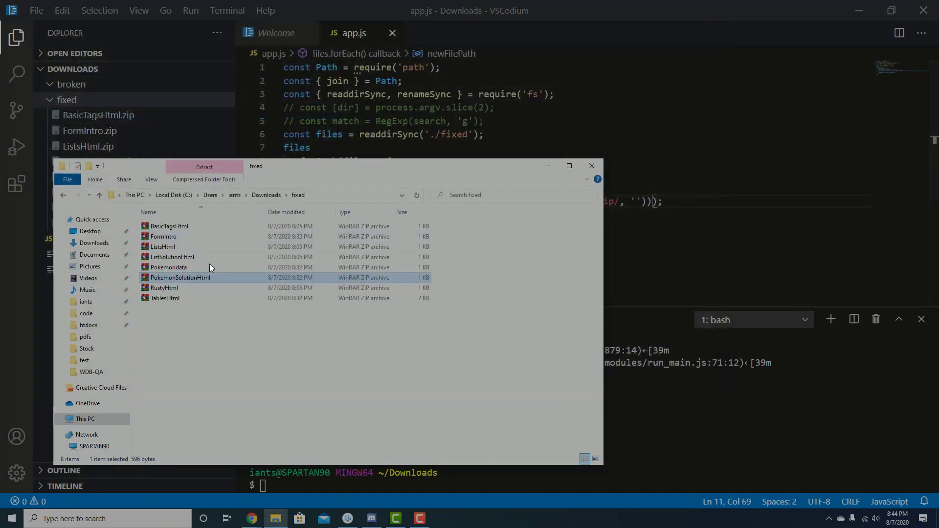
# Step: Open the Pokemondata, ListSolutionHtml and ListsHtml archives, then close the fixed folder window
pyautogui.doubleClick(169, 267)
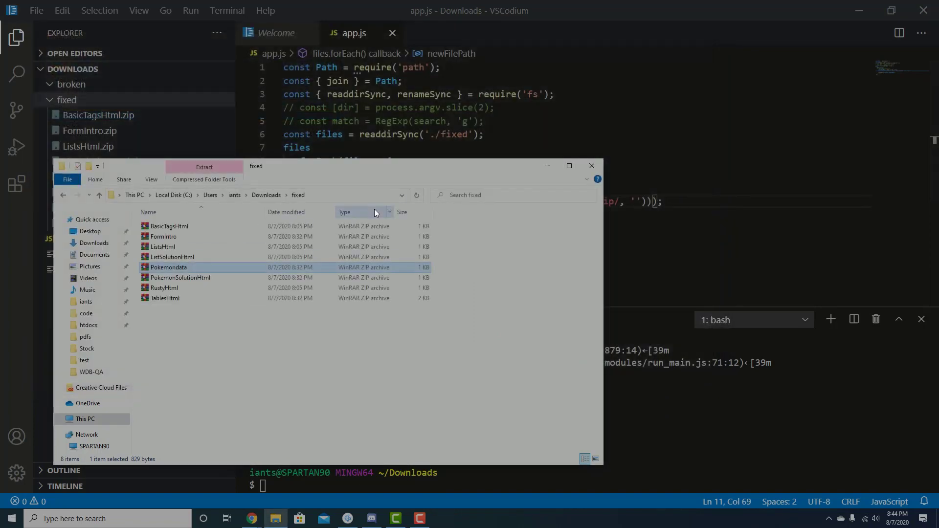
pyautogui.doubleClick(172, 256)
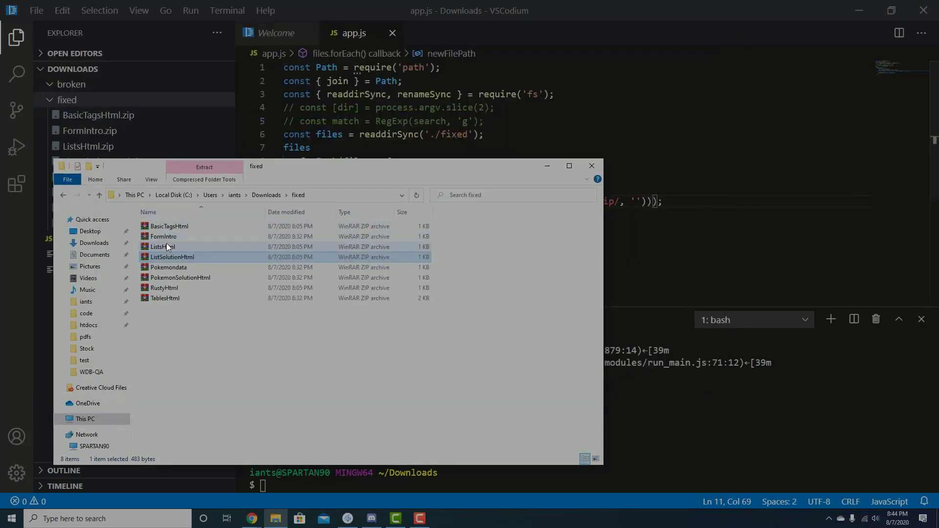
pyautogui.doubleClick(159, 246)
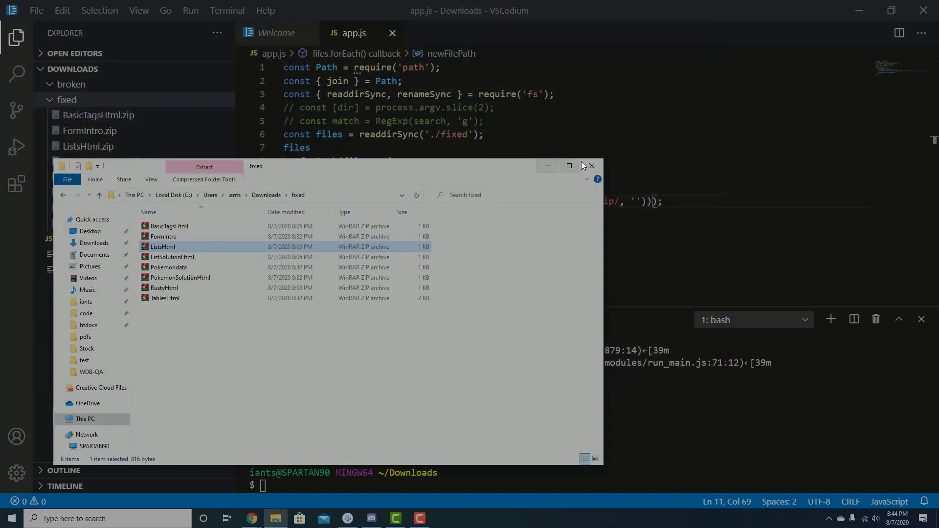
pyautogui.click(591, 165)
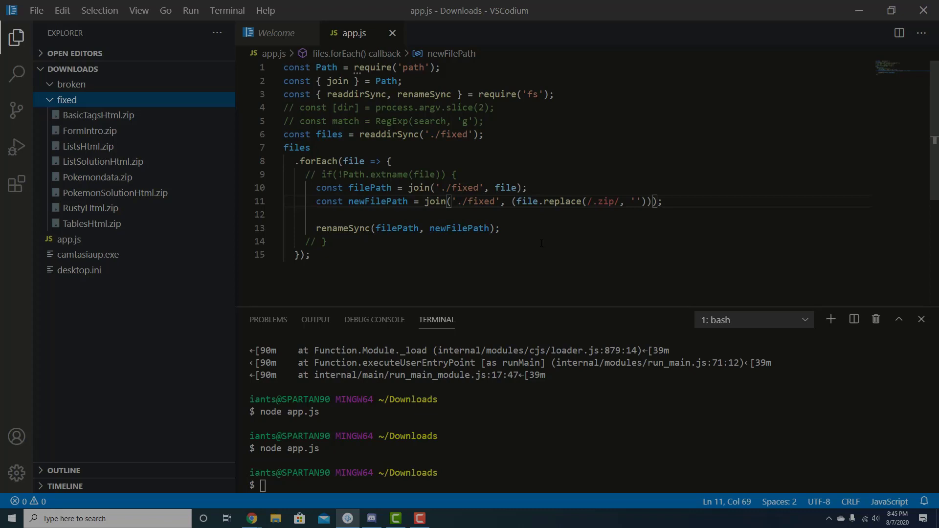
pyautogui.doubleClick(531, 94)
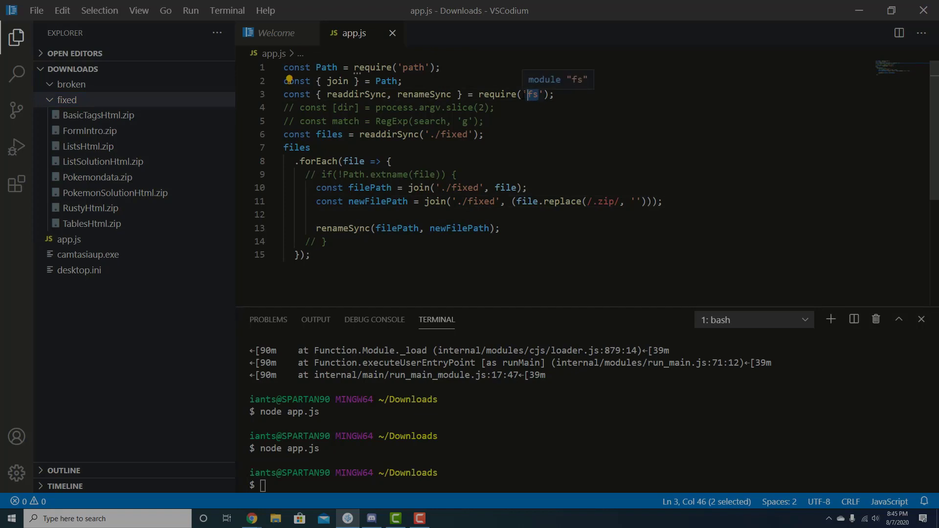
pyautogui.moveTo(455, 162)
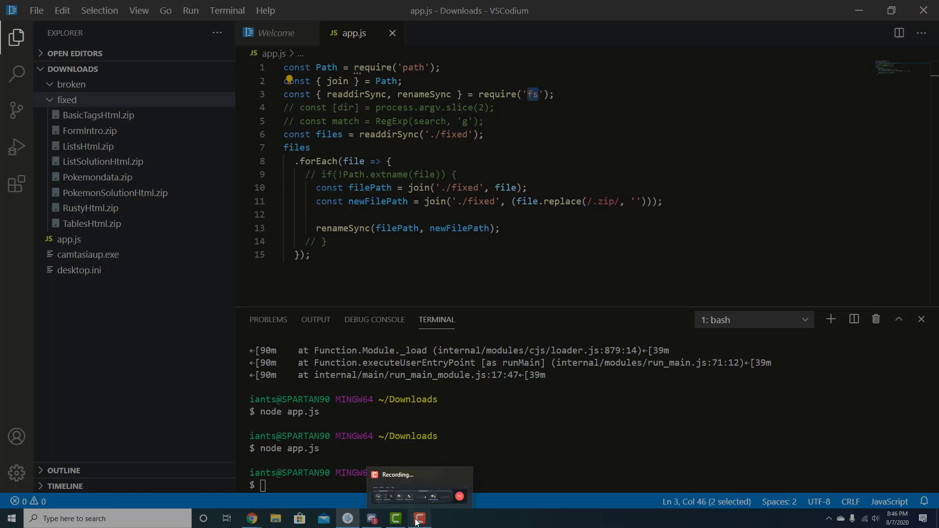
pyautogui.click(418, 518)
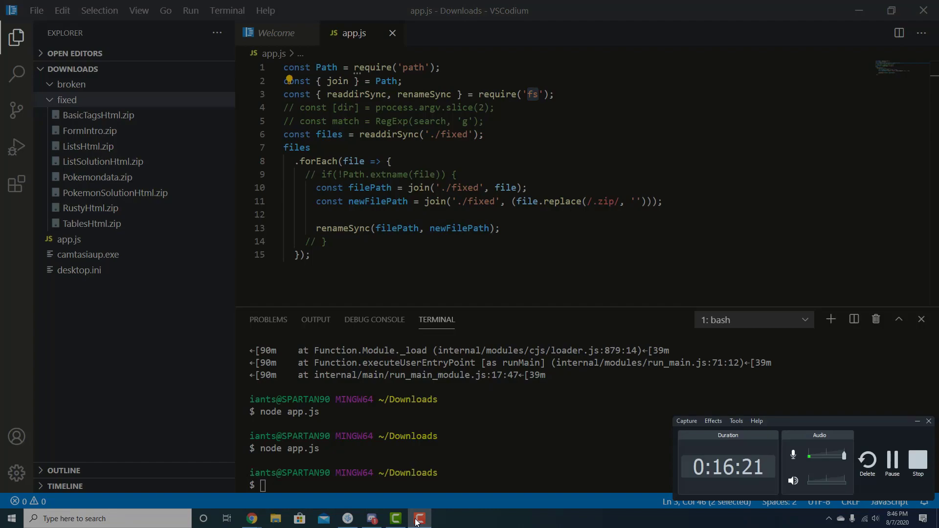